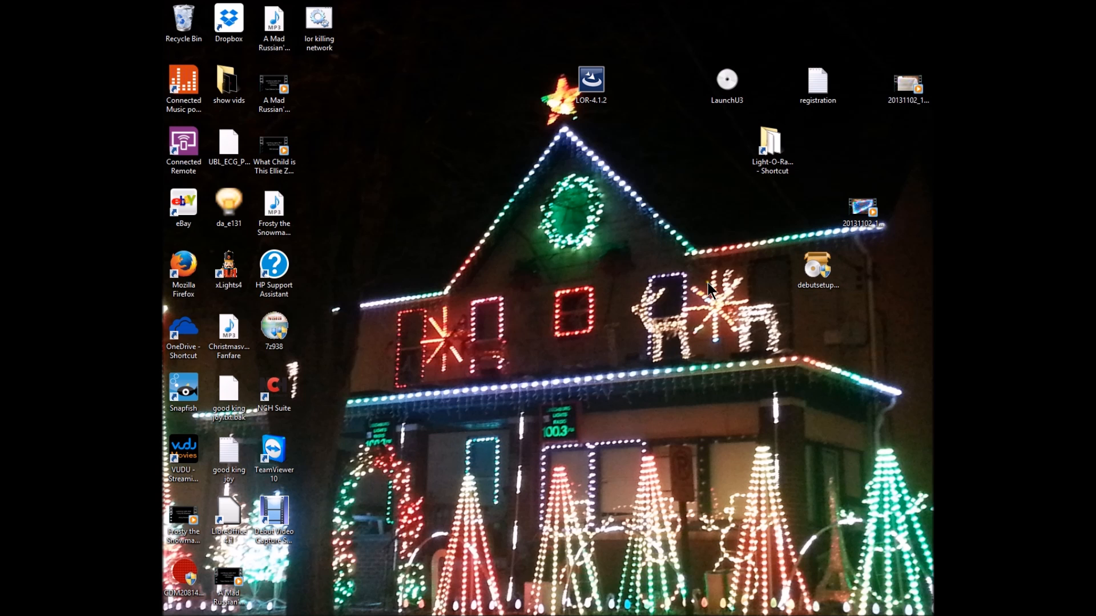
mouse_move(576, 296)
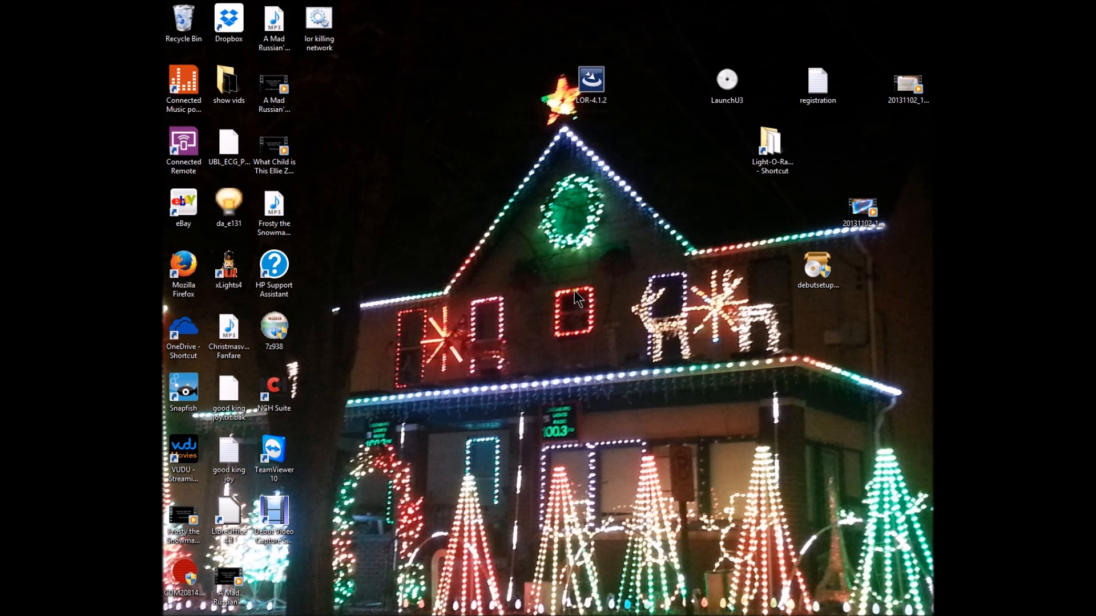
mouse_move(643, 286)
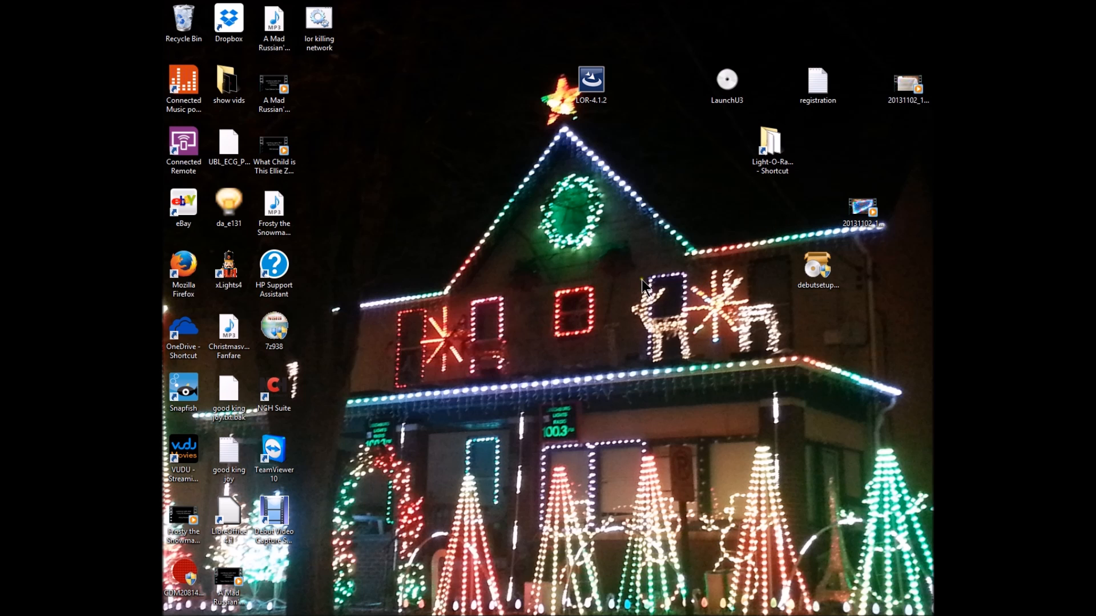
mouse_move(591, 293)
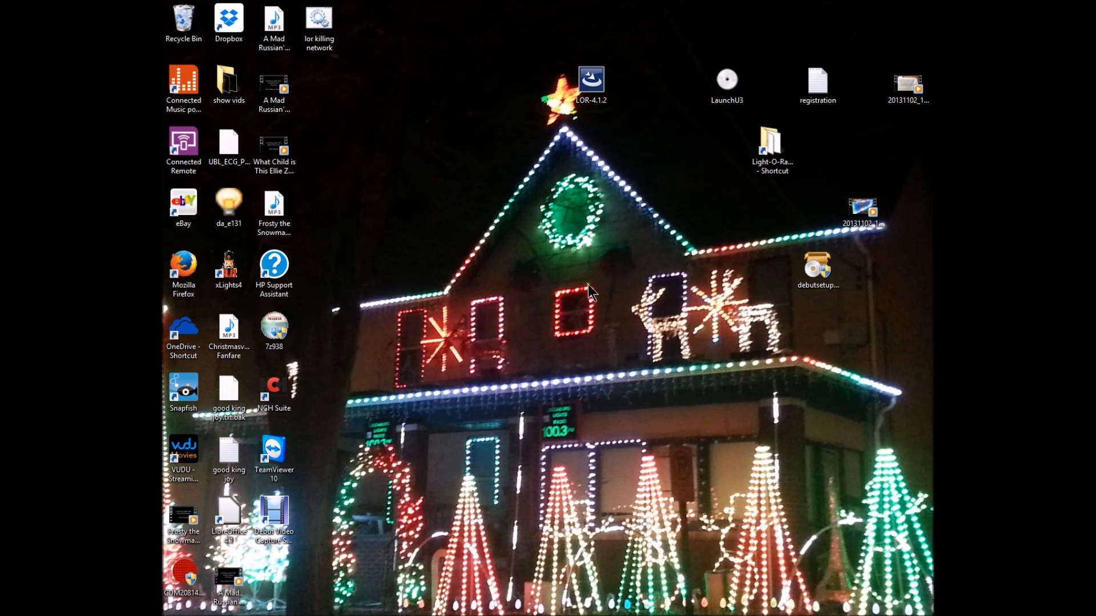
mouse_move(641, 513)
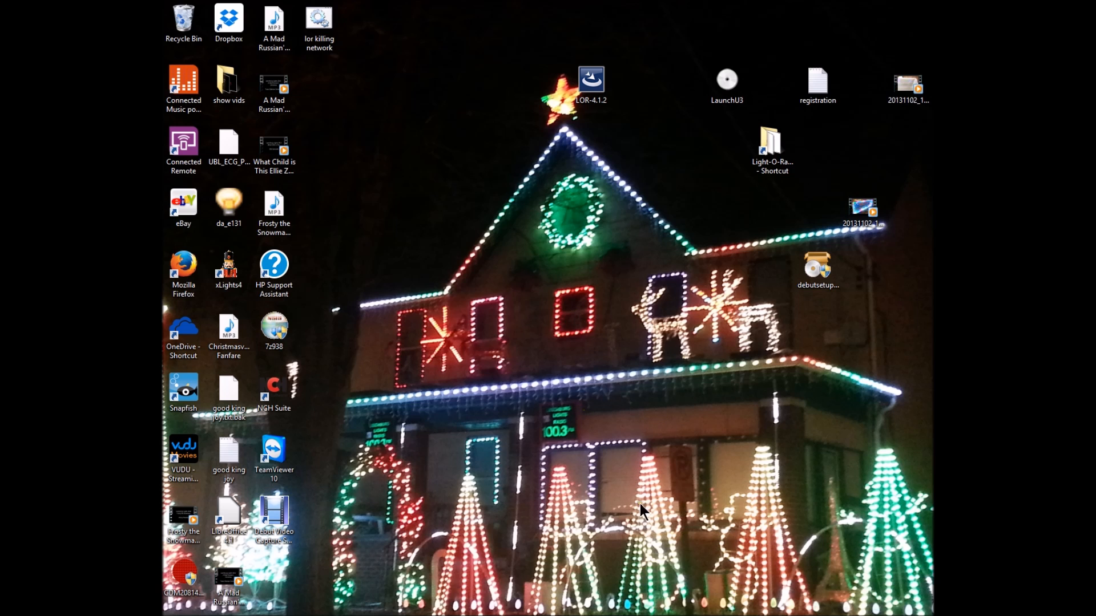
mouse_move(580, 328)
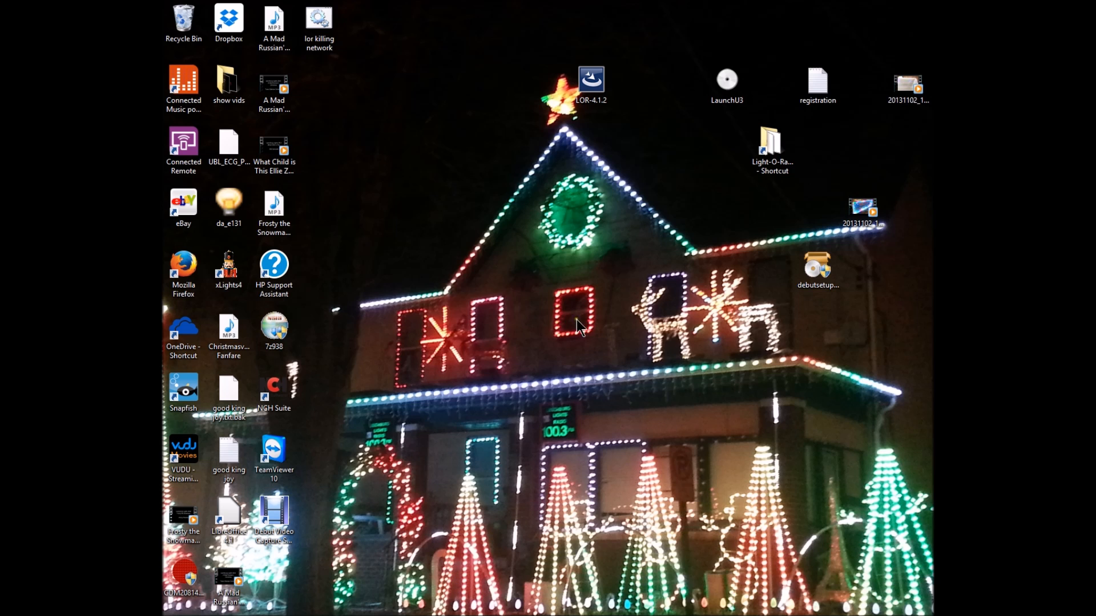
mouse_move(525, 293)
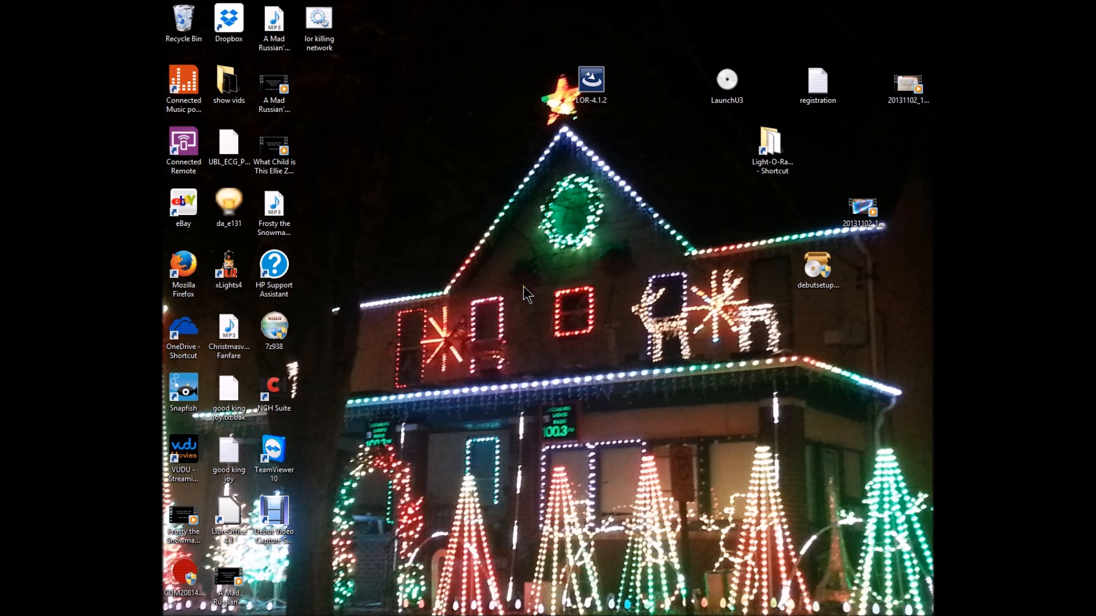
mouse_move(498, 267)
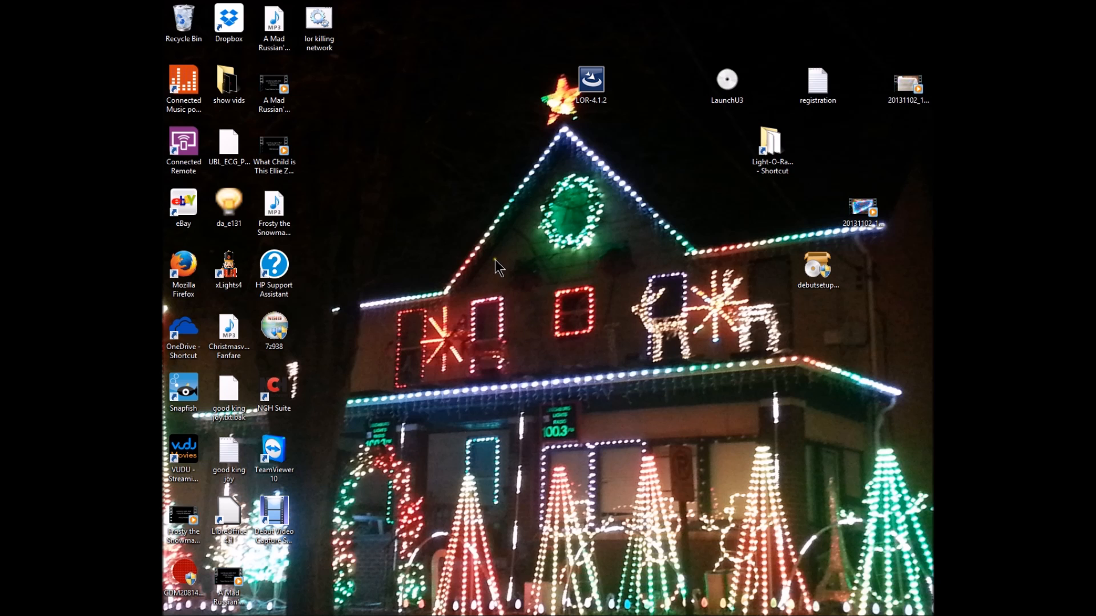
mouse_move(489, 288)
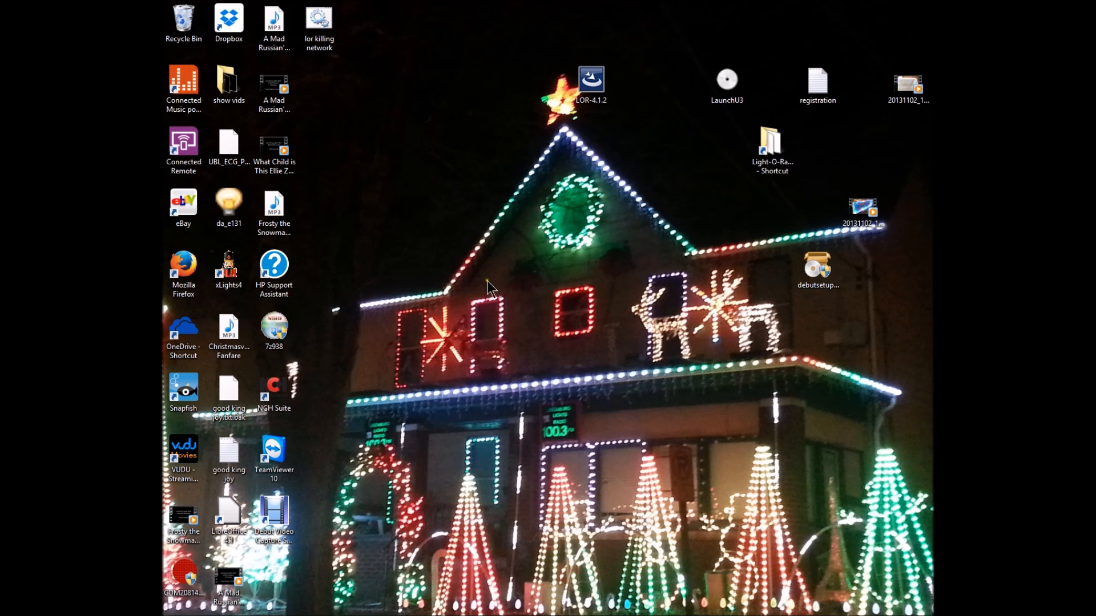
mouse_move(545, 431)
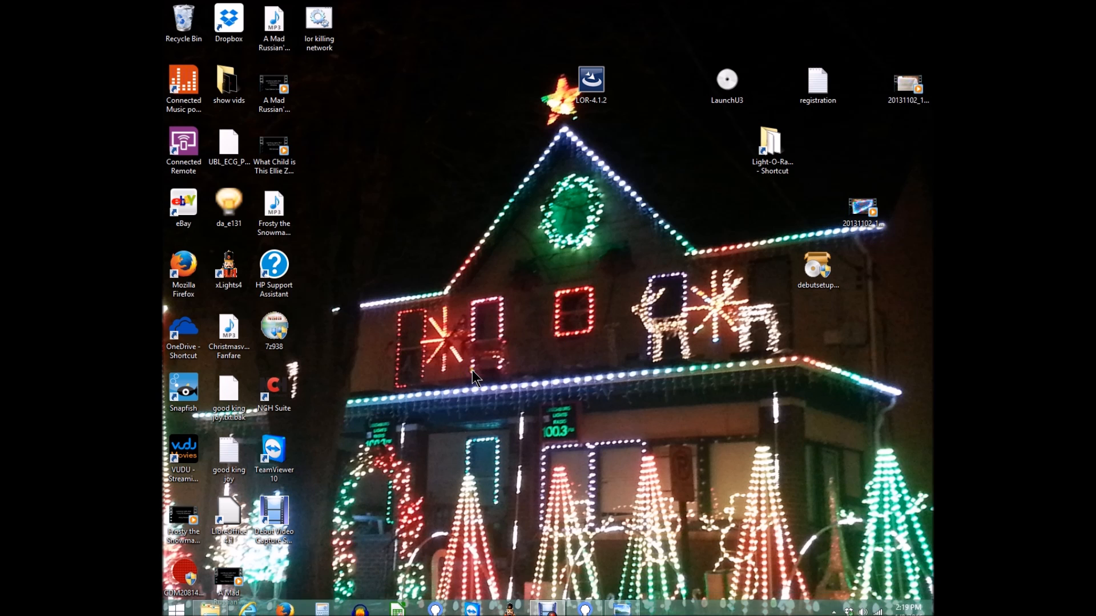
mouse_move(422, 370)
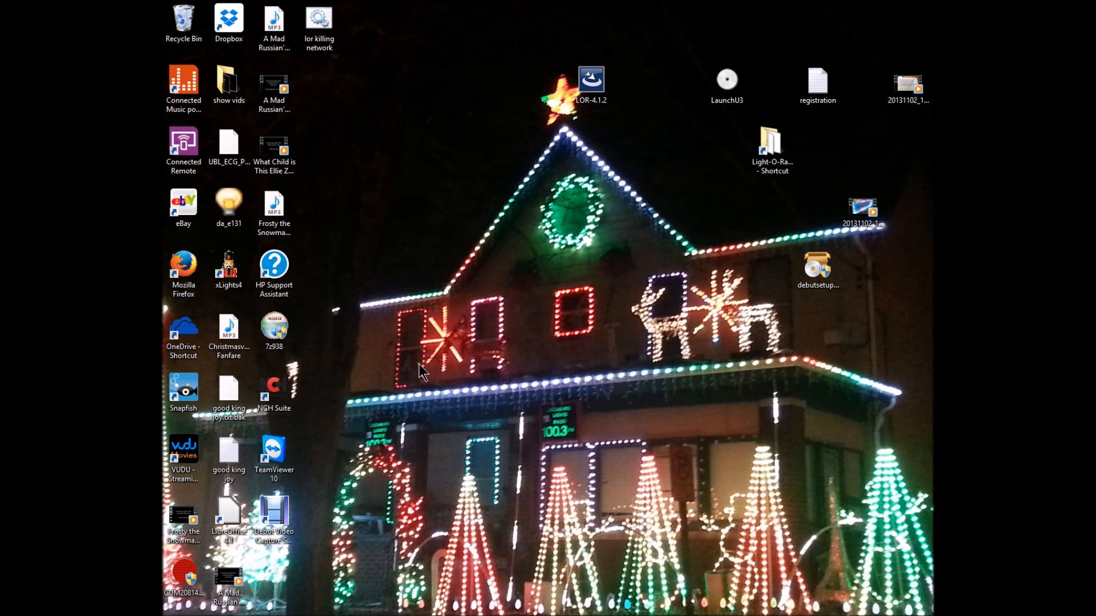
Navigate Control Panel through Network and Internet to the Network and Sharing Center.
key("Win")
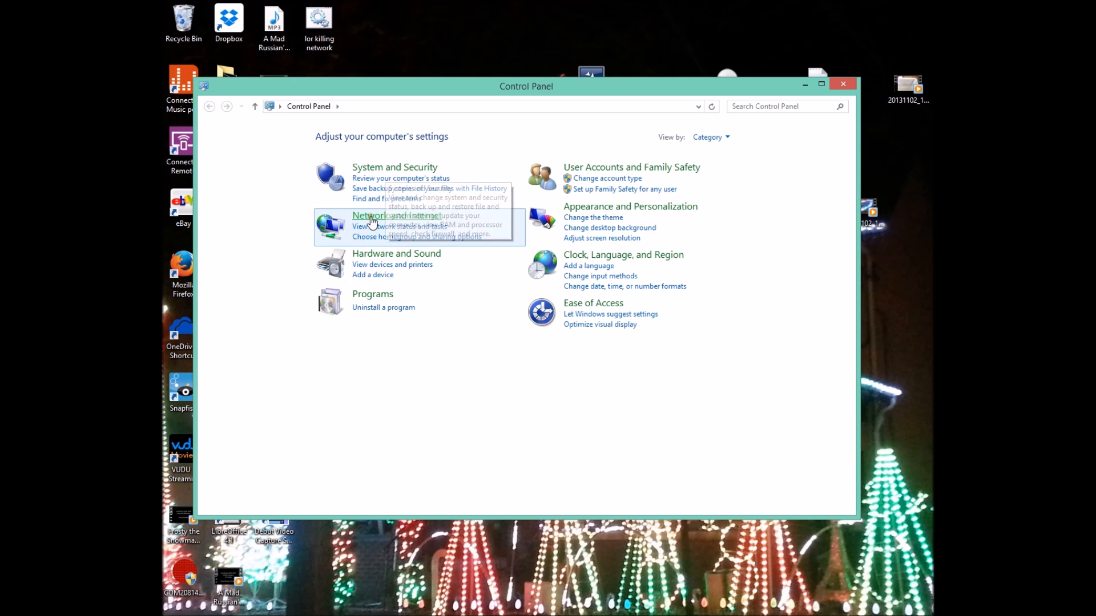
left_click(396, 215)
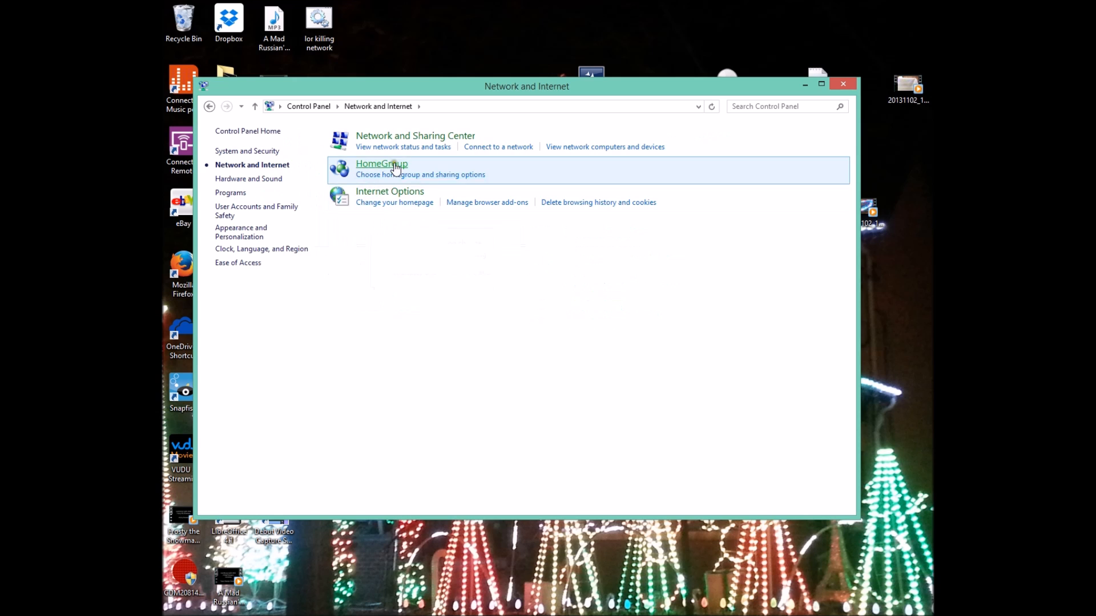
mouse_move(415, 136)
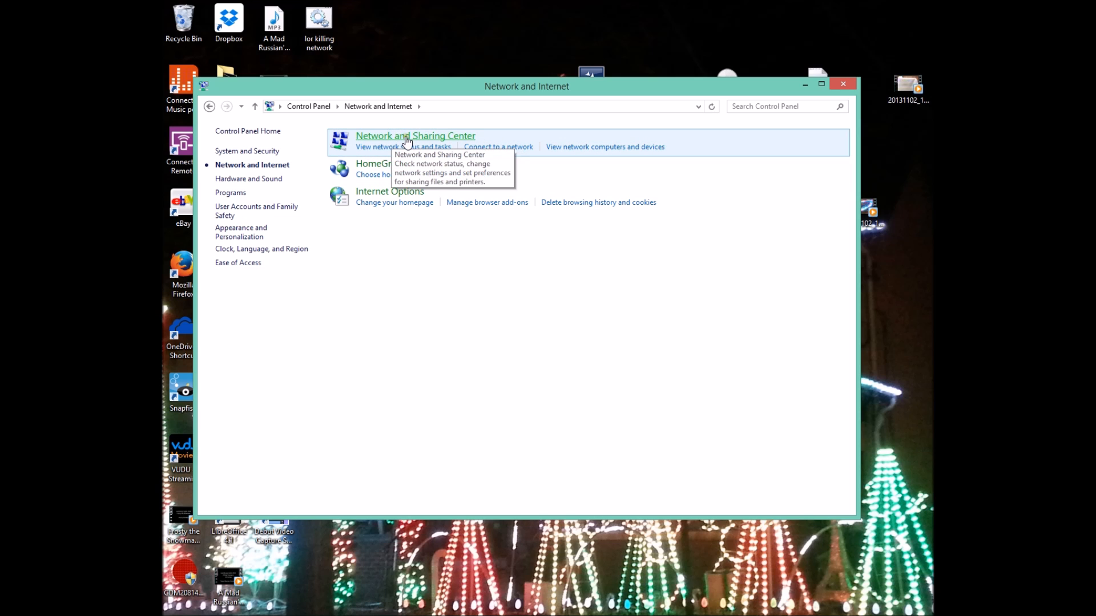
left_click(415, 135)
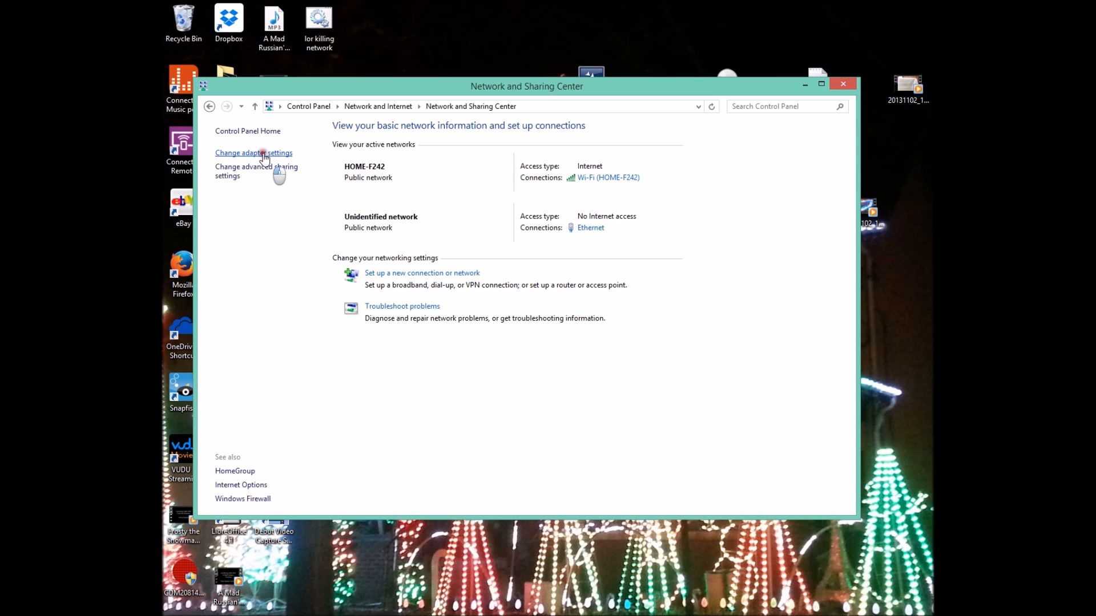
Show the Network Connections adapter list and select the Ethernet adapter.
left_click(253, 152)
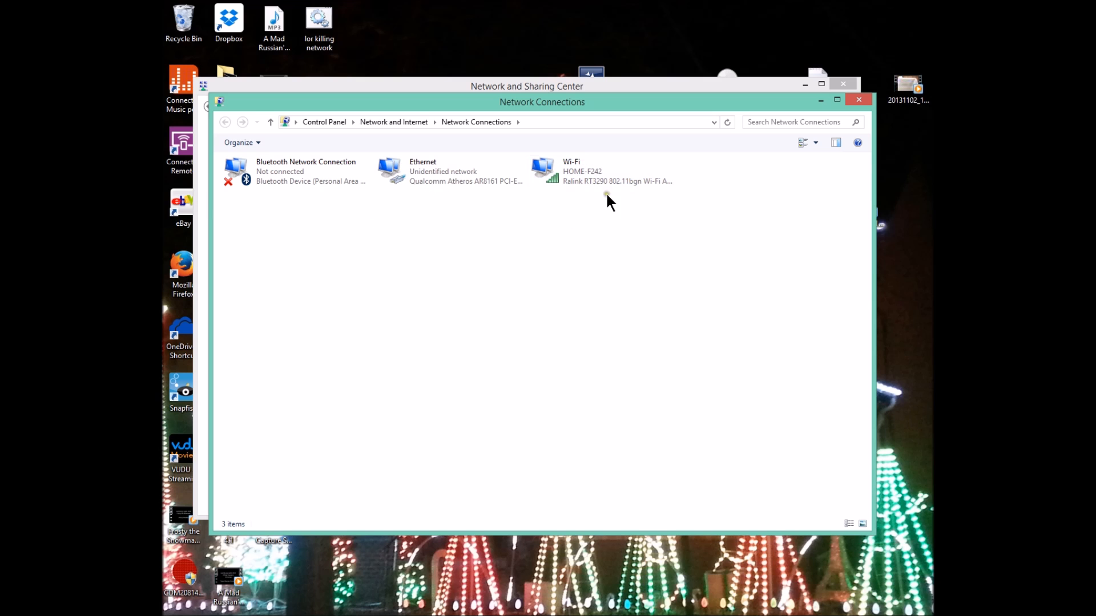
mouse_move(433, 171)
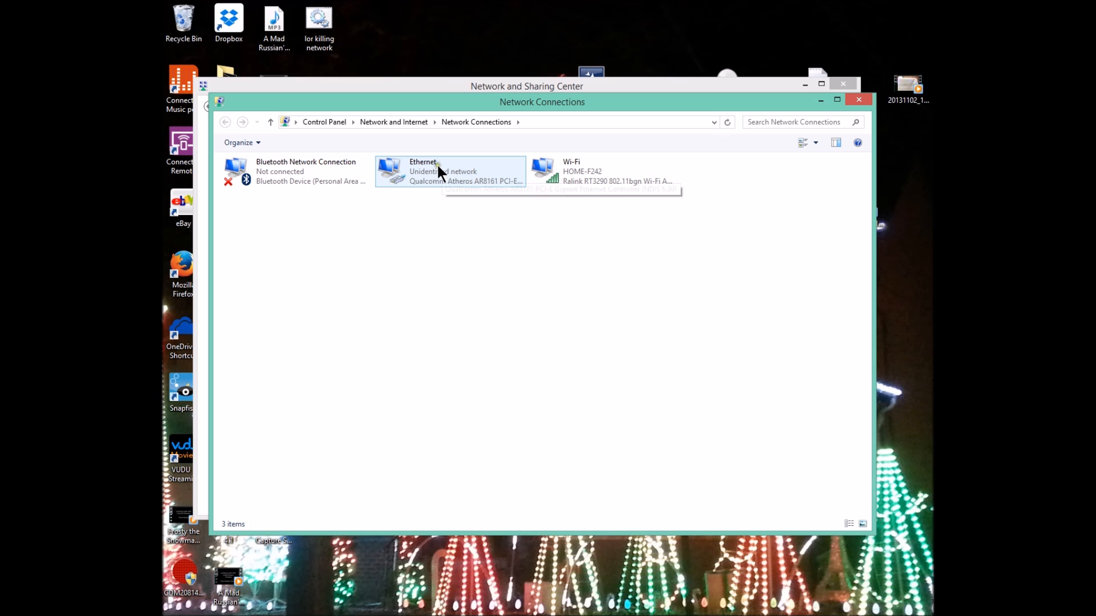
mouse_move(447, 178)
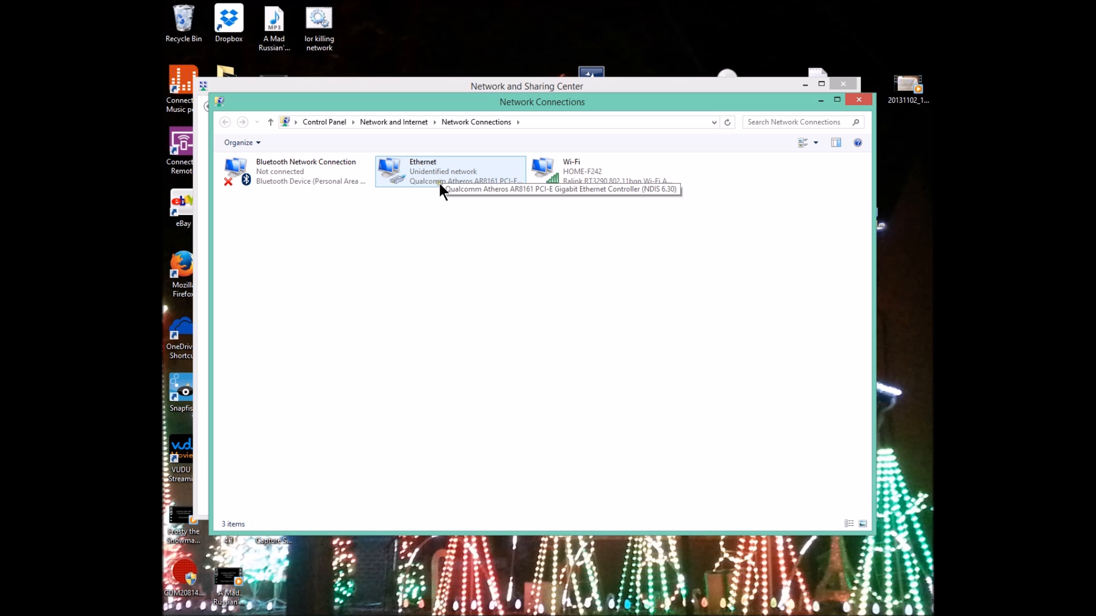
mouse_move(438, 187)
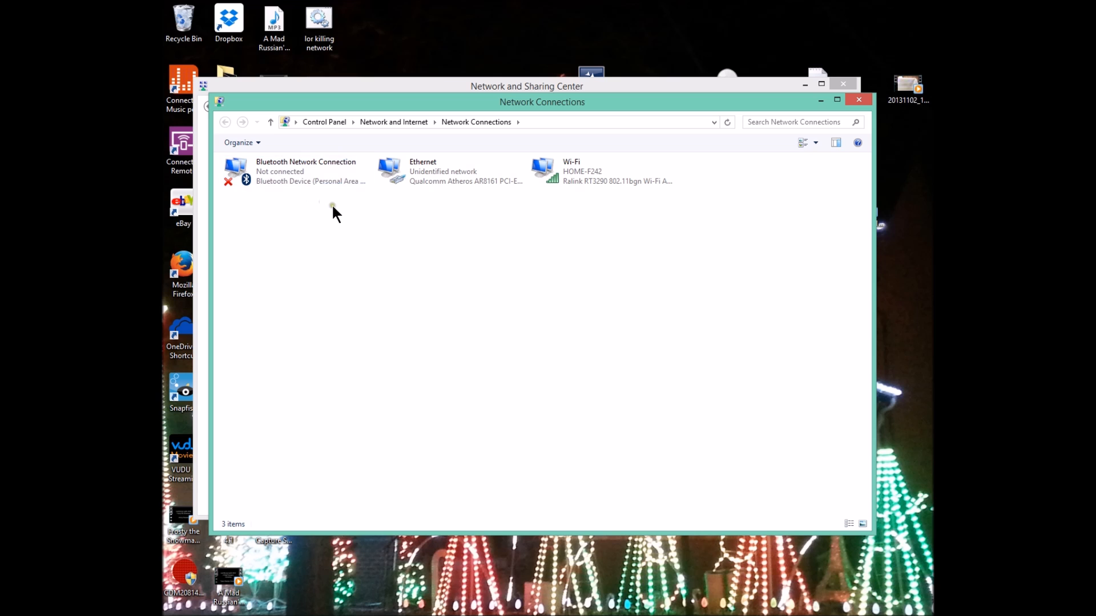
left_click(437, 171)
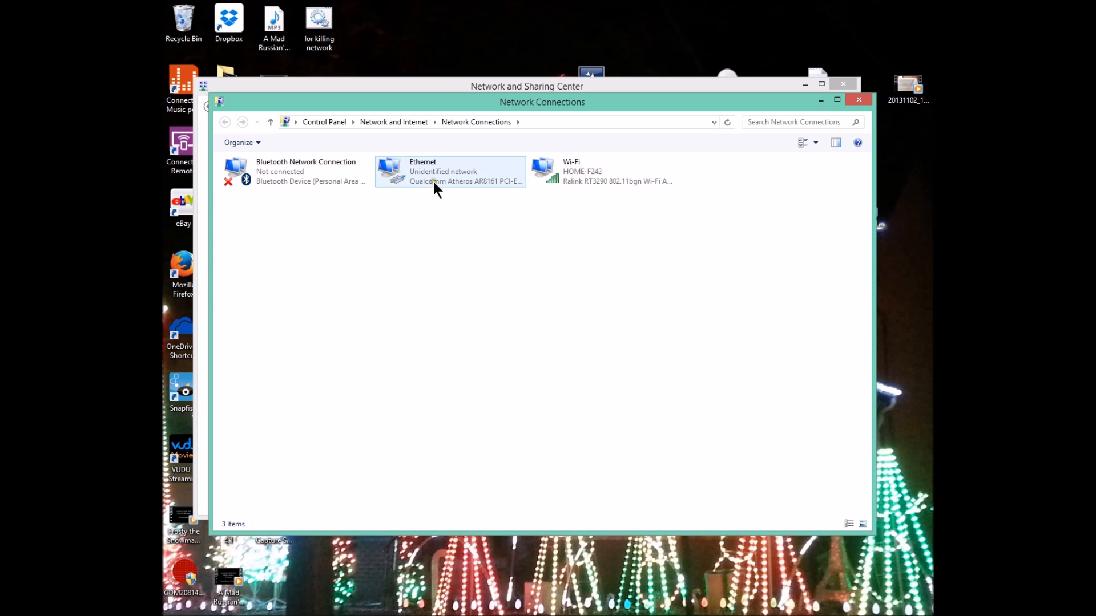
mouse_move(435, 178)
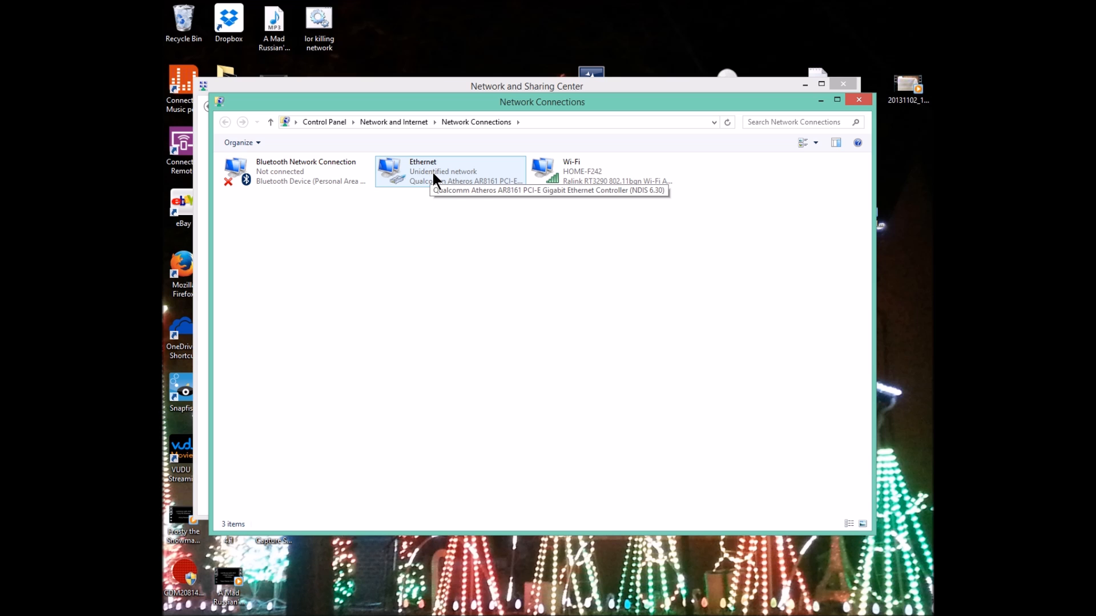
Go from Ethernet Status into Ethernet Properties listing IPv4 and IPv6 protocols.
double_click(449, 171)
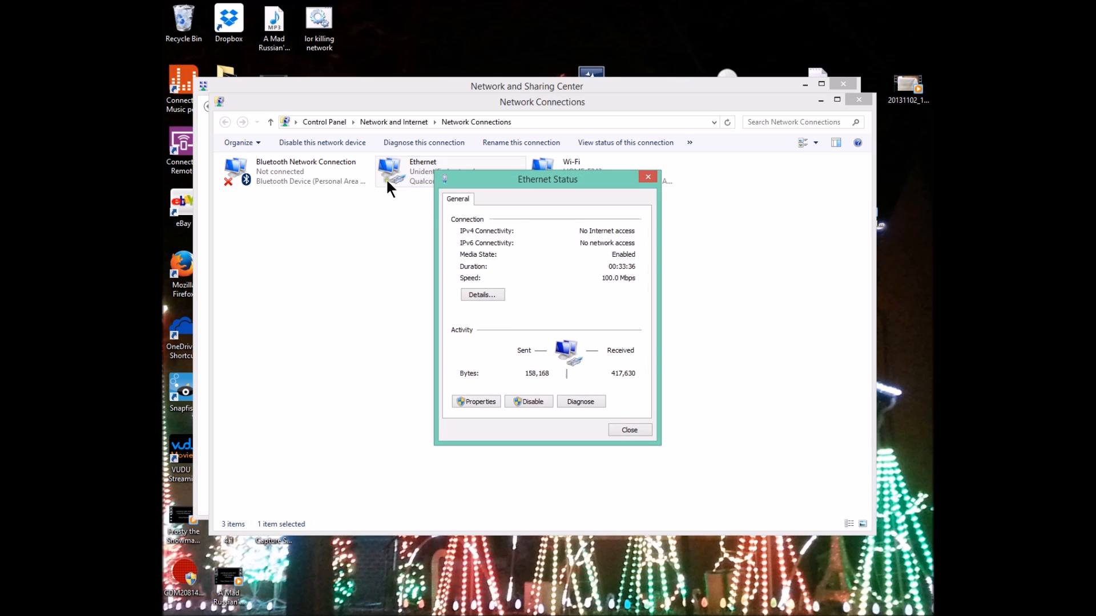
mouse_move(562, 396)
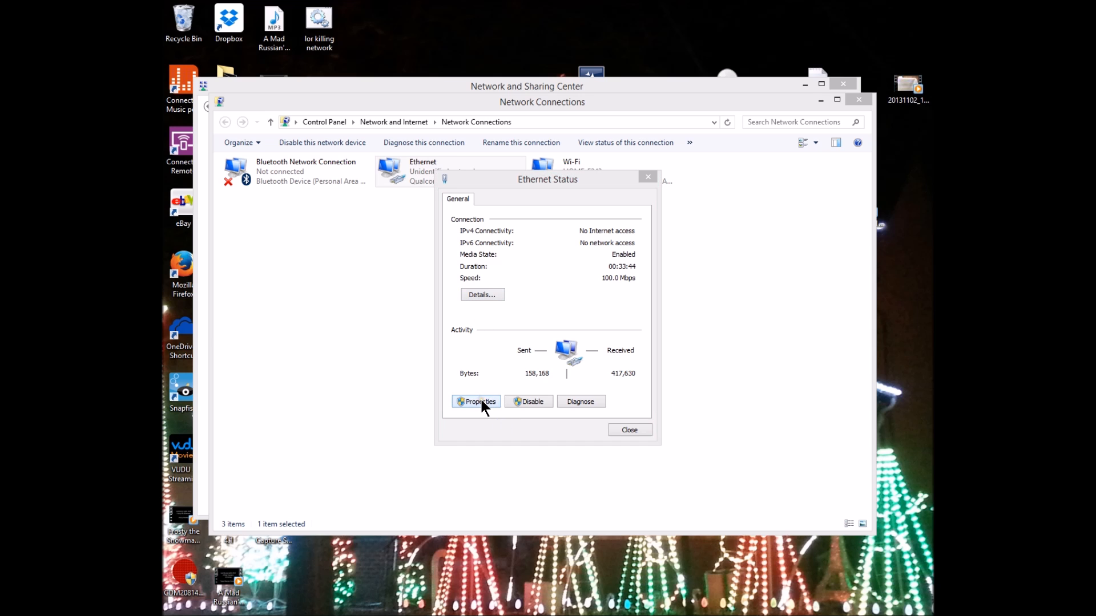
left_click(480, 401)
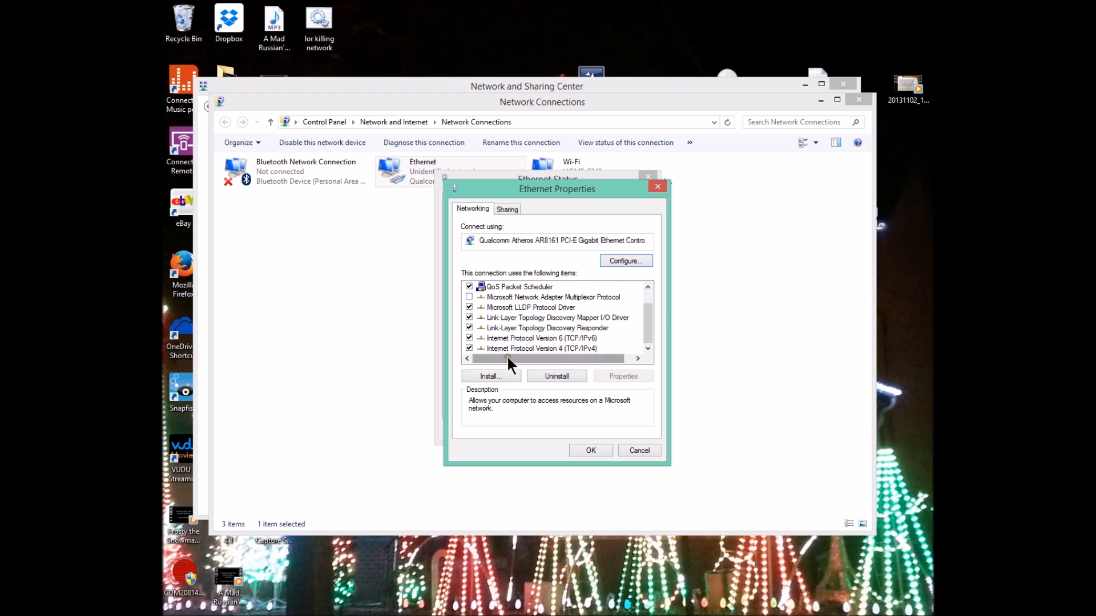
mouse_move(569, 353)
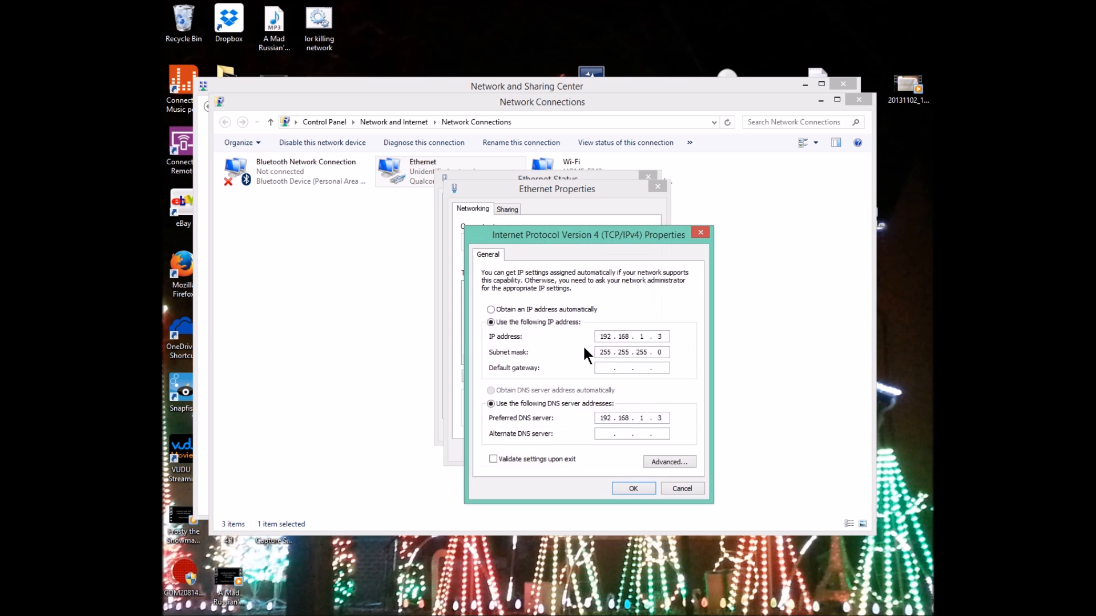
mouse_move(541, 356)
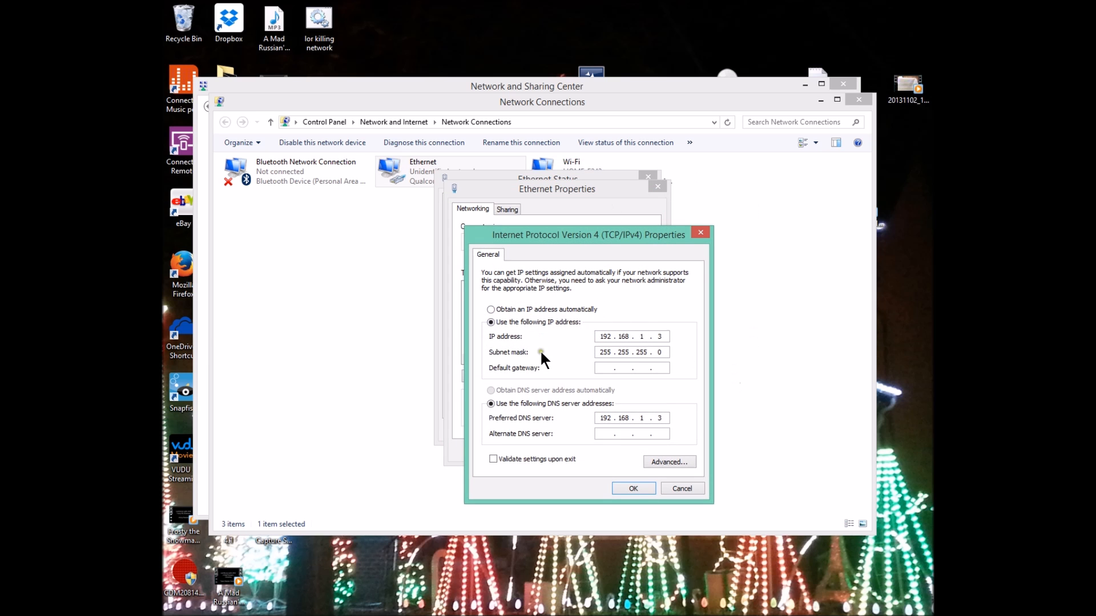
Switch the Ethernet IPv4 settings to 'Use the following IP address' for manual entry.
left_click(491, 309)
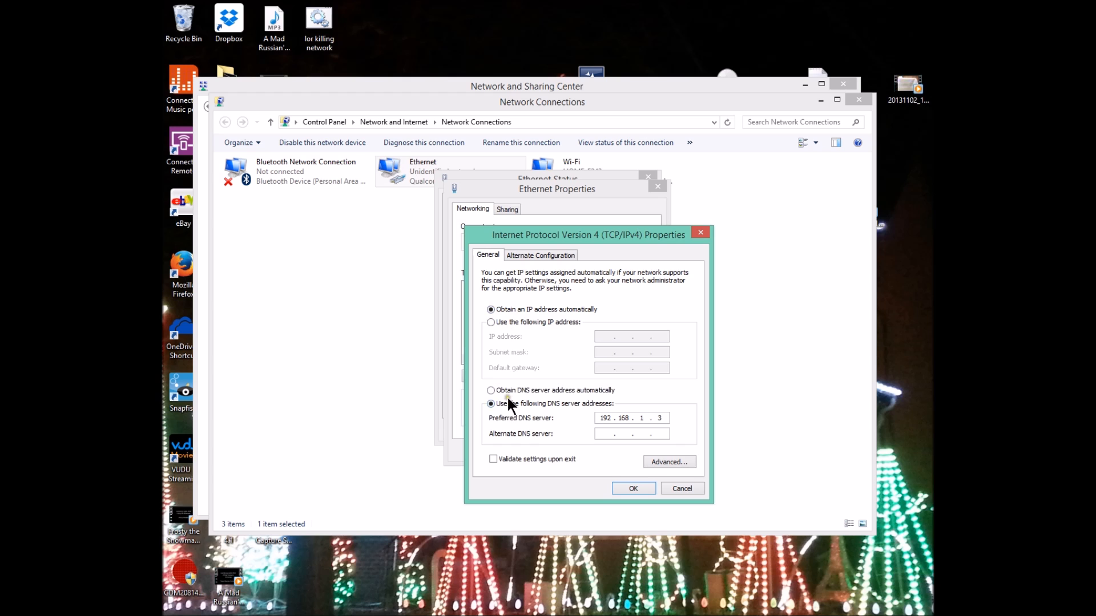
left_click(491, 309)
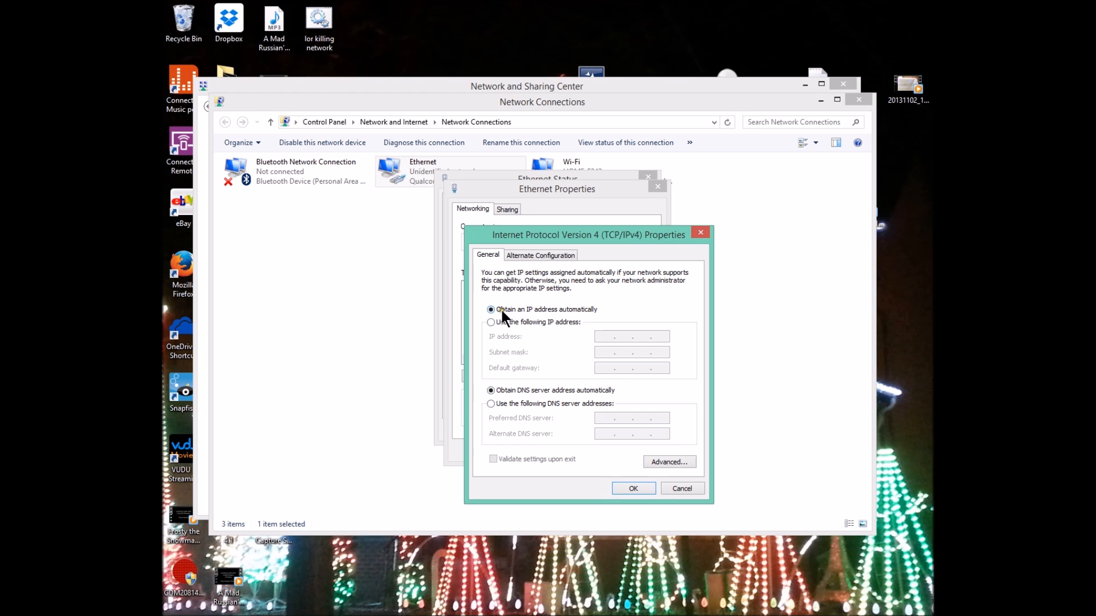
mouse_move(530, 305)
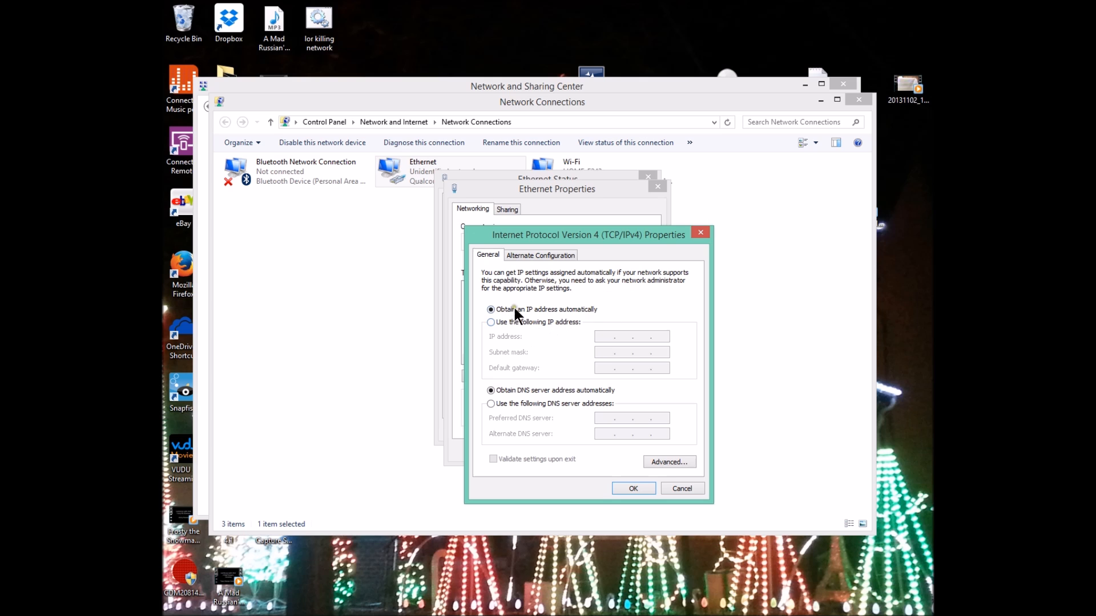
mouse_move(657, 338)
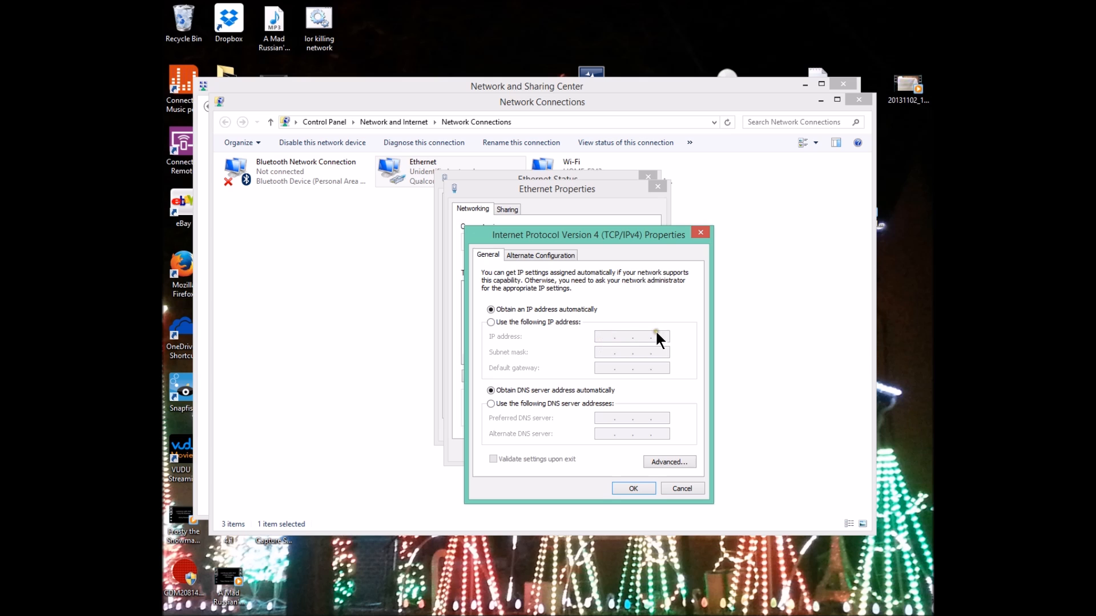
mouse_move(606, 353)
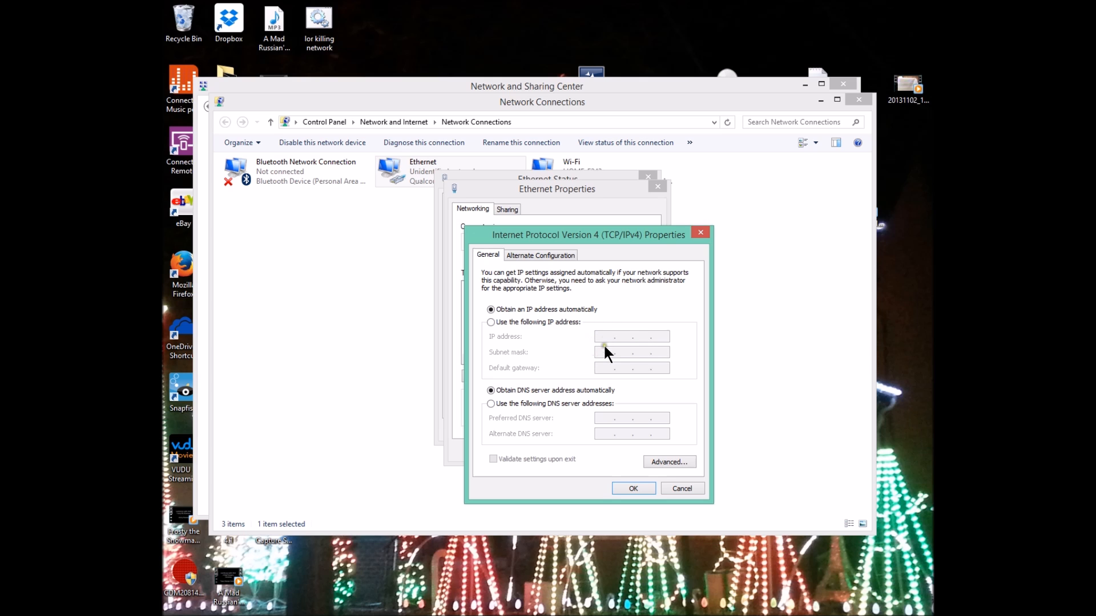
mouse_move(615, 438)
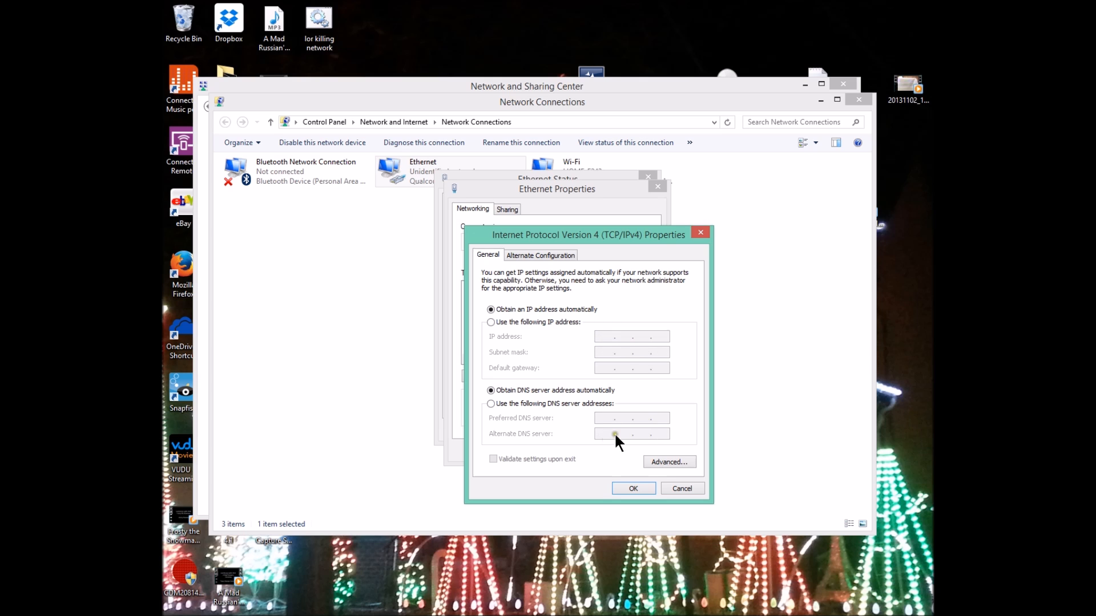
mouse_move(600, 336)
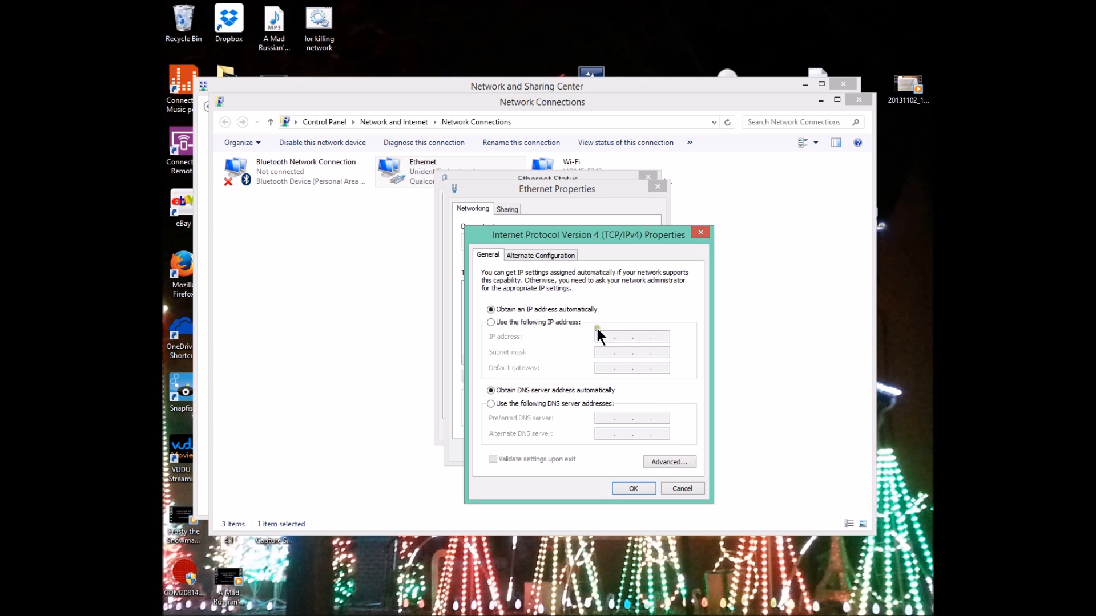
mouse_move(606, 342)
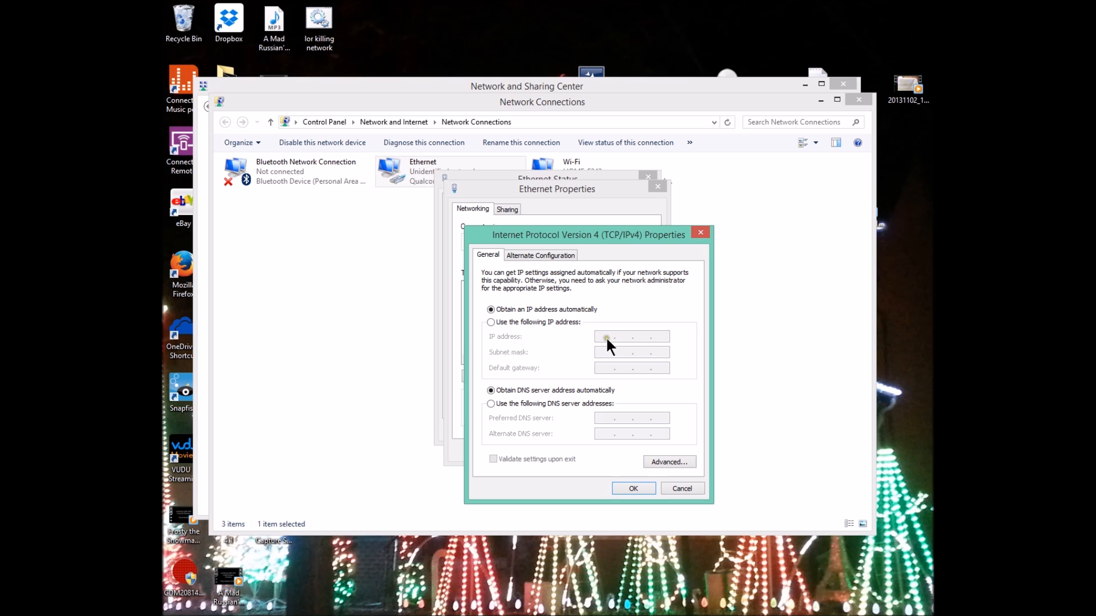
mouse_move(600, 334)
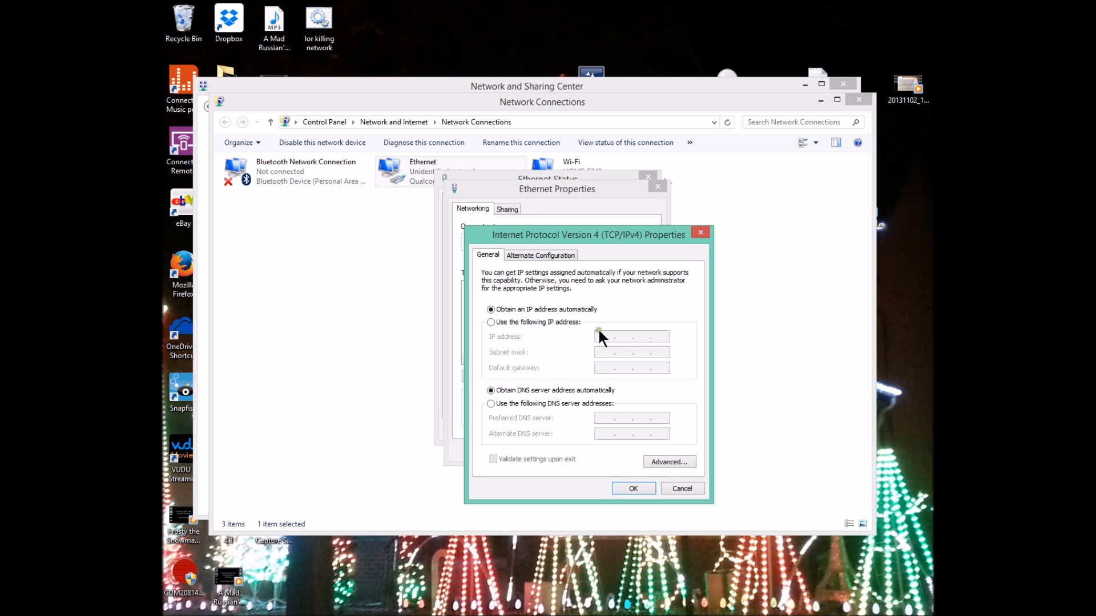
mouse_move(623, 343)
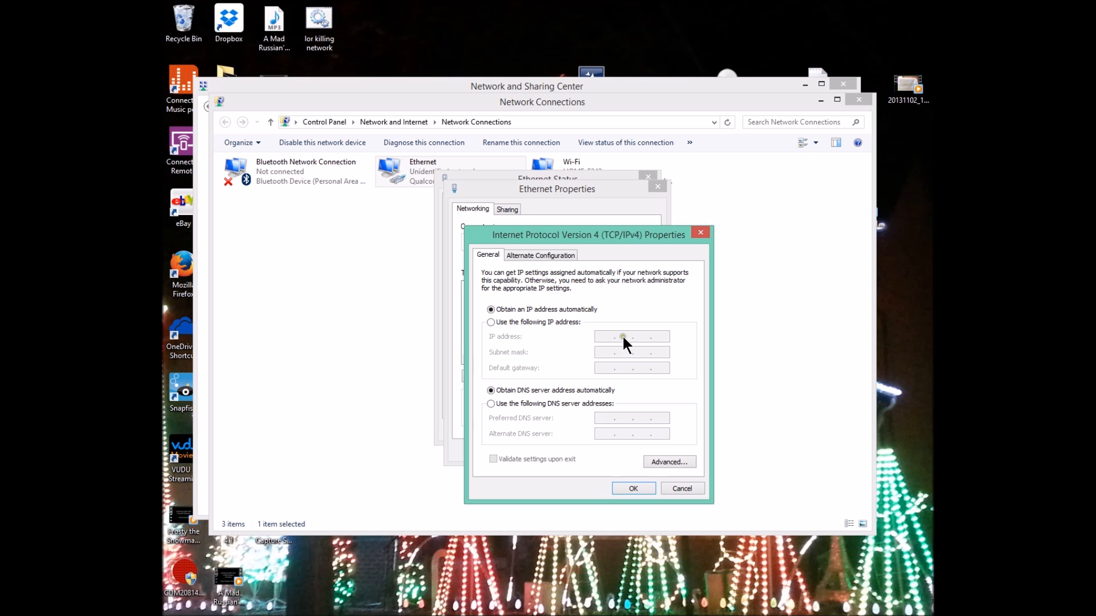
mouse_move(621, 341)
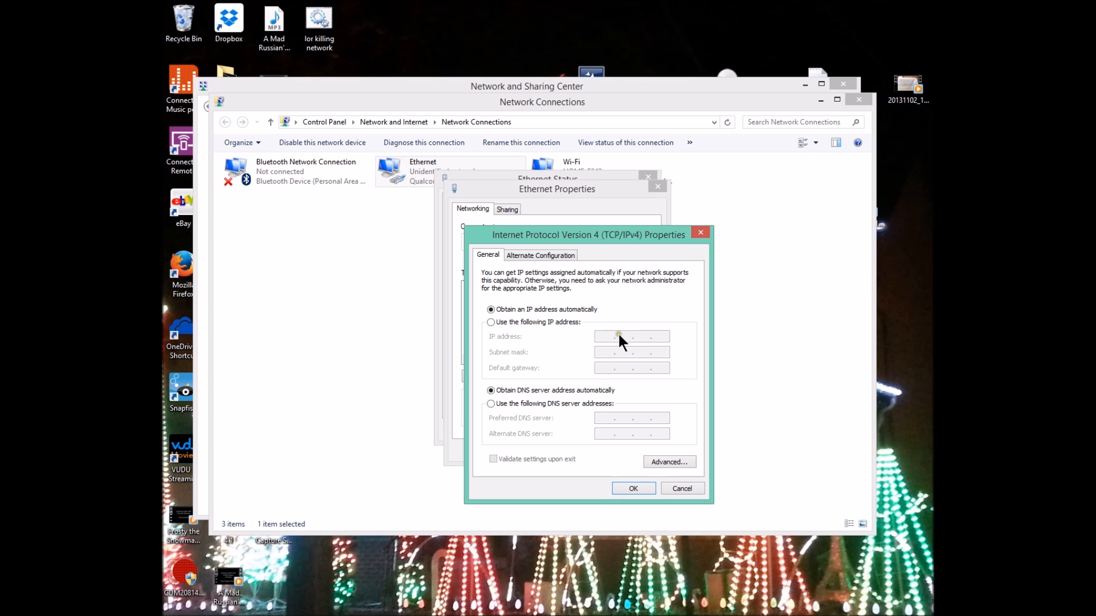
mouse_move(642, 346)
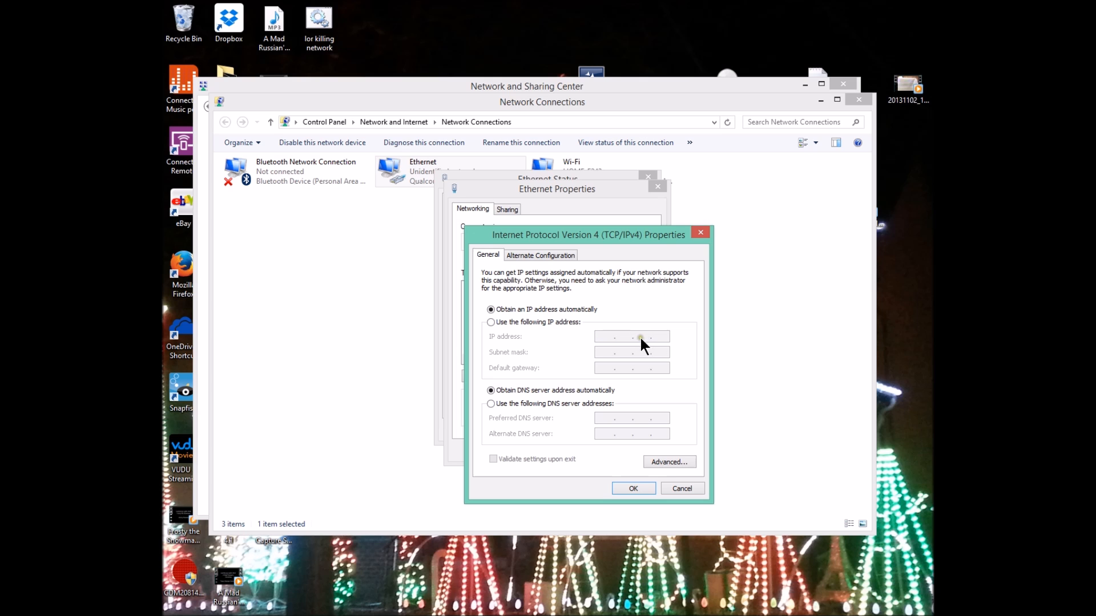
mouse_move(642, 343)
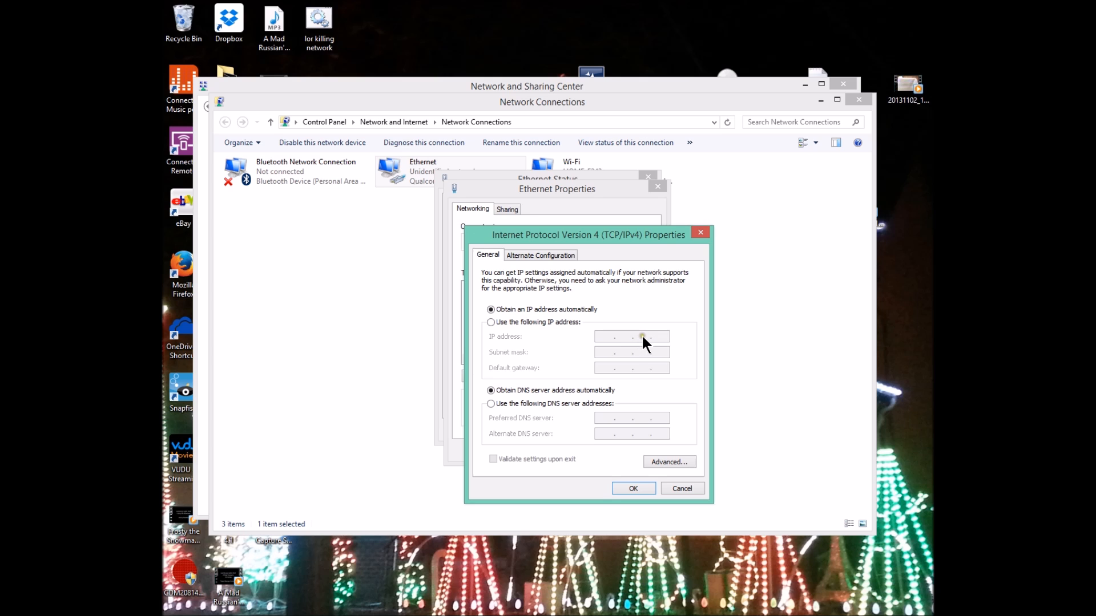
mouse_move(665, 342)
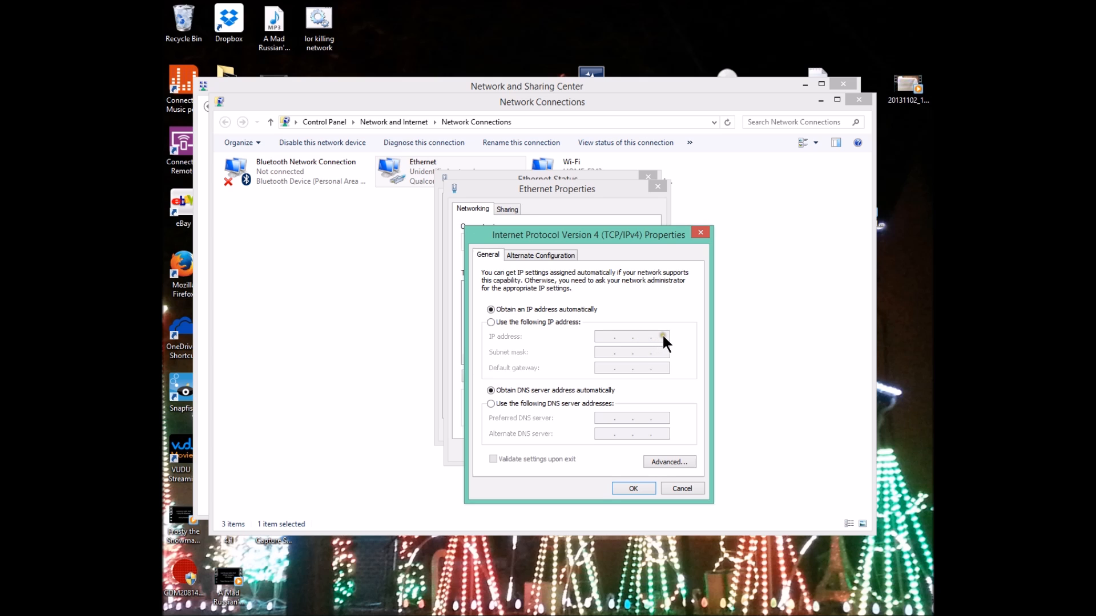
mouse_move(646, 339)
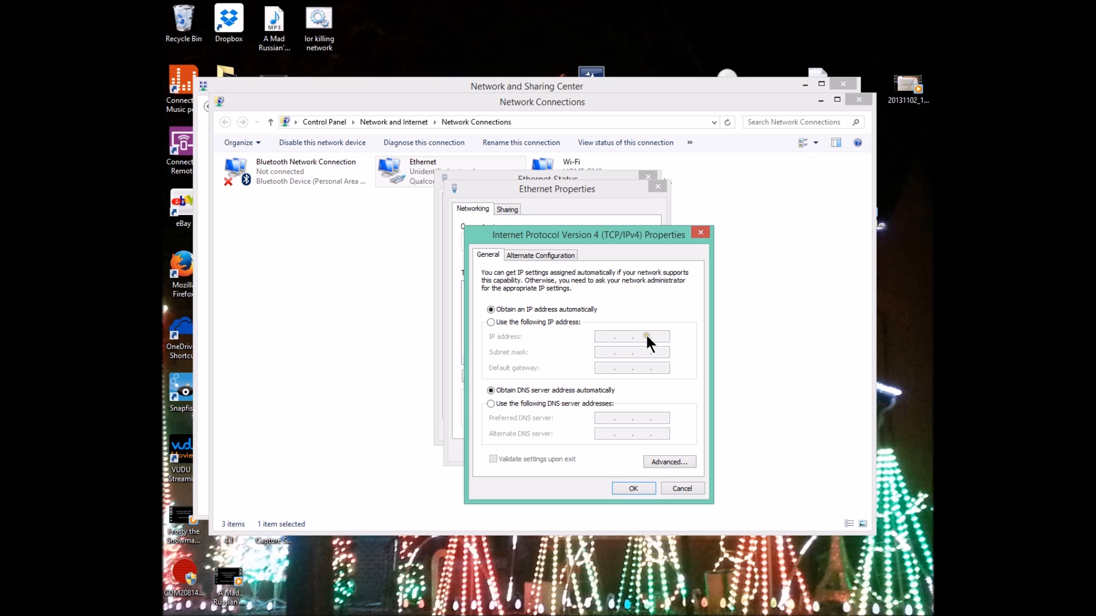
mouse_move(599, 346)
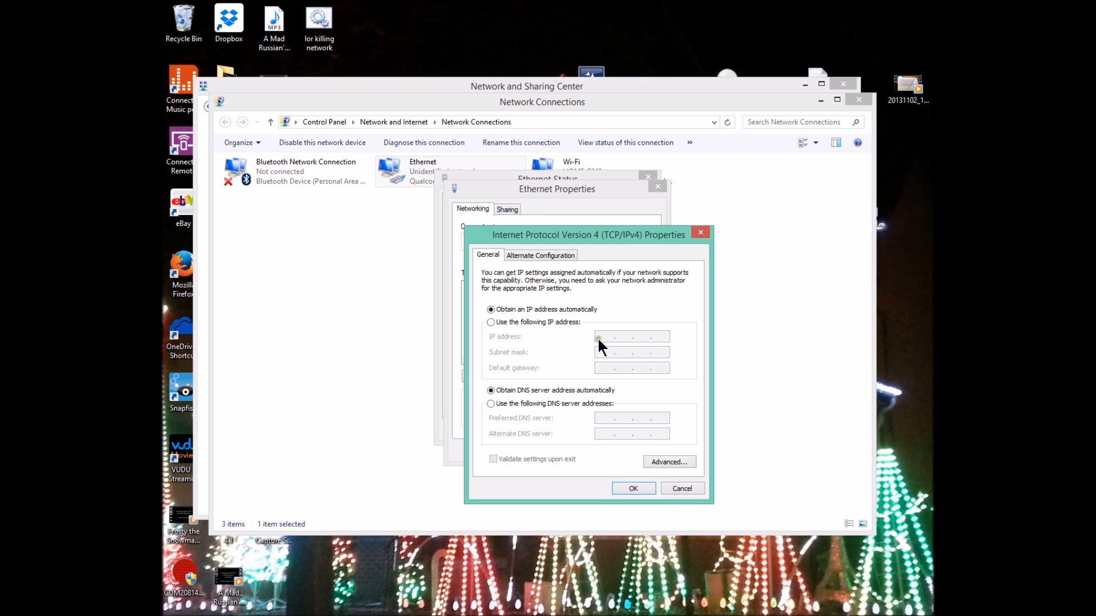
mouse_move(606, 346)
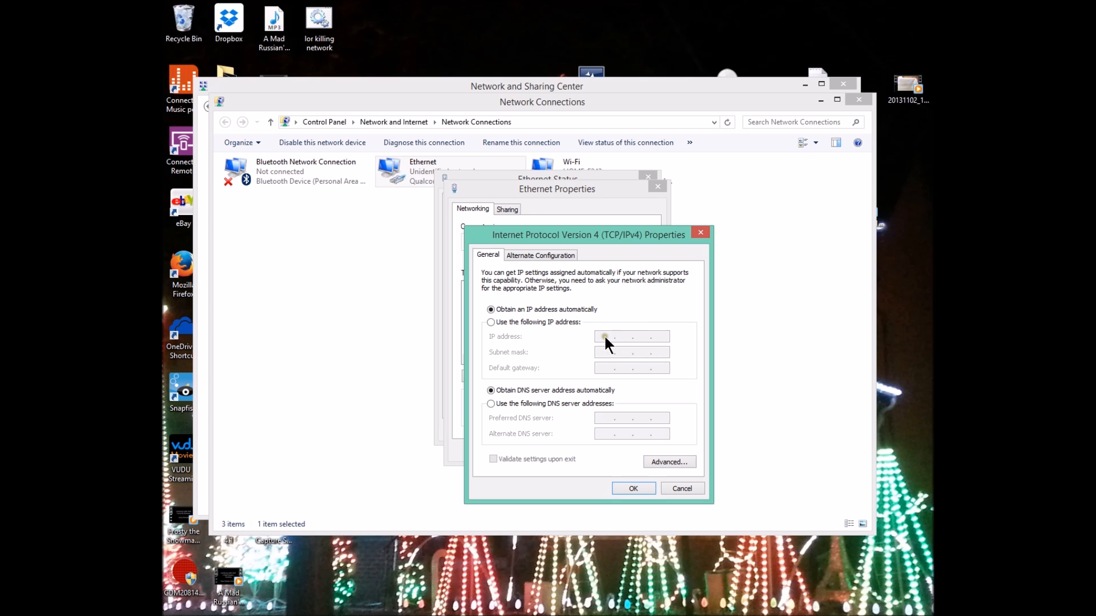
mouse_move(652, 346)
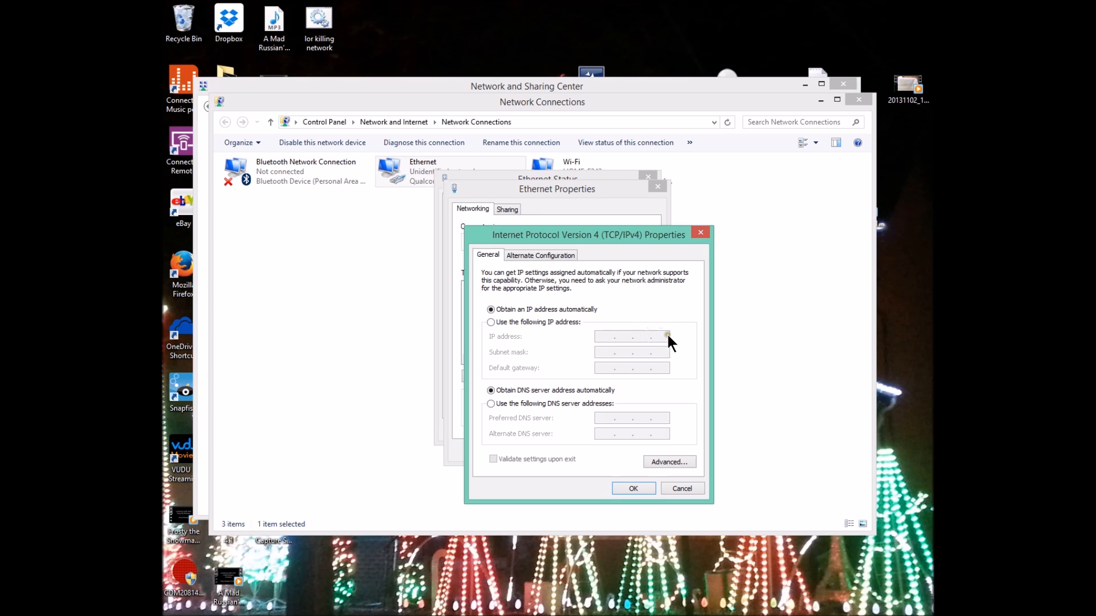
mouse_move(662, 340)
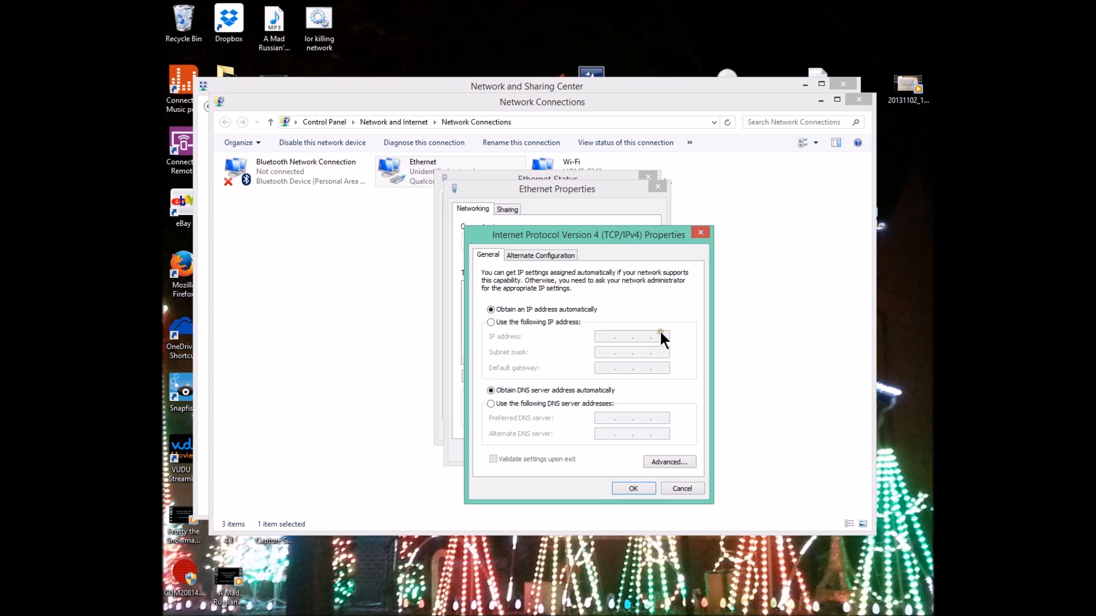
mouse_move(642, 344)
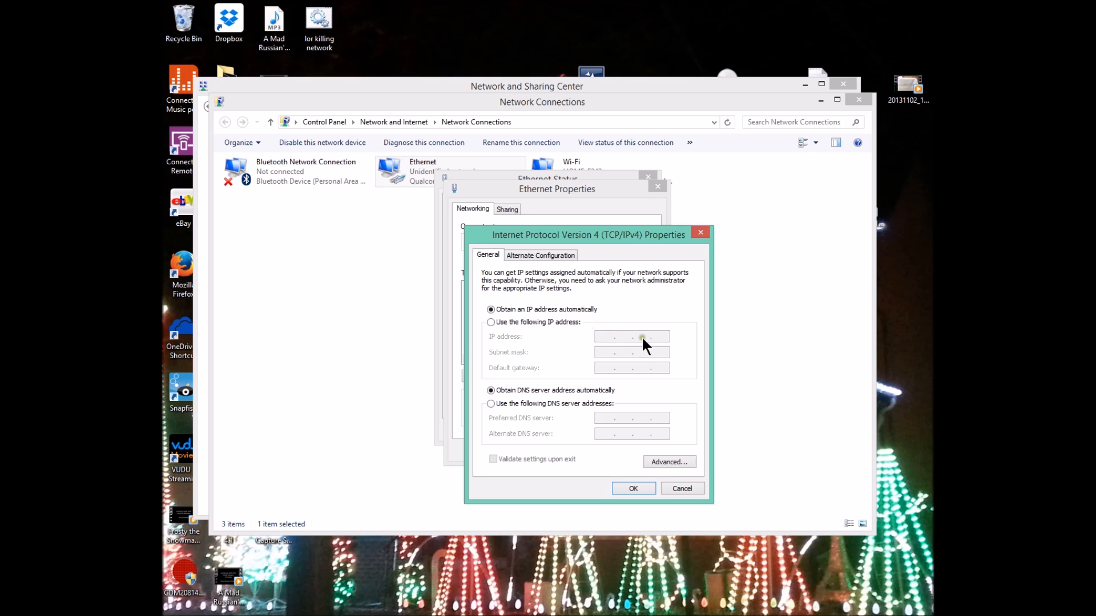
mouse_move(606, 343)
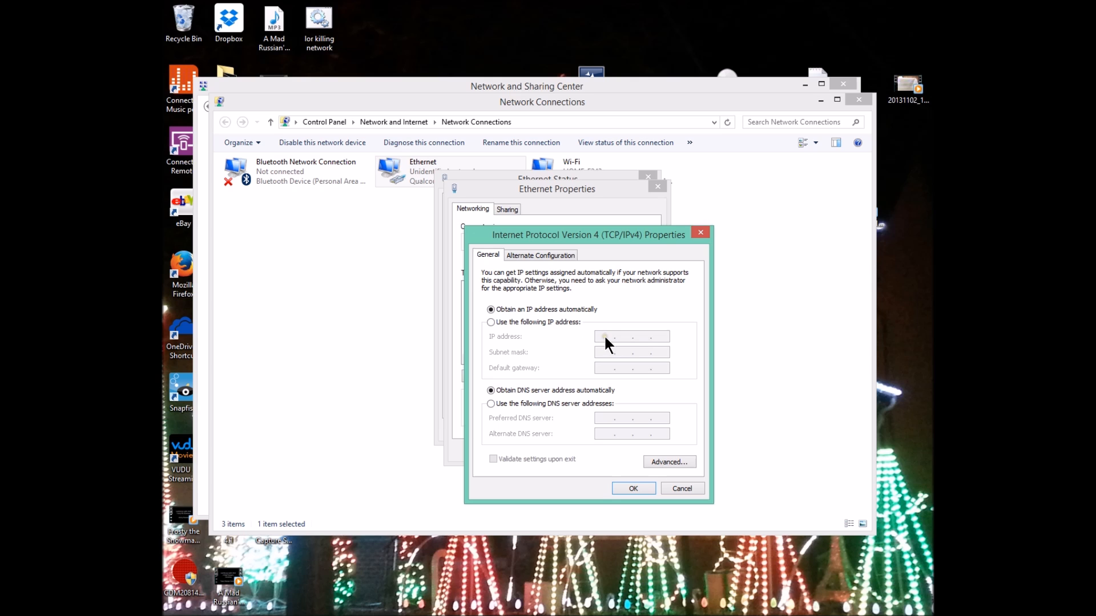
left_click(491, 322)
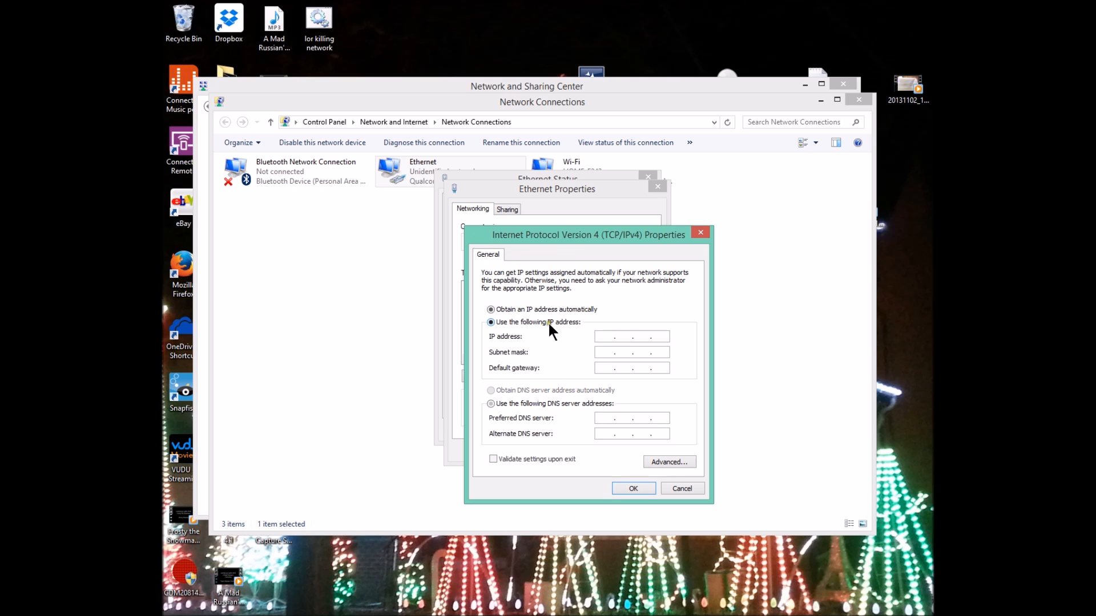
Enter 192.168.1.3 as the IP address and move to the subnet mask field.
left_click(491, 322)
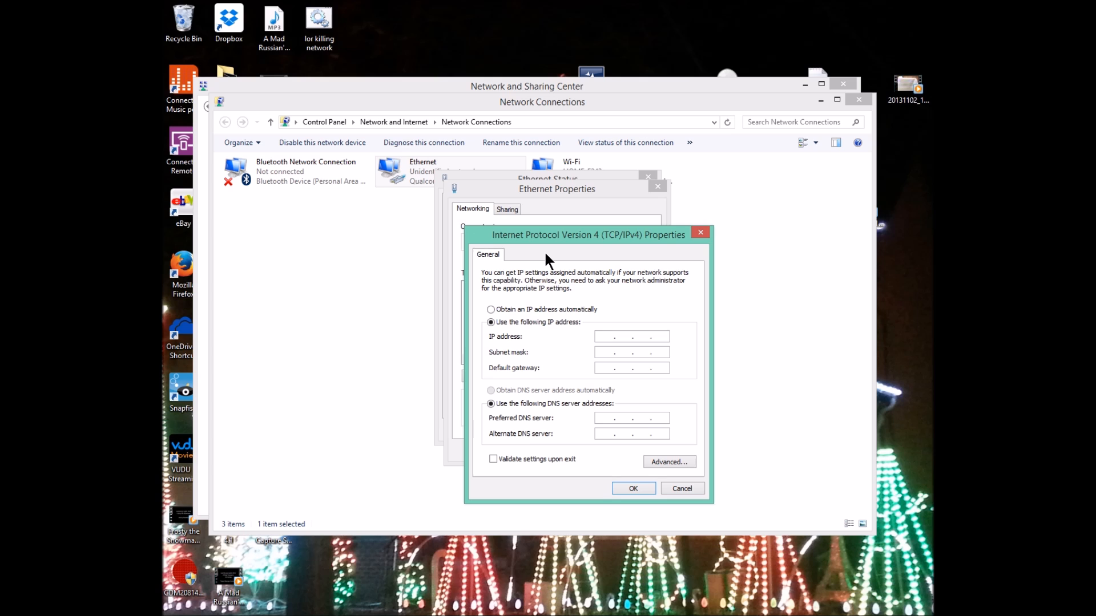
type("192")
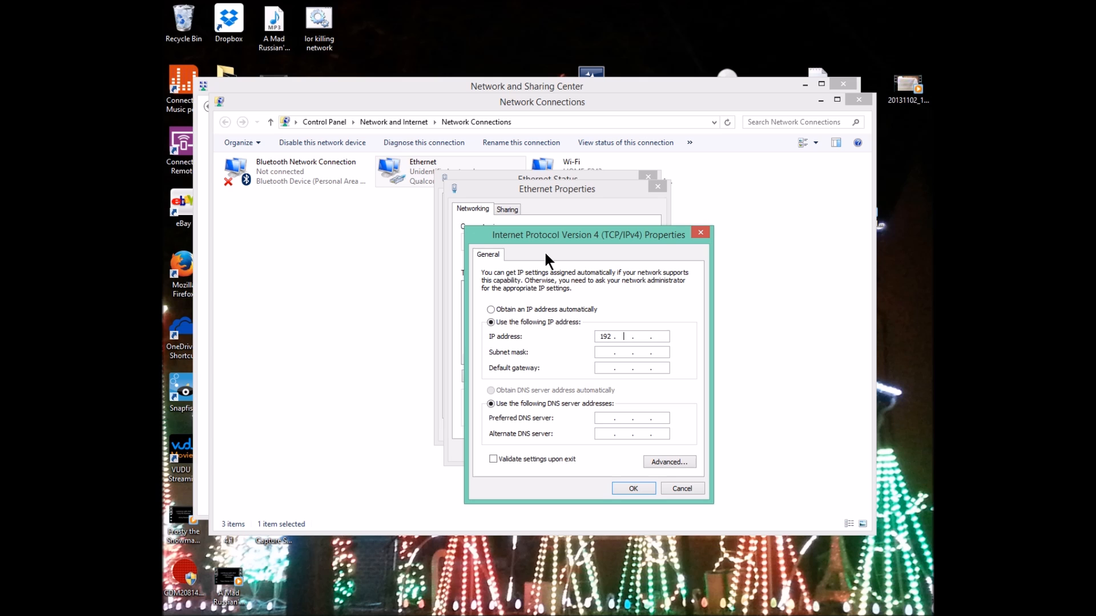
type("168.1")
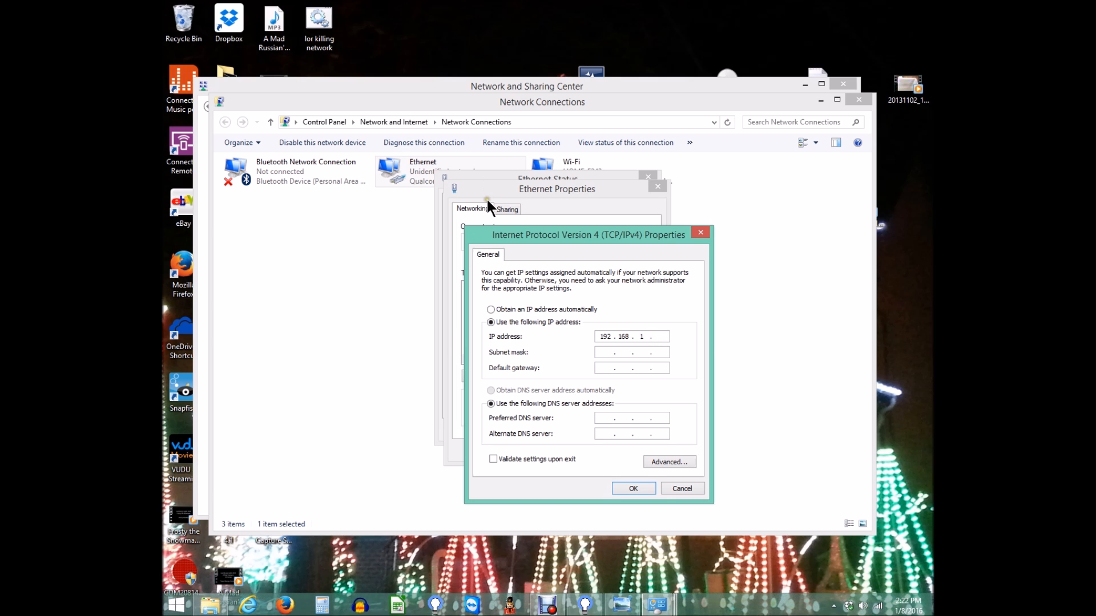
type("3")
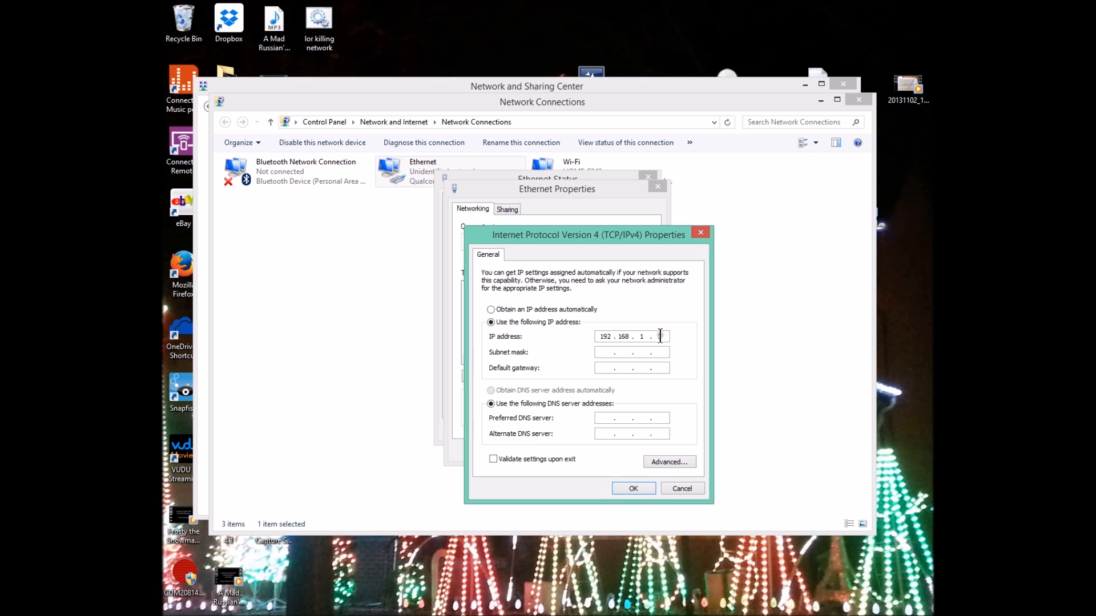
type("3")
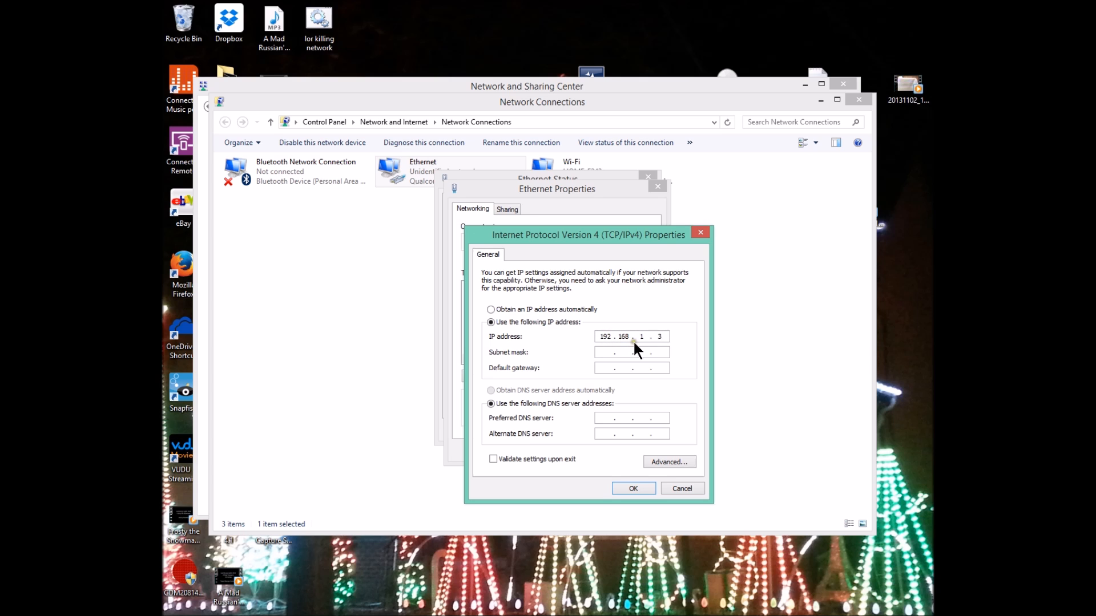
left_click(615, 336)
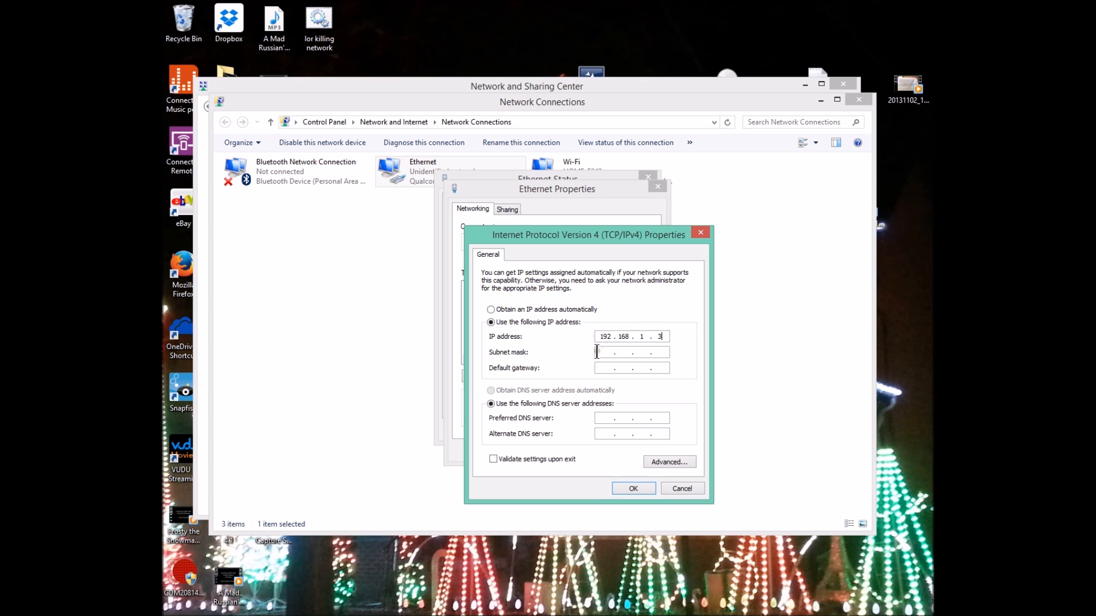
mouse_move(623, 242)
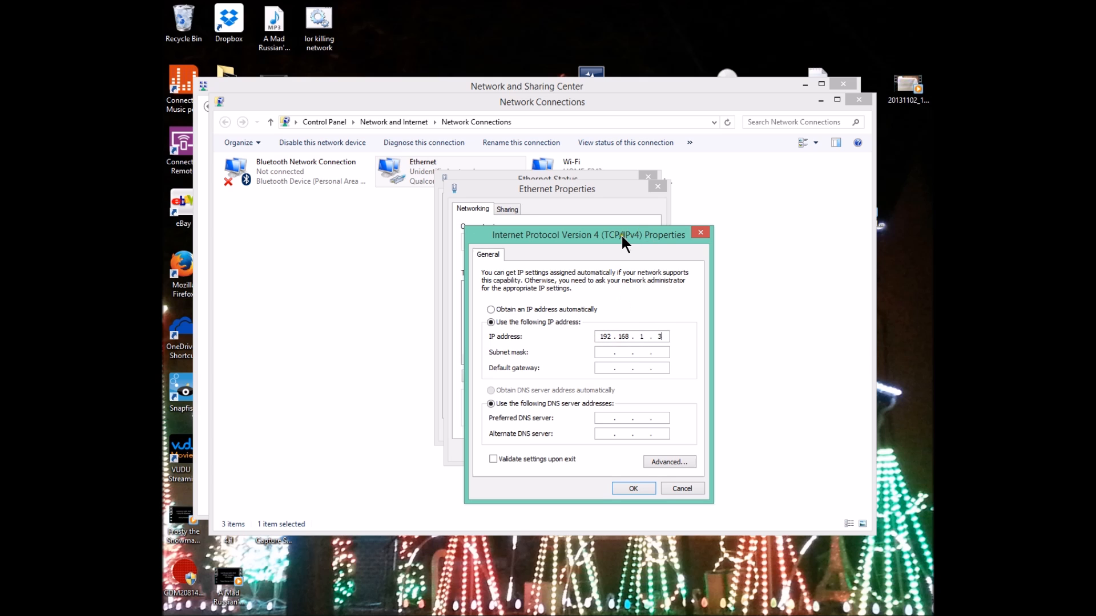
mouse_move(614, 349)
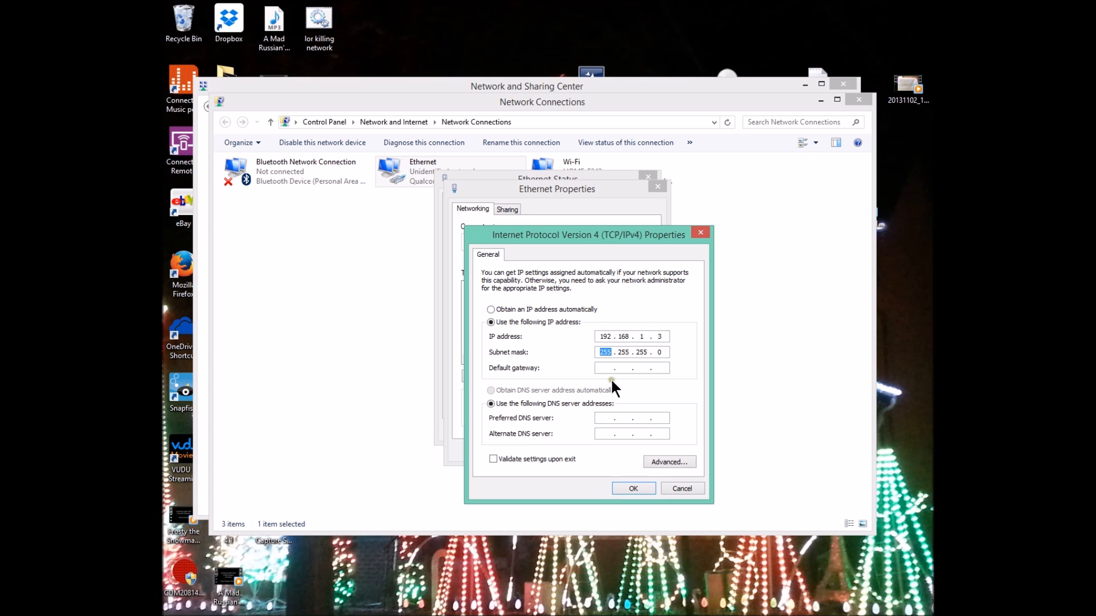
Keep subnet mask 255.255.255.0, enter preferred DNS 192.168.1.3 and confirm the IPv4 settings.
left_click(631, 418)
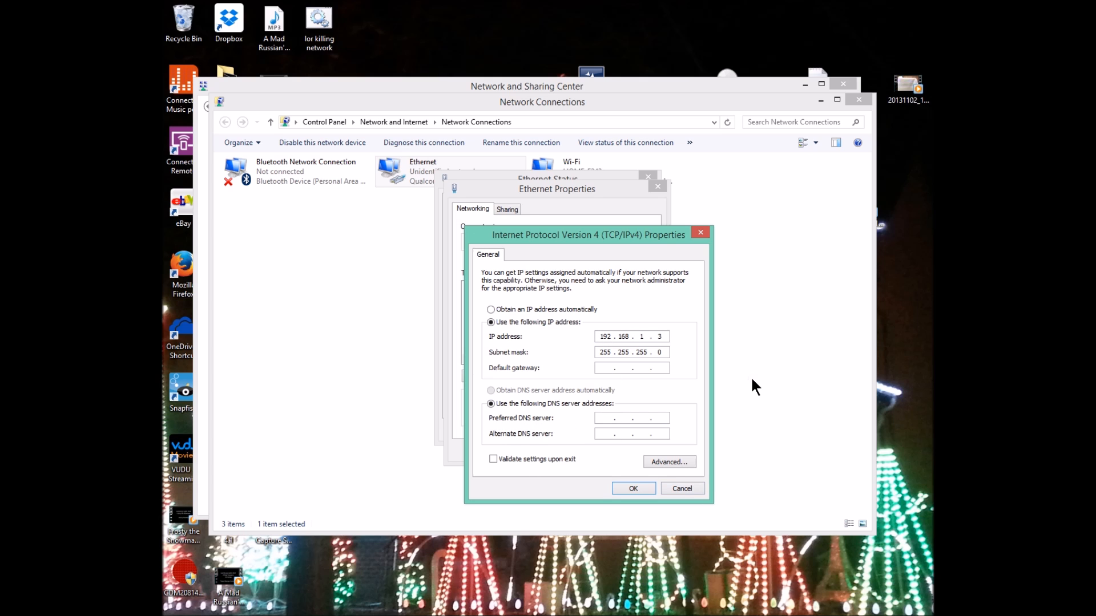
type("192 . 168 . 1 . 3")
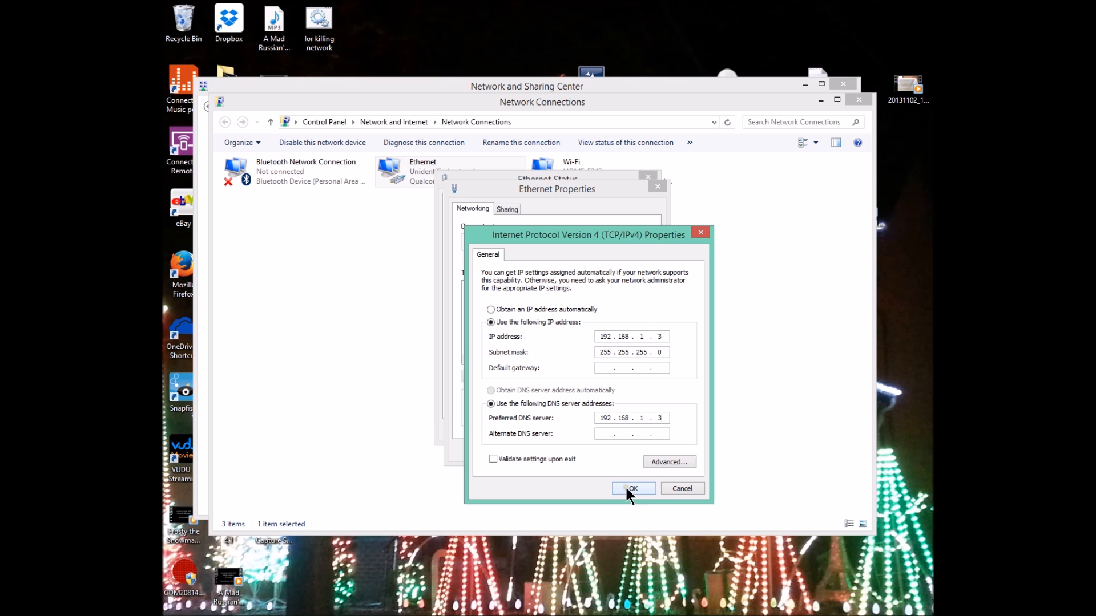
left_click(632, 488)
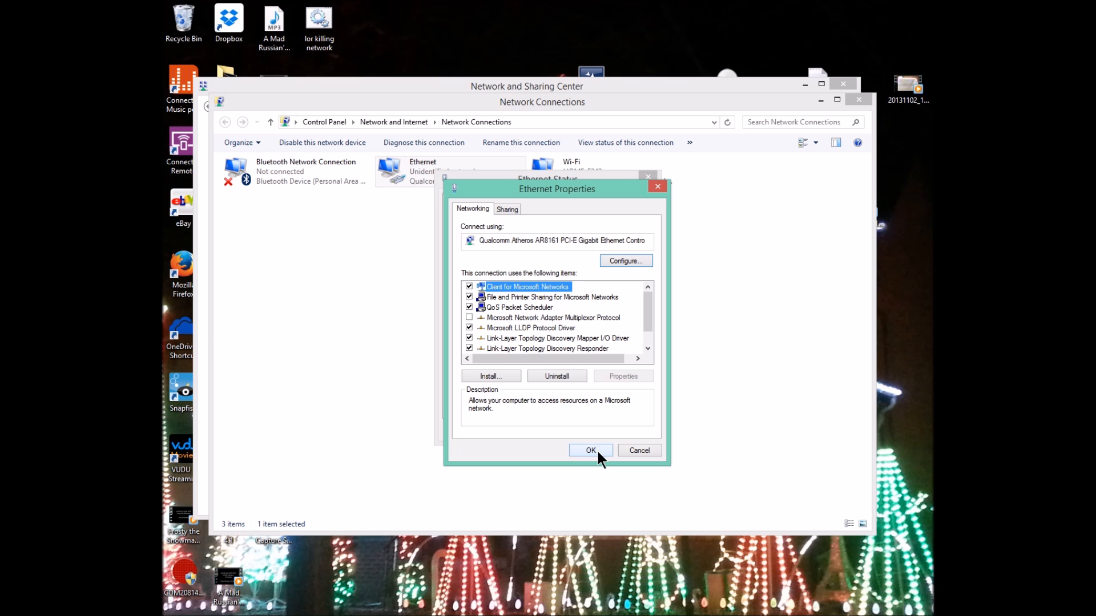
Confirm Ethernet Properties to apply the static address settings.
left_click(591, 450)
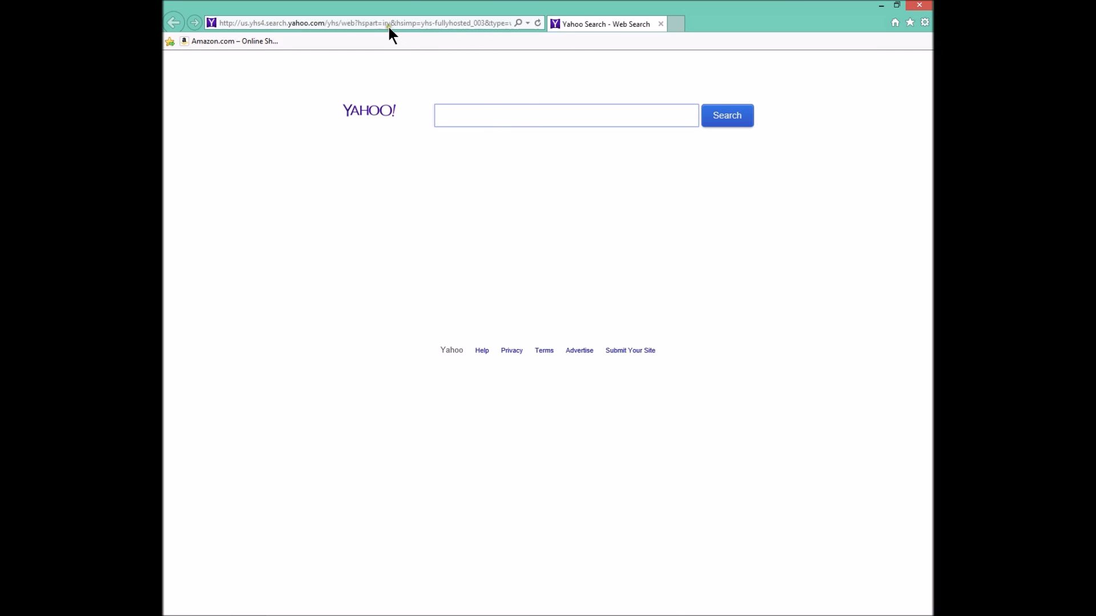
Select the Internet Explorer address bar, ready for a new URL.
left_click(363, 23)
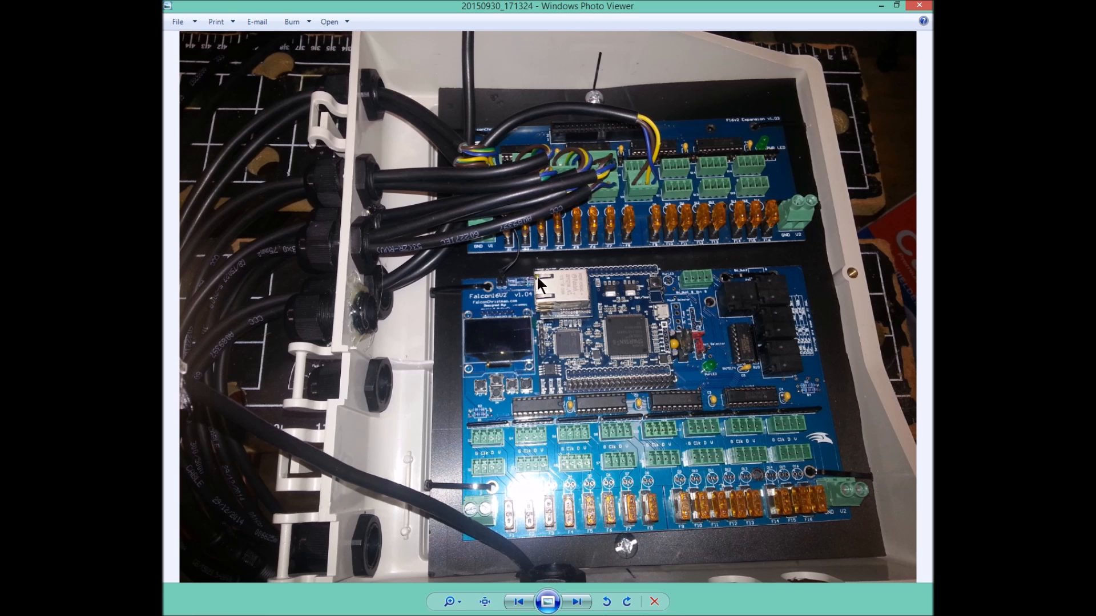
mouse_move(434, 316)
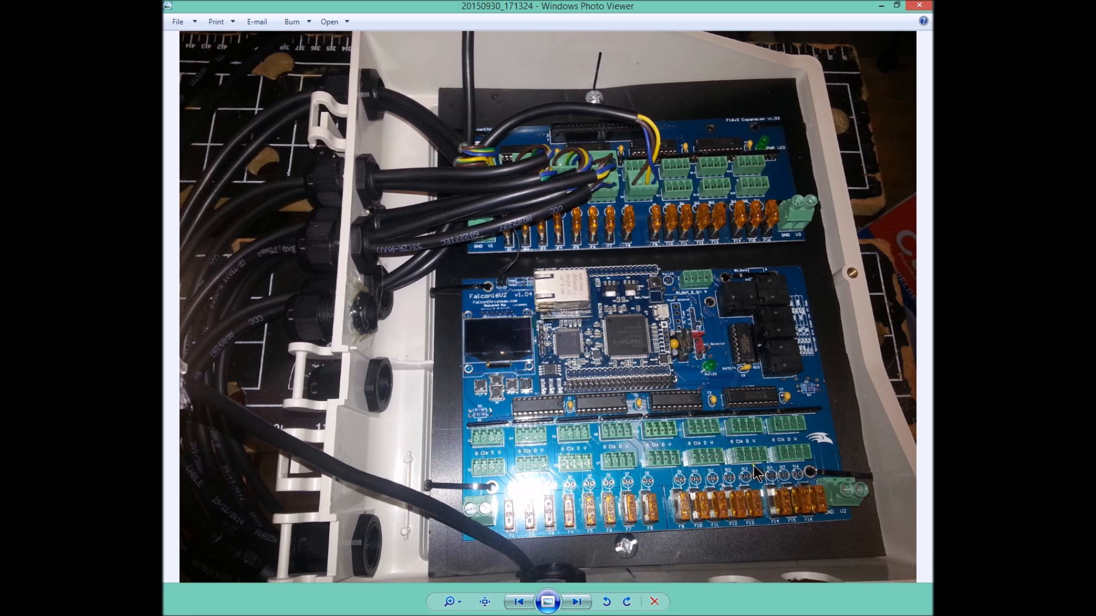
mouse_move(853, 537)
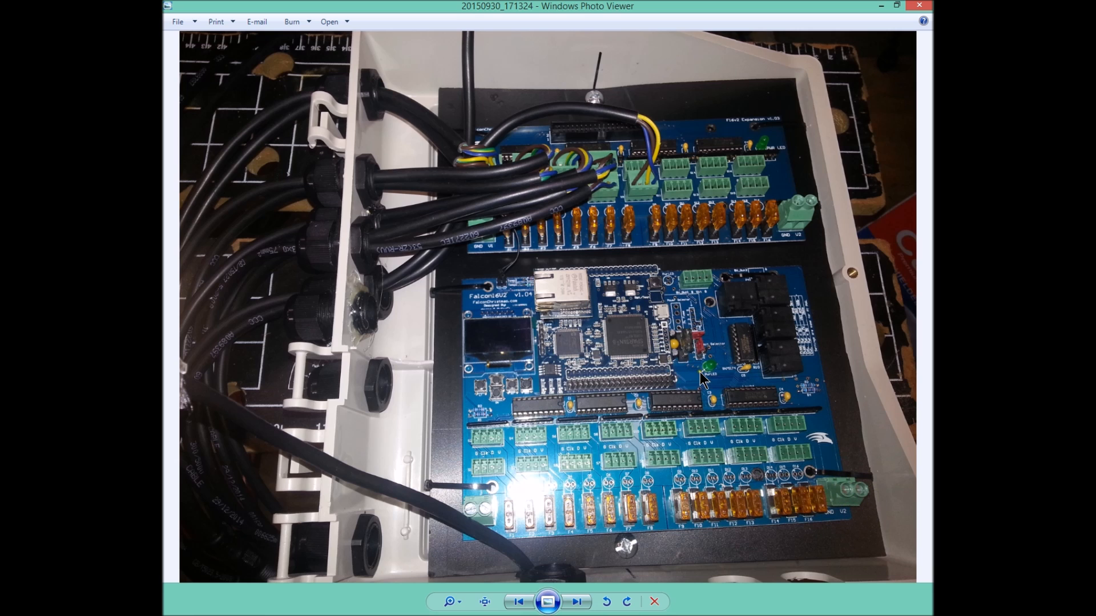
mouse_move(533, 390)
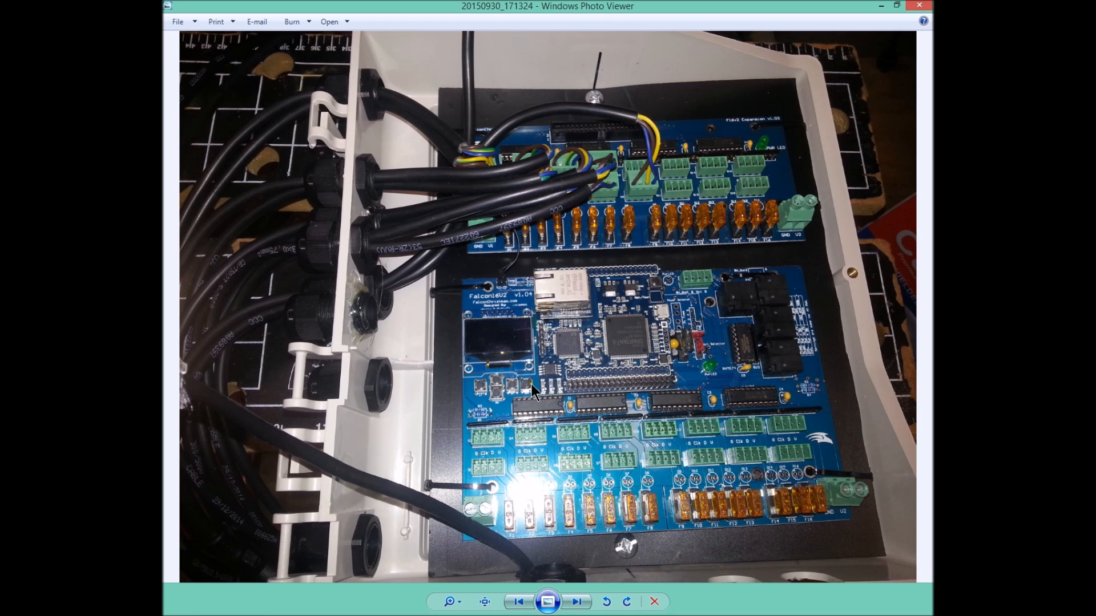
mouse_move(553, 398)
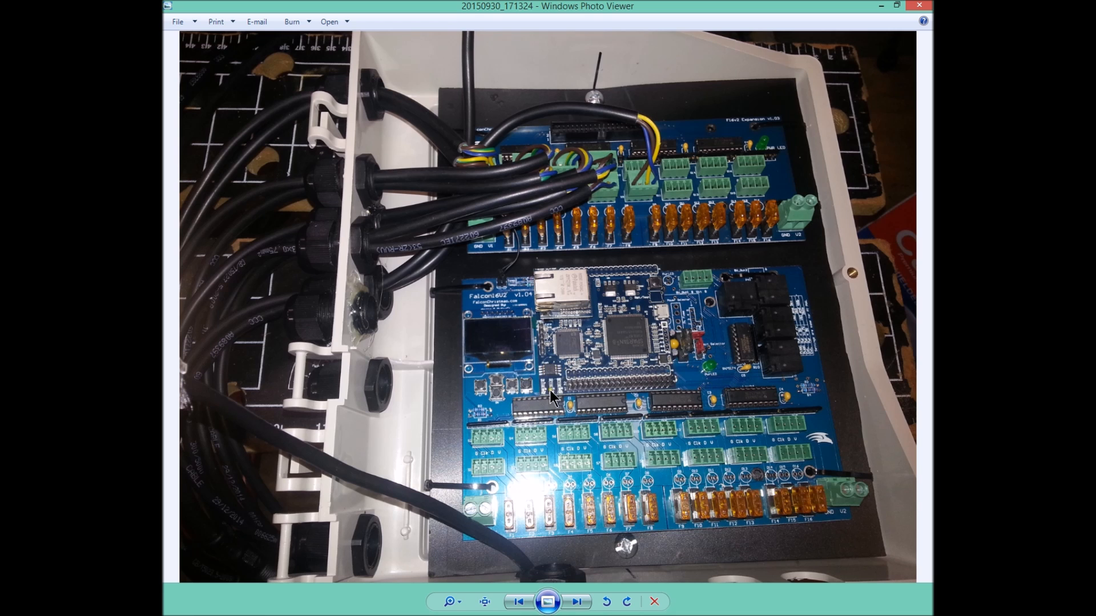
mouse_move(534, 384)
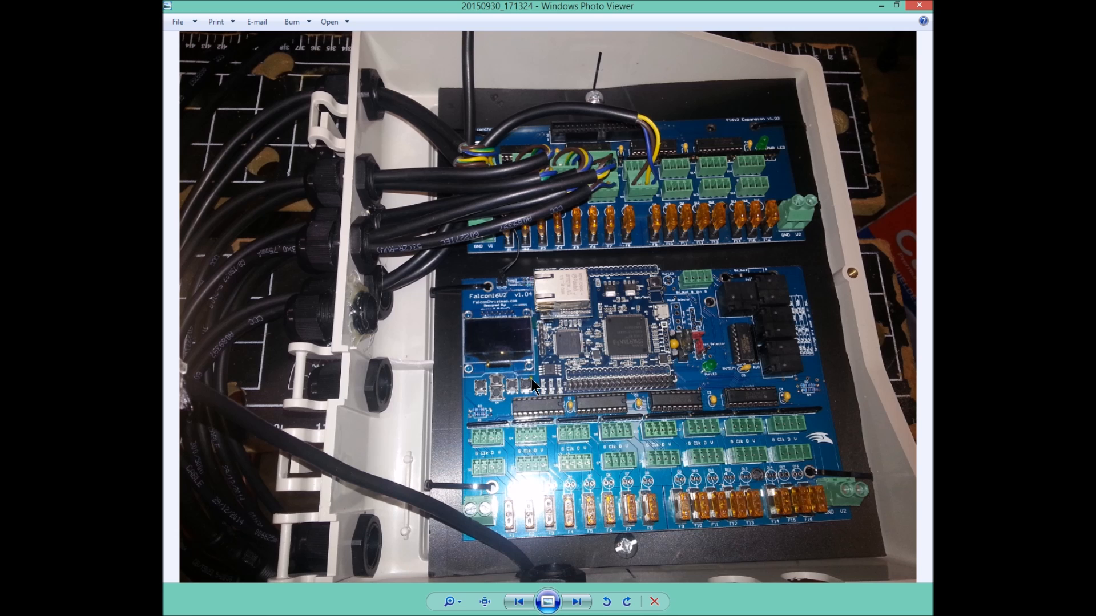
mouse_move(552, 401)
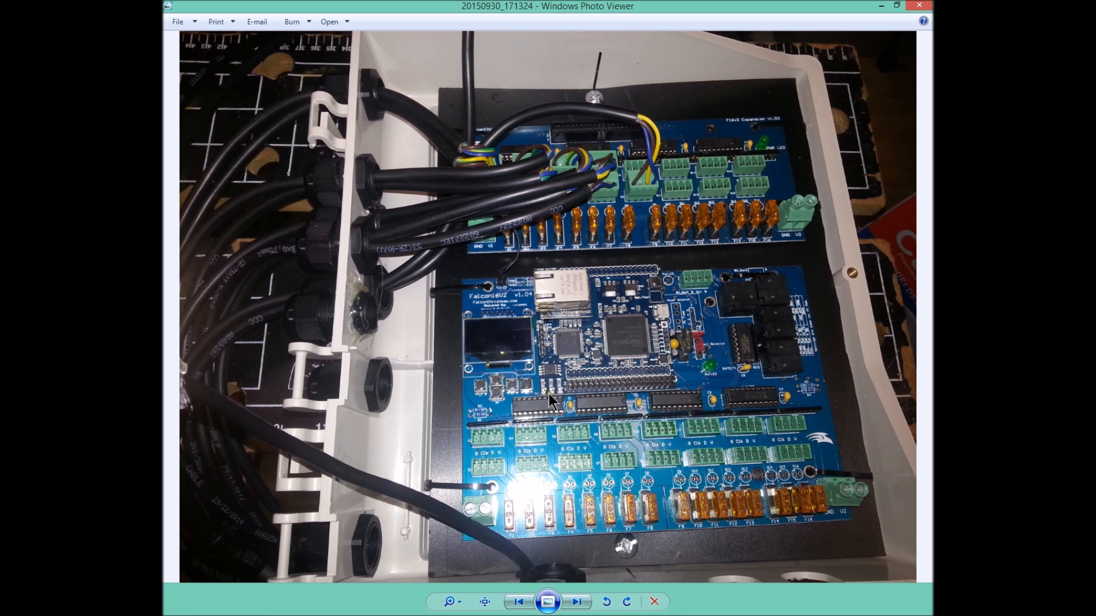
mouse_move(773, 416)
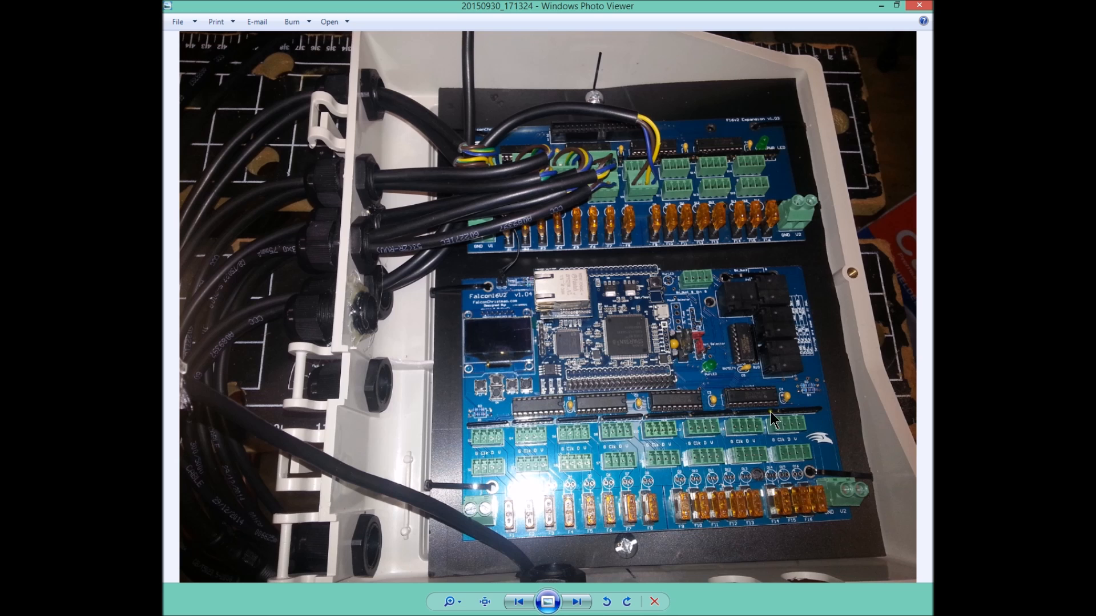
mouse_move(860, 512)
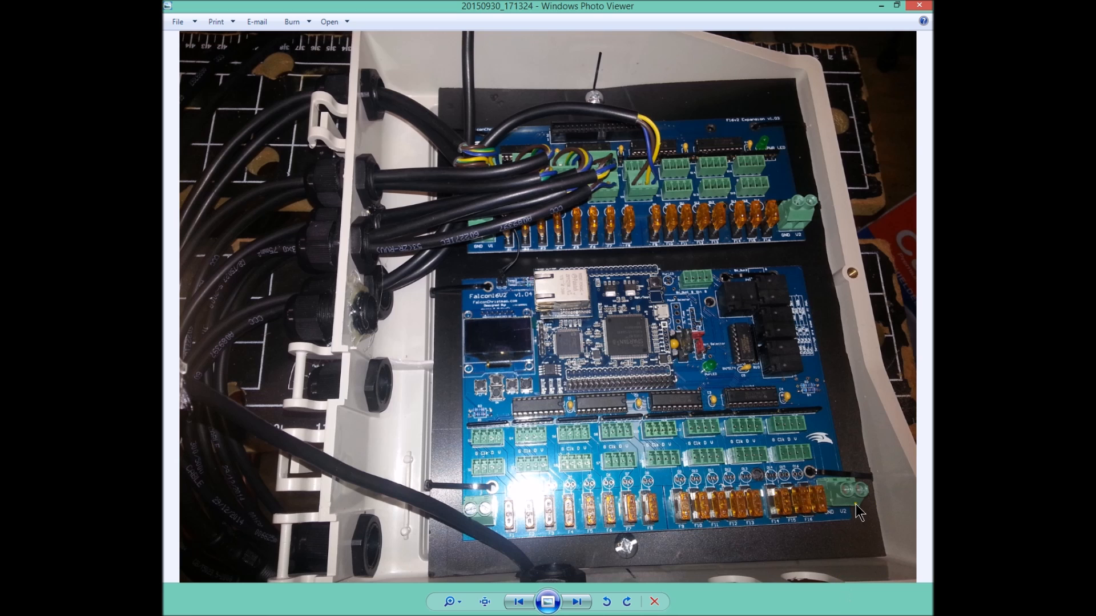
mouse_move(867, 498)
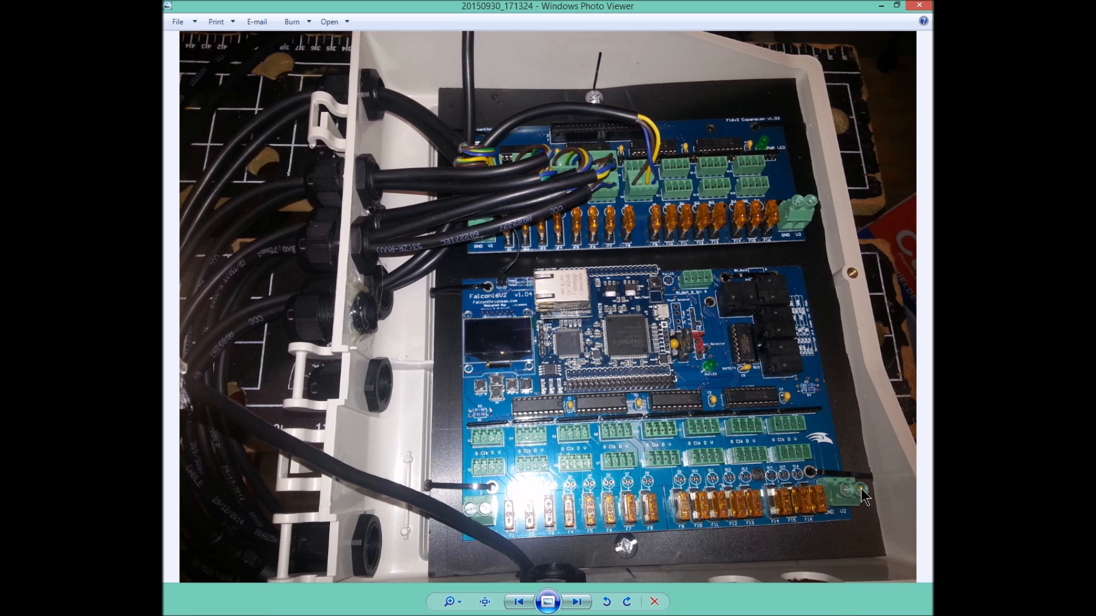
mouse_move(846, 502)
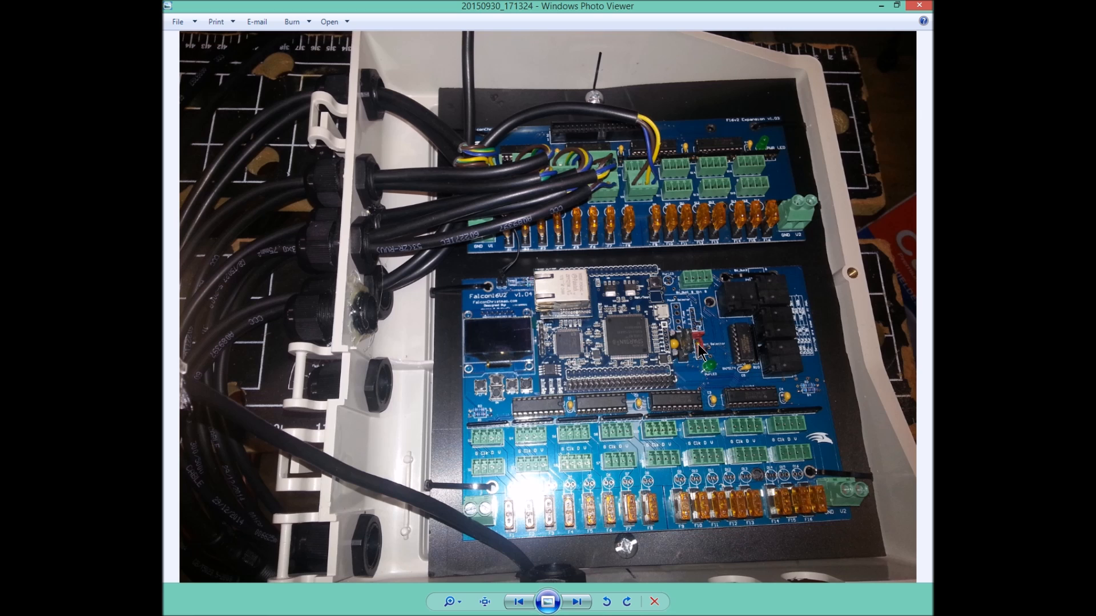
mouse_move(705, 356)
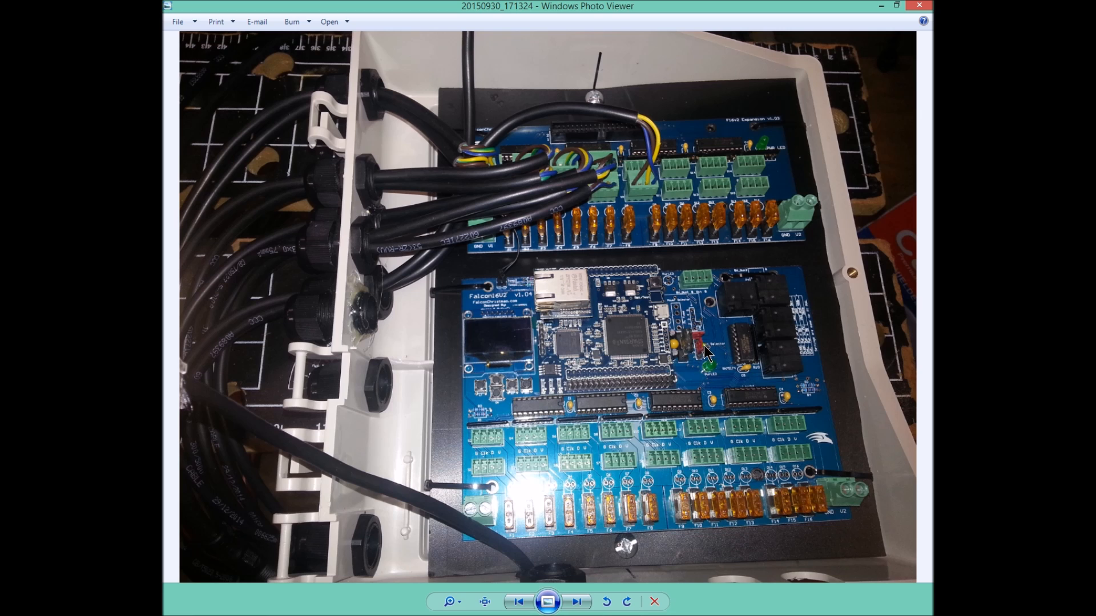
mouse_move(705, 363)
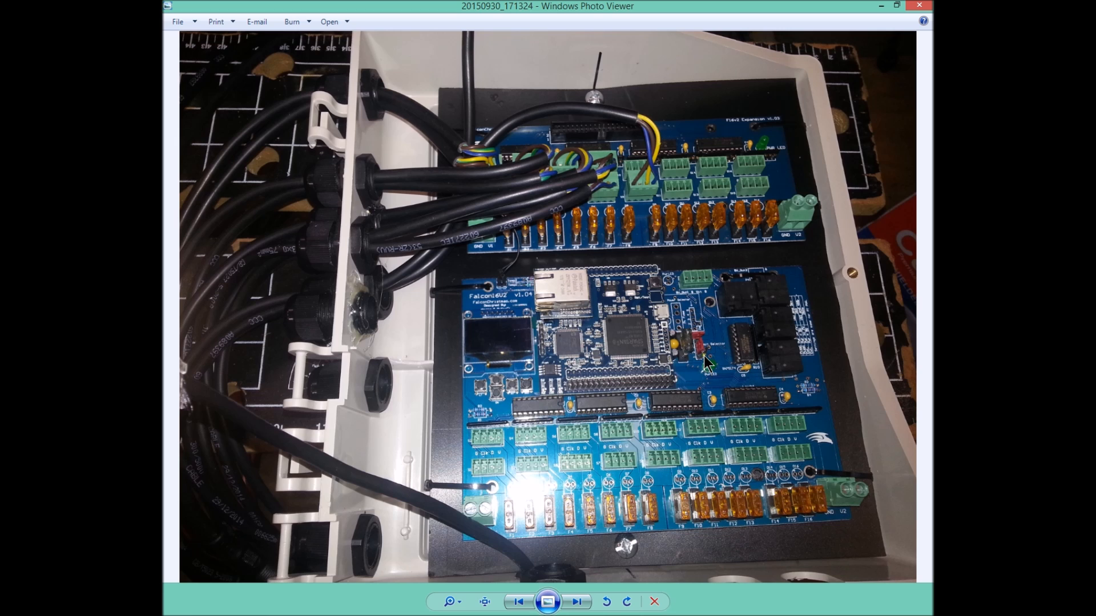
mouse_move(708, 357)
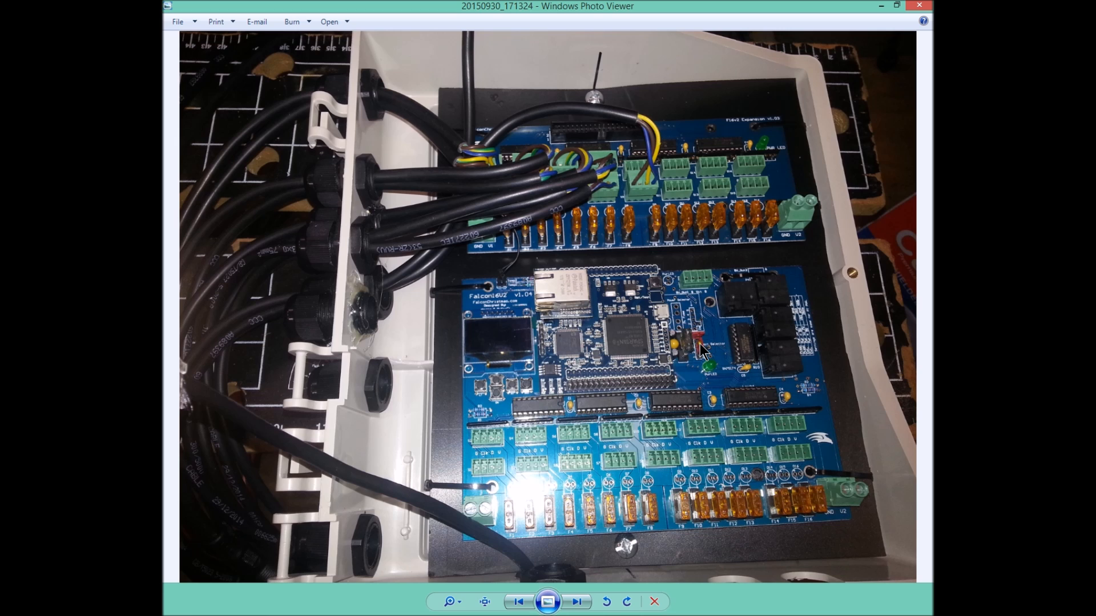
mouse_move(832, 335)
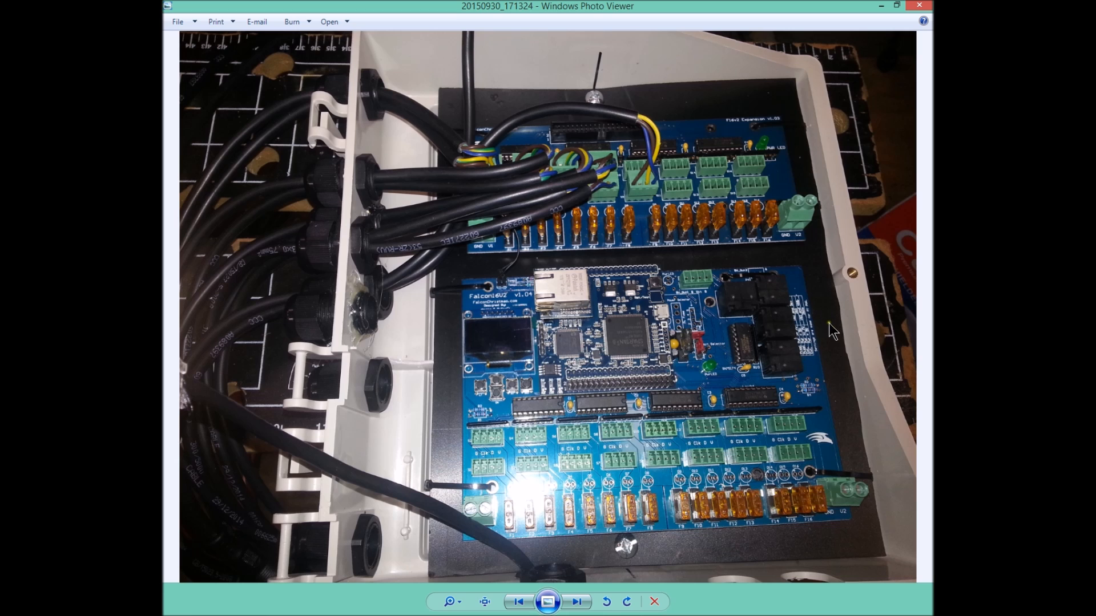
mouse_move(803, 313)
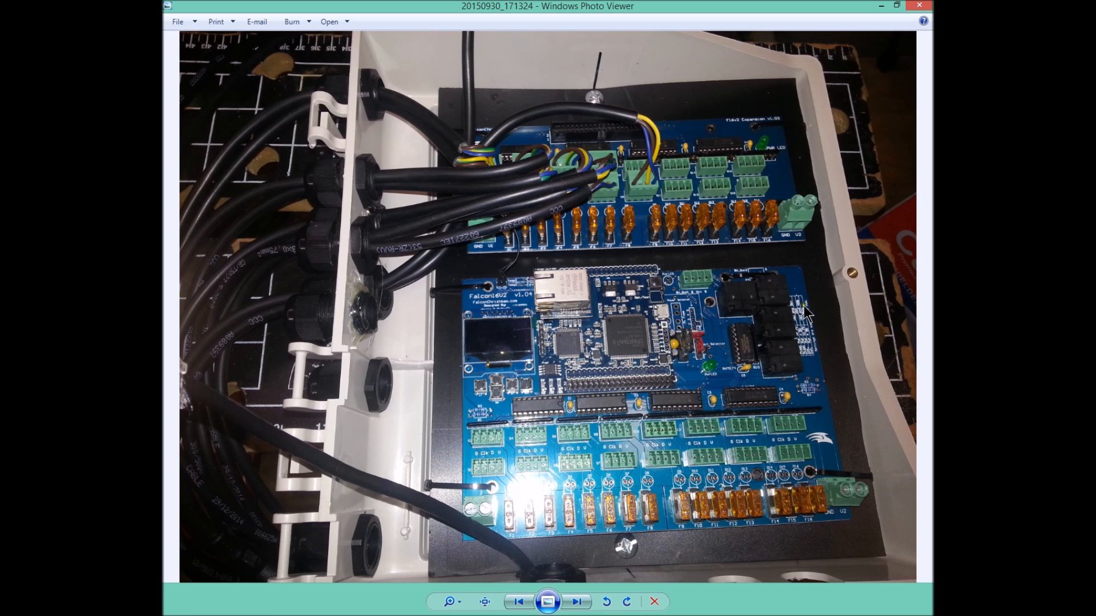
mouse_move(803, 337)
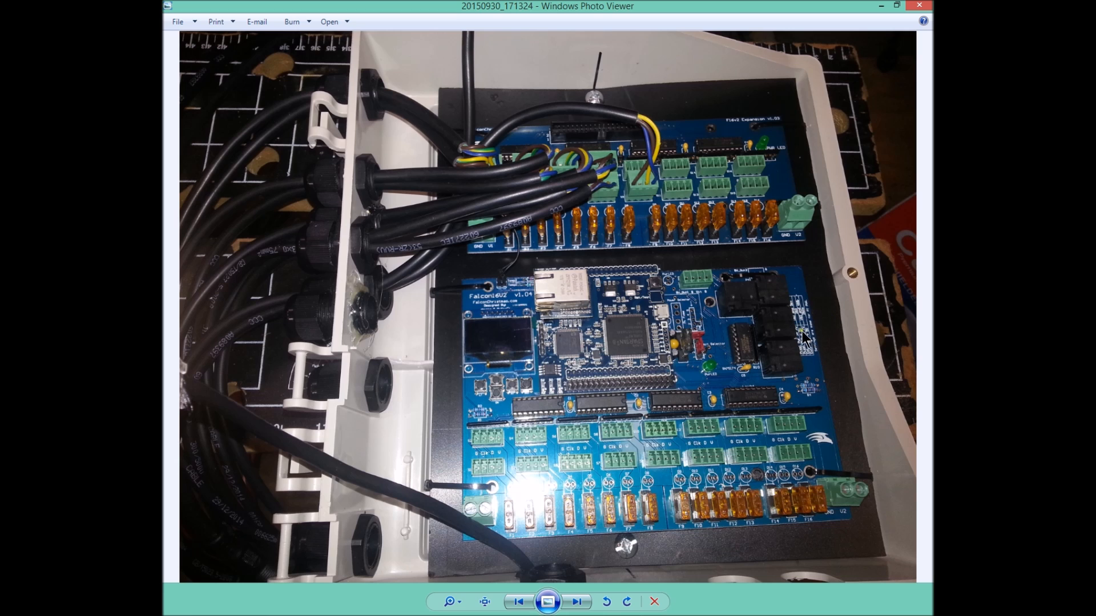
mouse_move(839, 486)
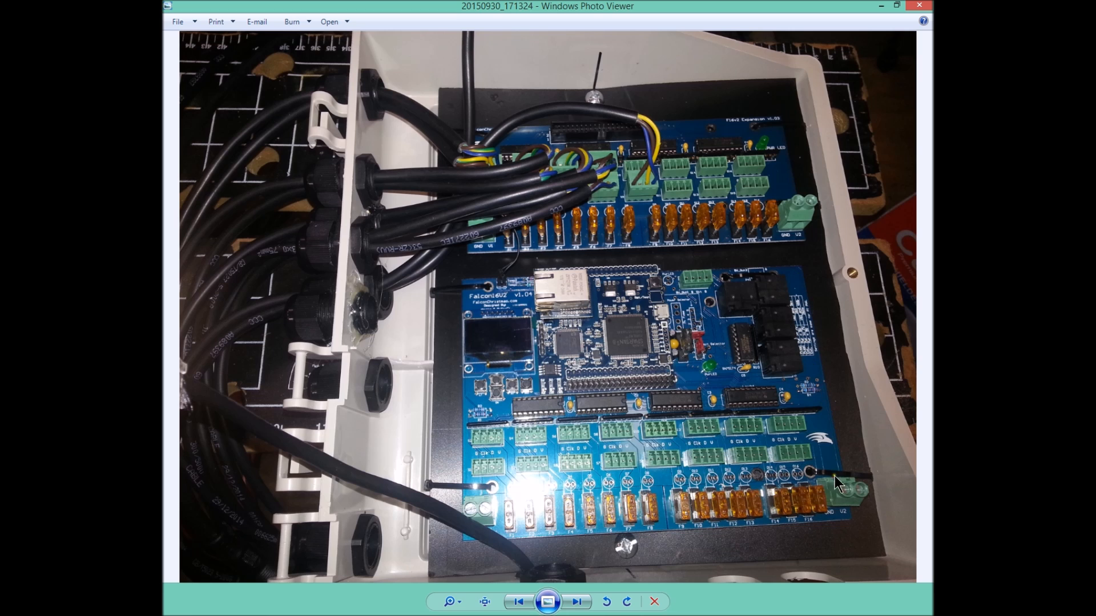
mouse_move(776, 395)
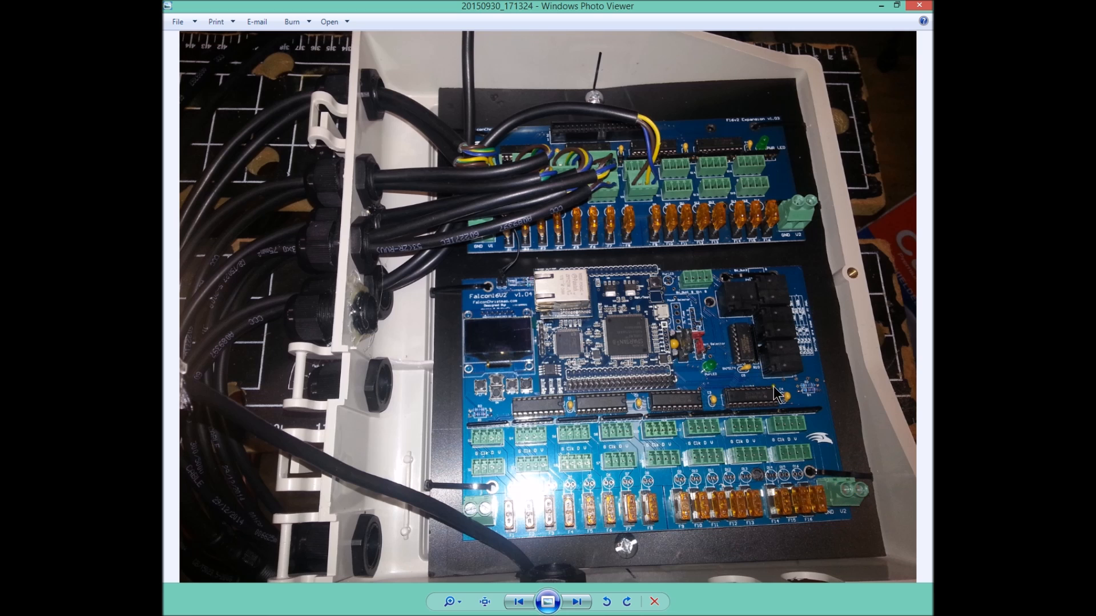
mouse_move(817, 378)
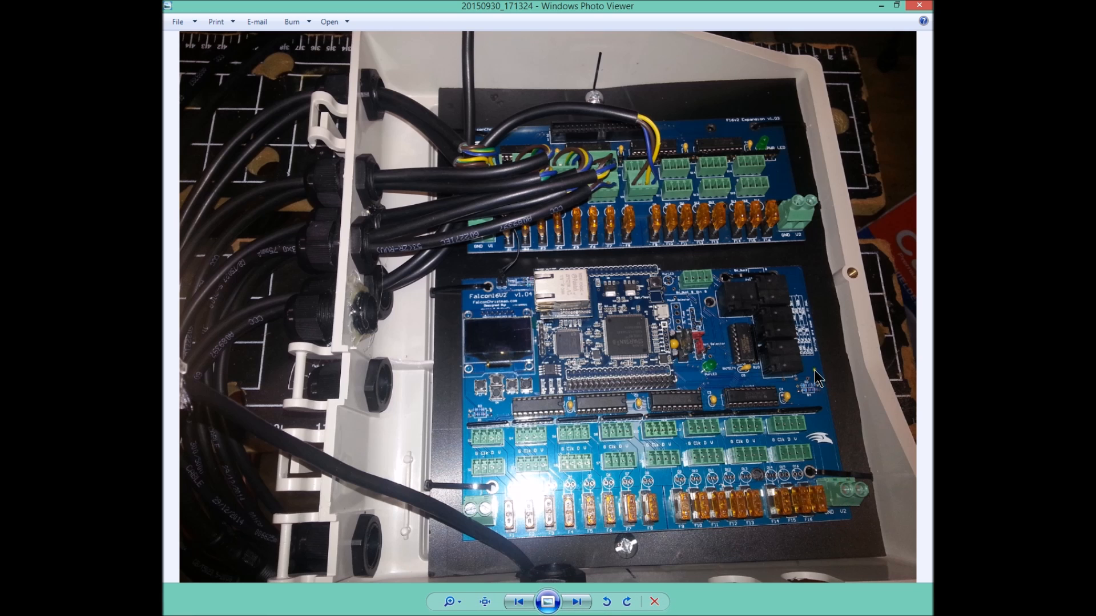
mouse_move(685, 272)
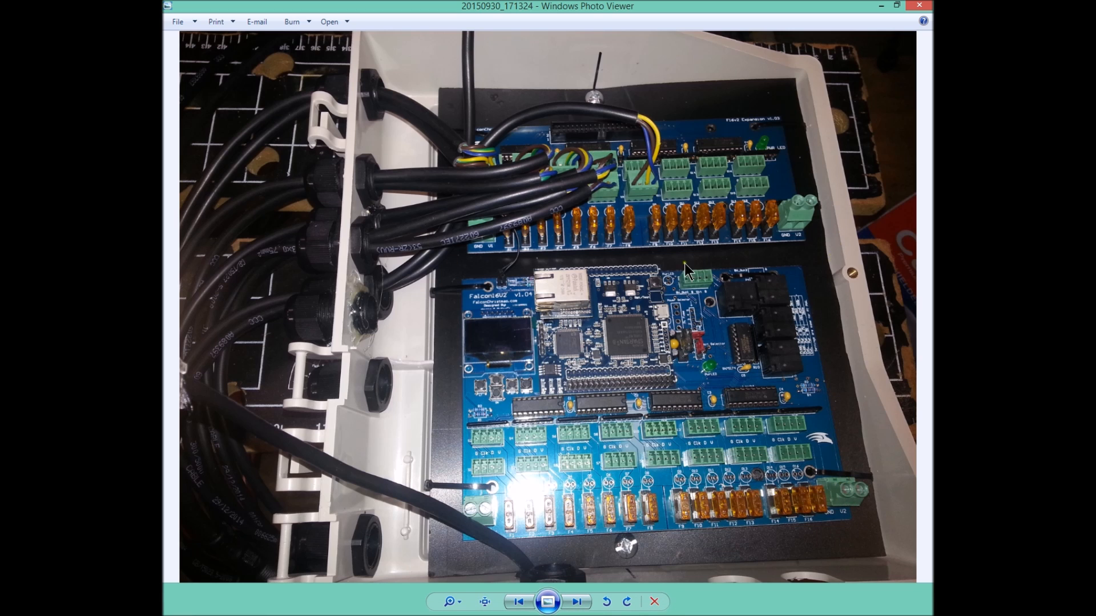
mouse_move(549, 322)
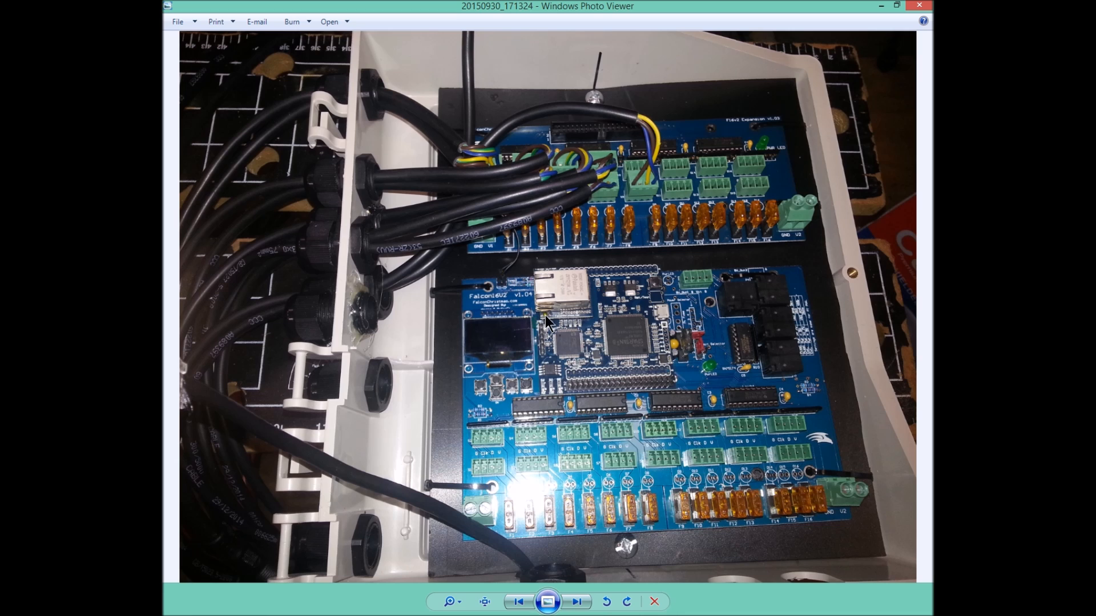
mouse_move(566, 286)
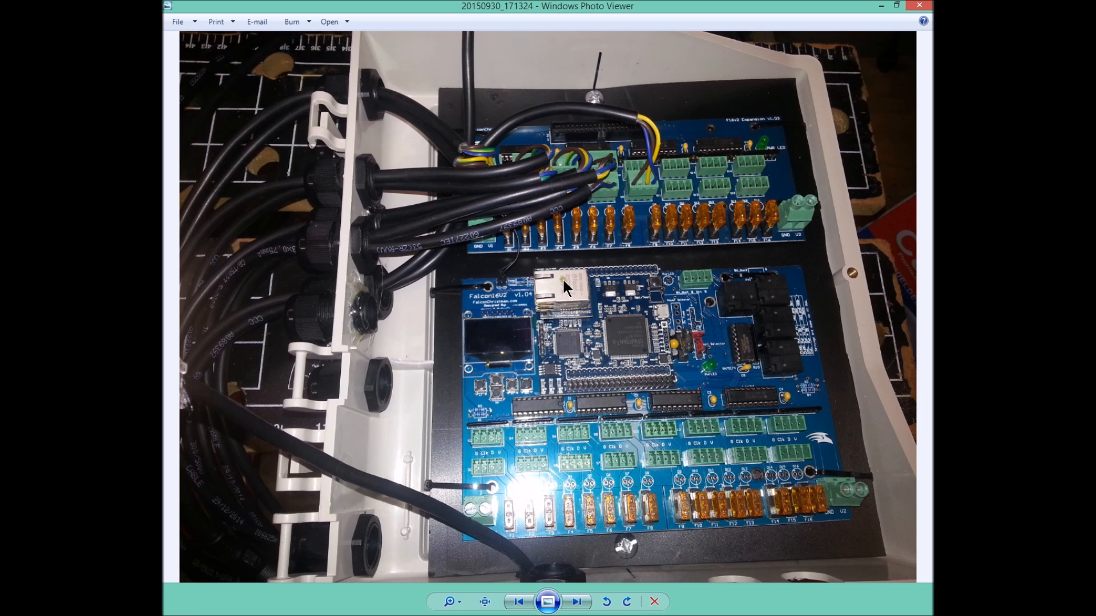
mouse_move(549, 300)
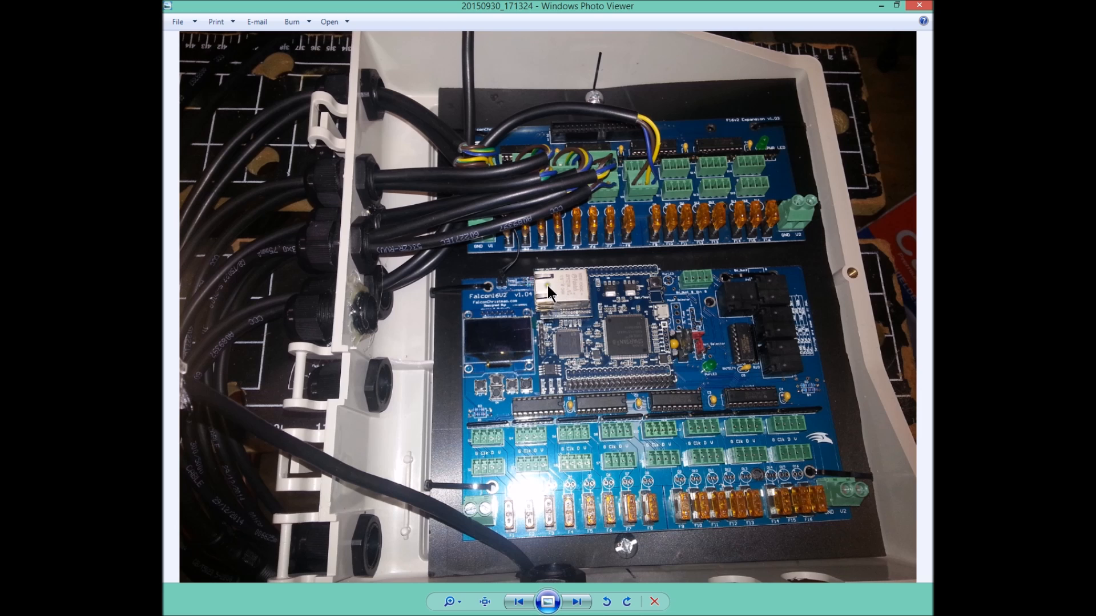
mouse_move(544, 295)
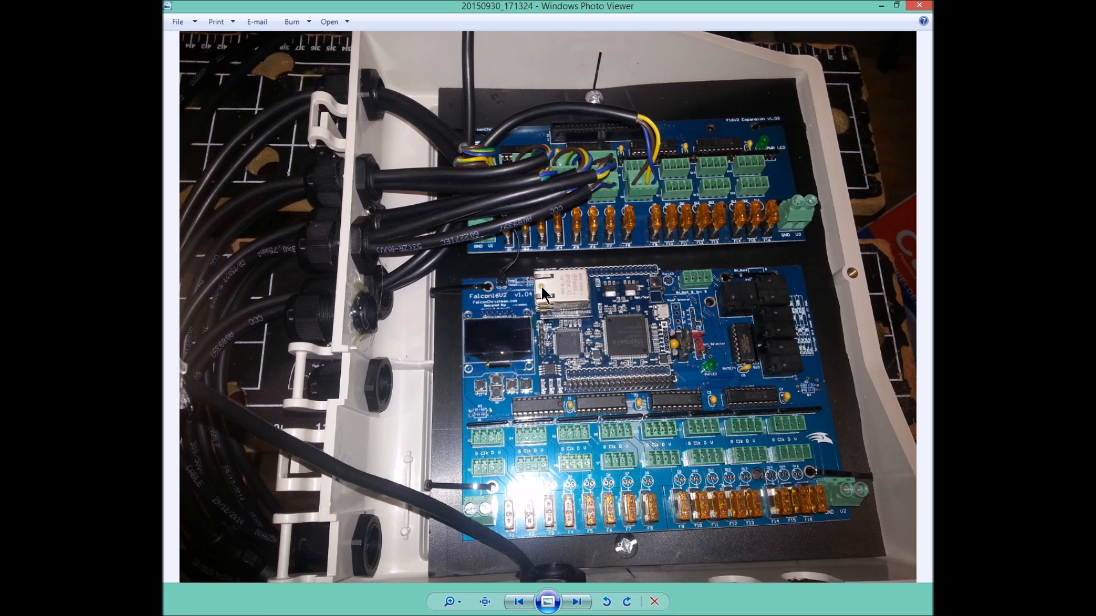
mouse_move(579, 293)
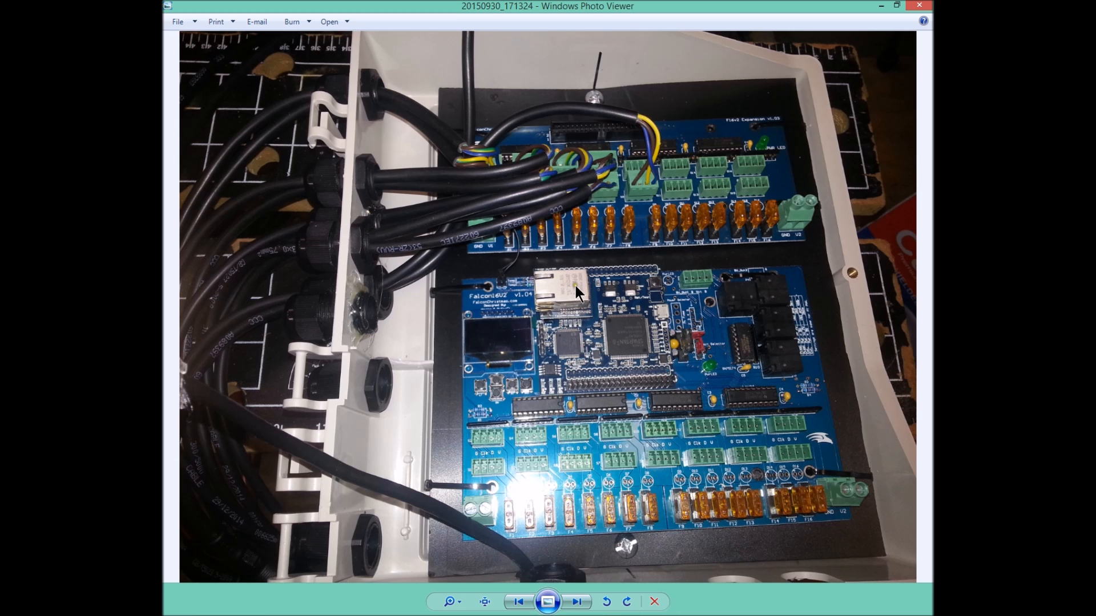
mouse_move(599, 300)
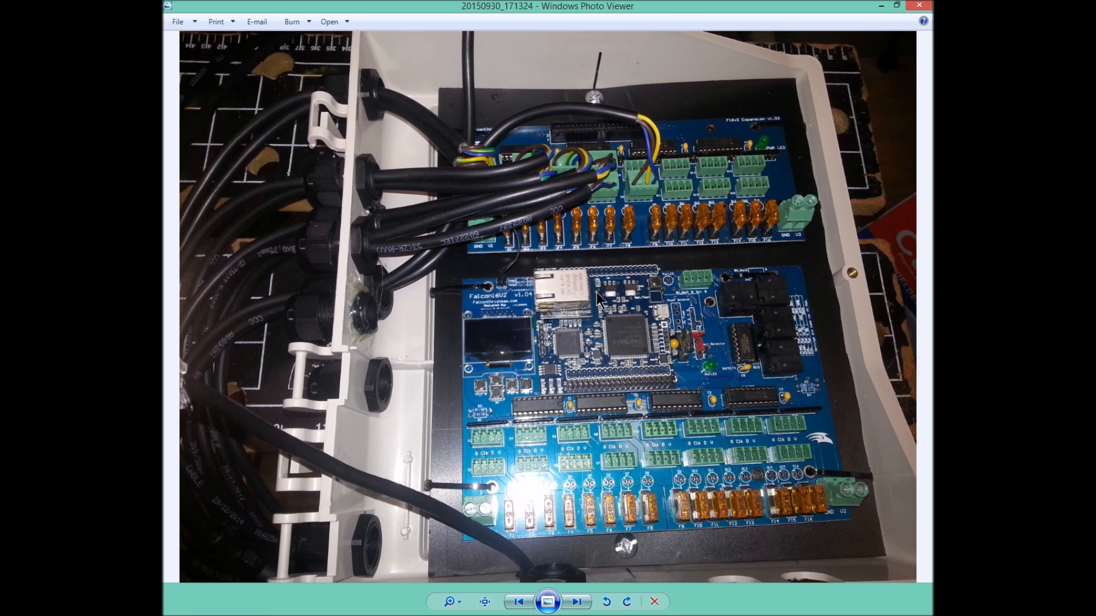
mouse_move(628, 328)
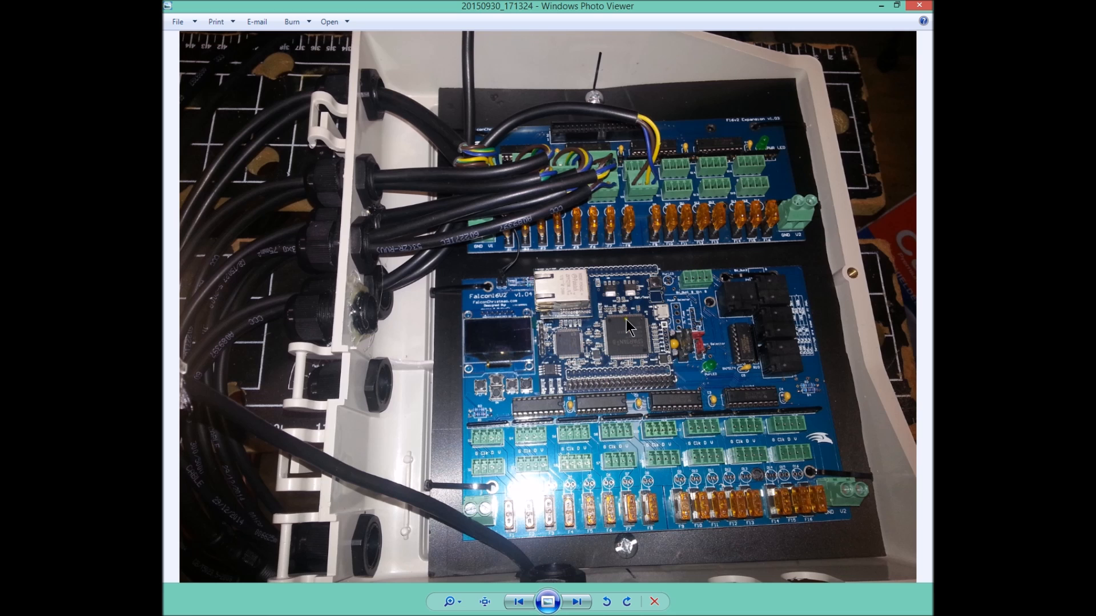
mouse_move(577, 287)
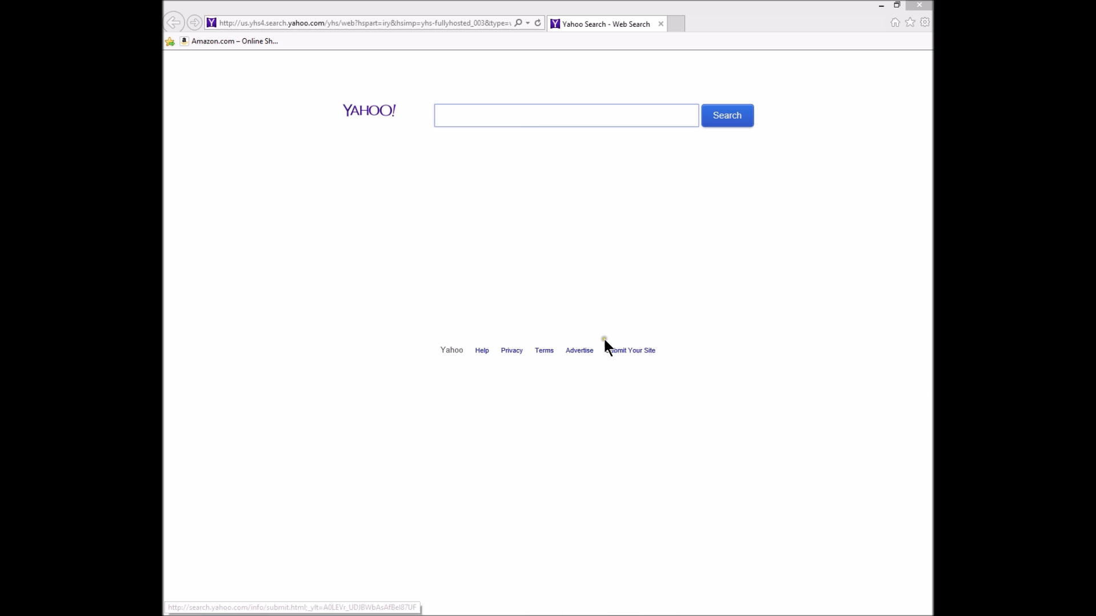
mouse_move(644, 225)
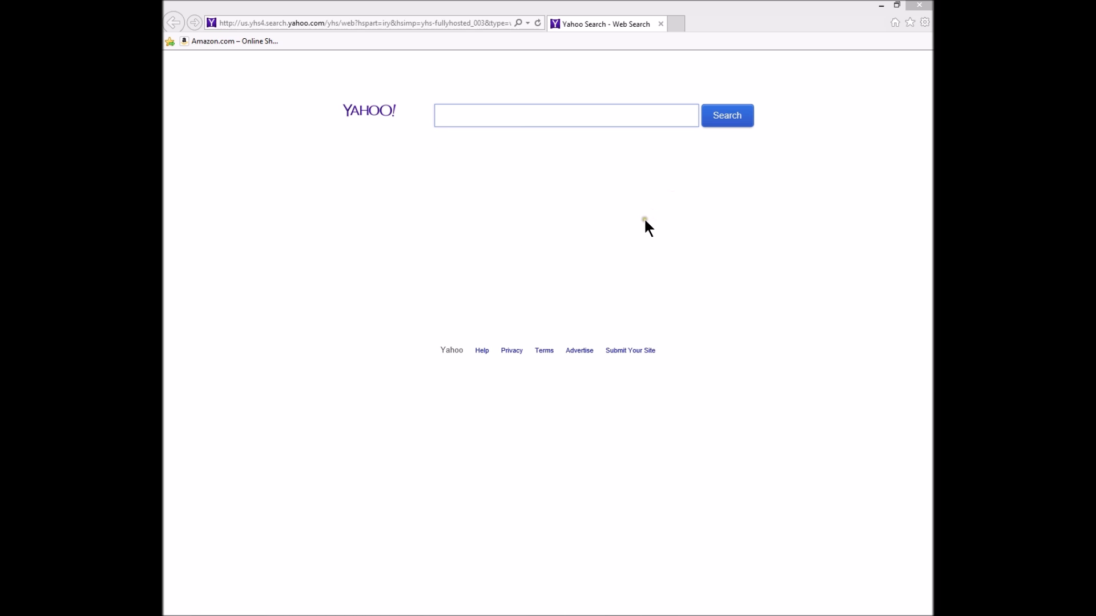
mouse_move(234, 41)
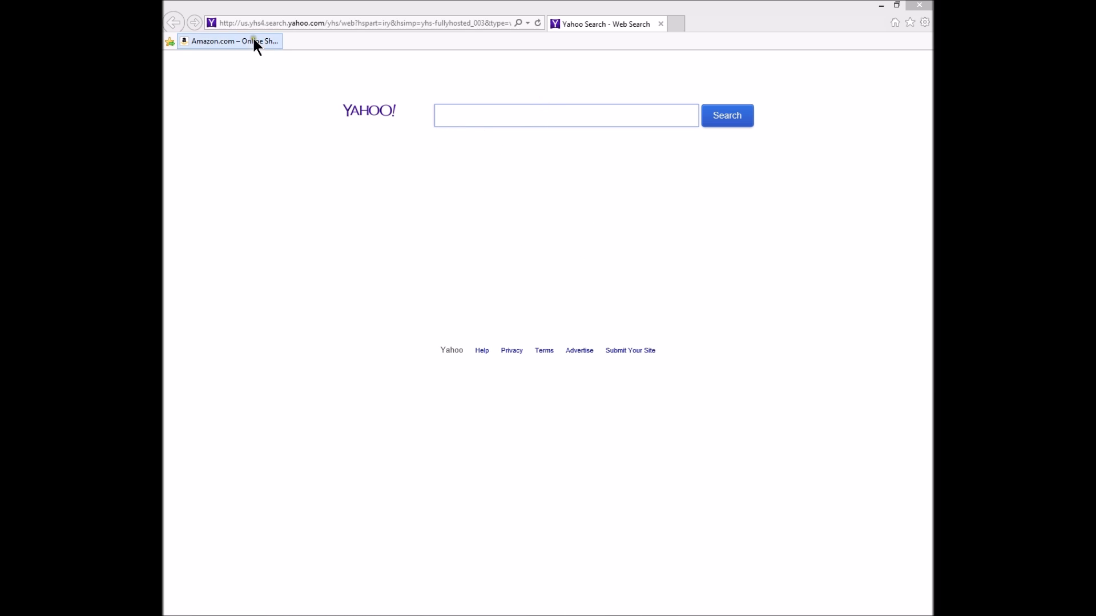
Enter 192.168.1.70/ in the address bar and edit it against the suggestions list.
left_click(363, 23)
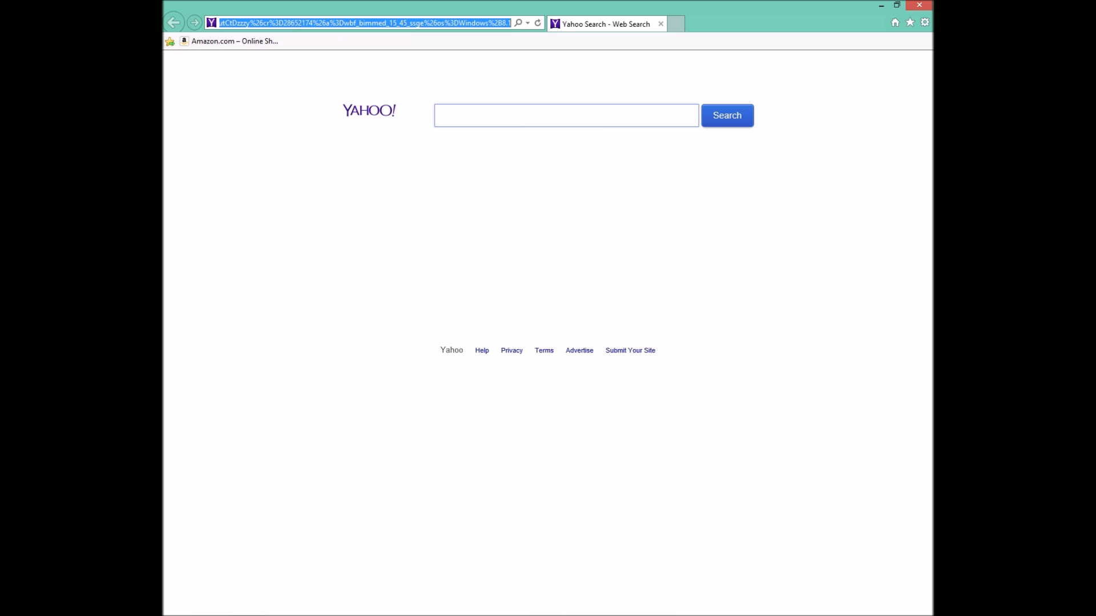
mouse_move(390, 62)
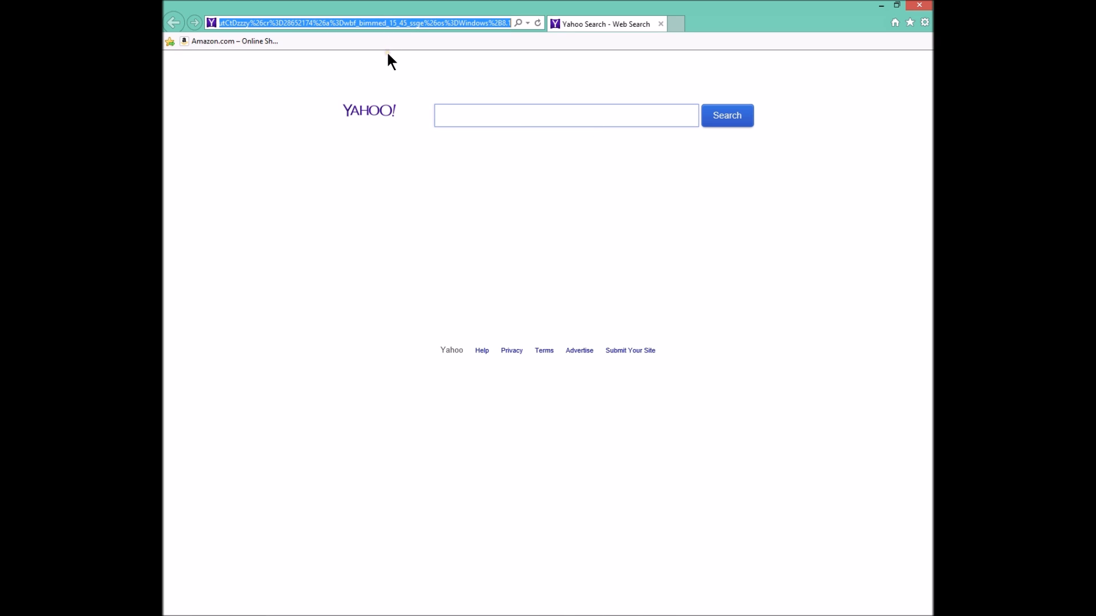
type("192.168.1.70/")
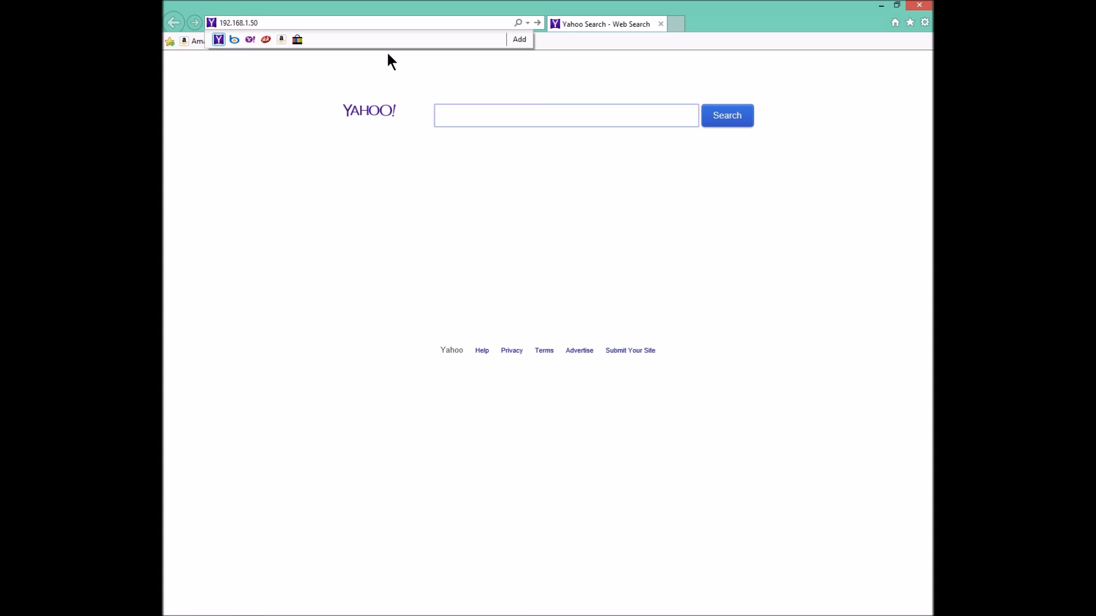
left_click(280, 22)
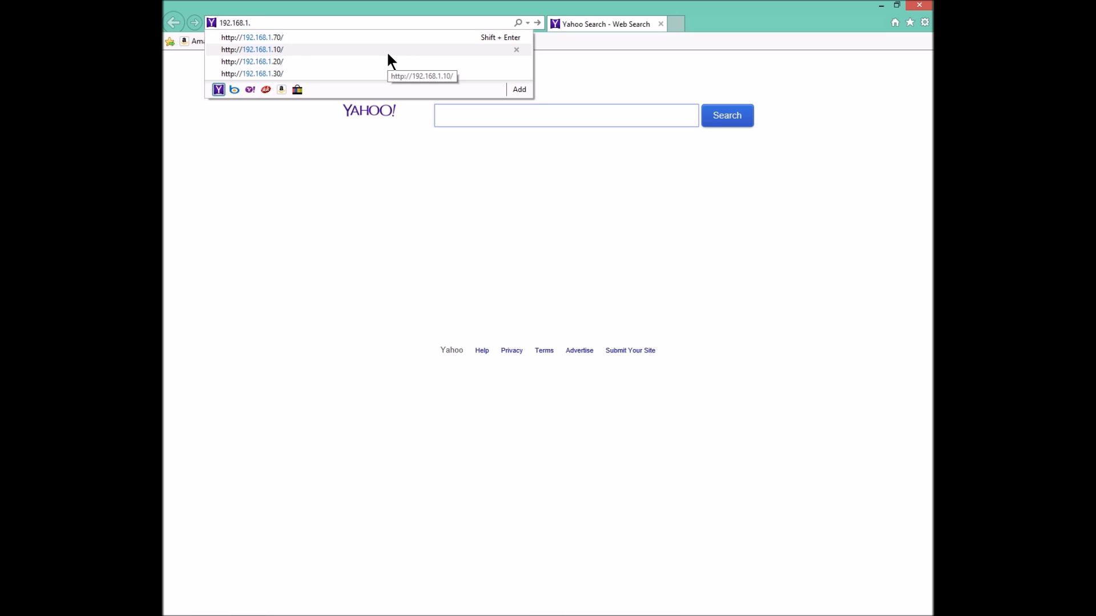
left_click(251, 37)
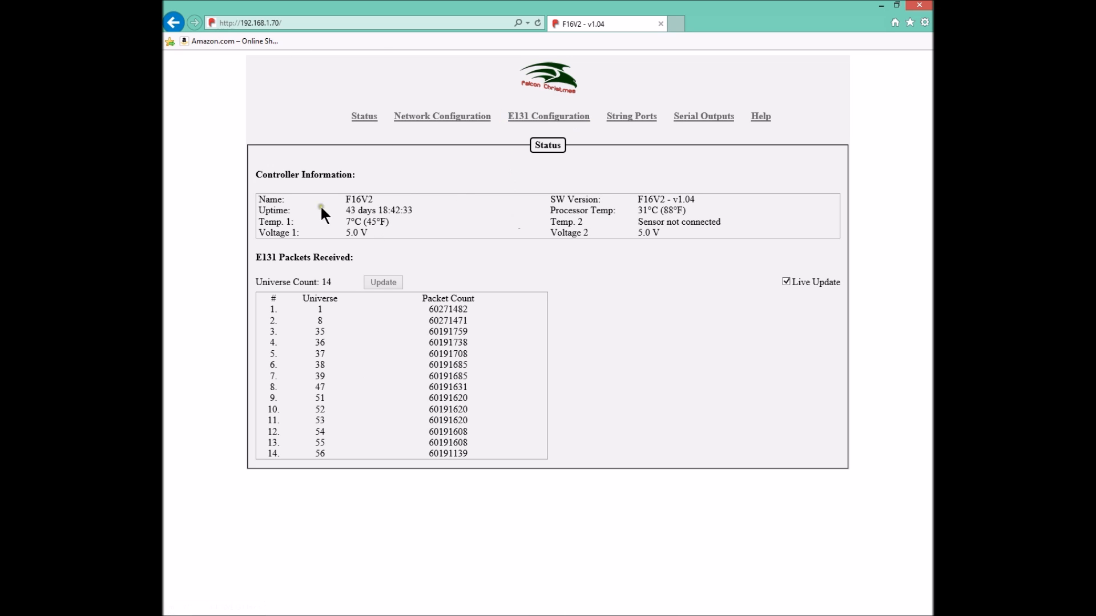
mouse_move(566, 127)
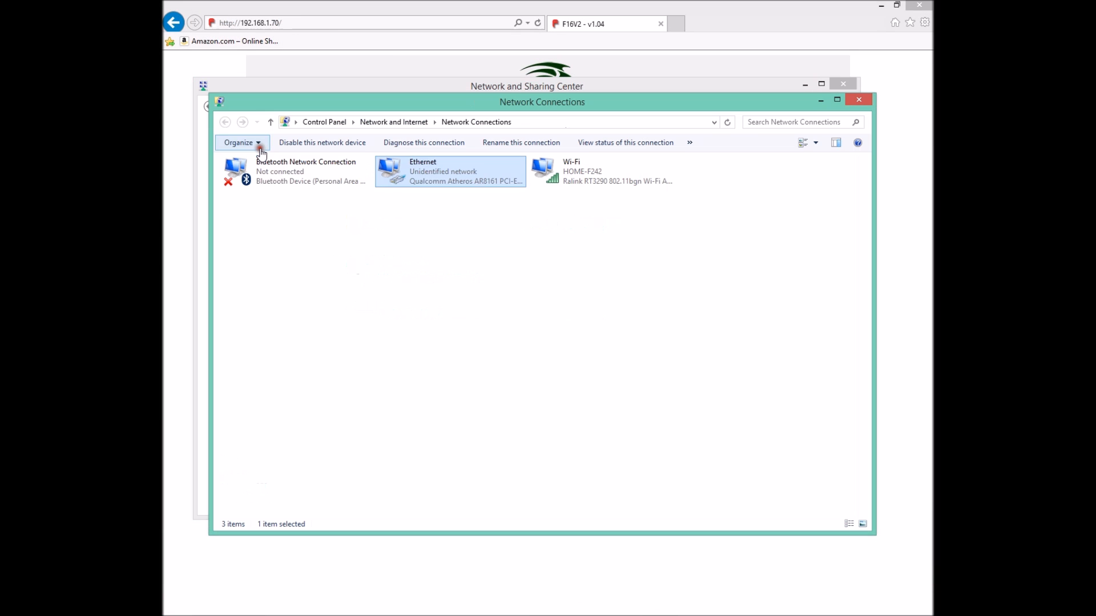
left_click(526, 217)
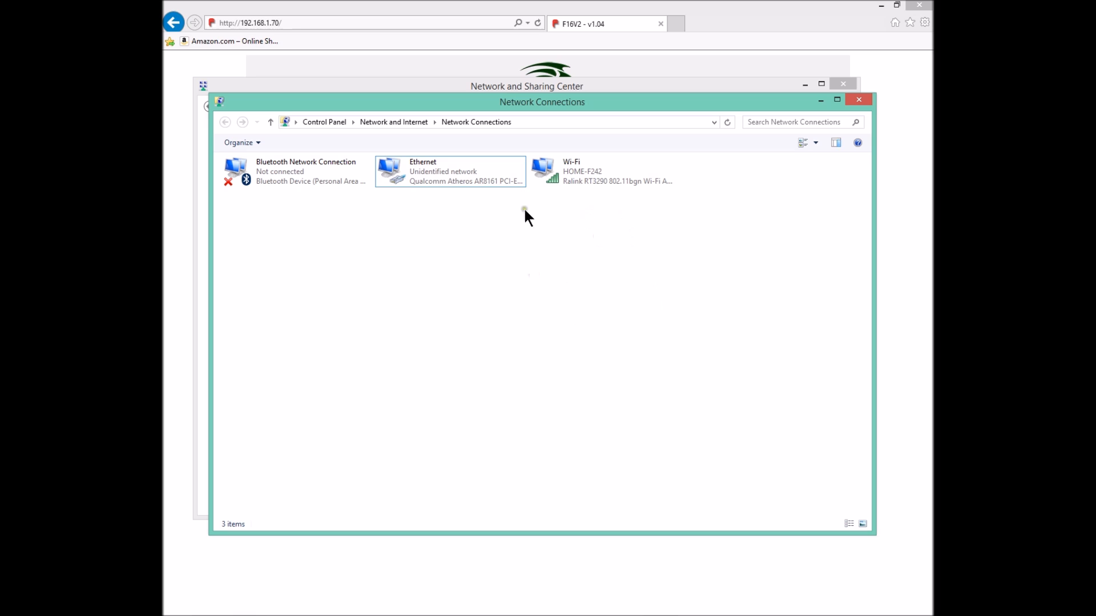
mouse_move(318, 62)
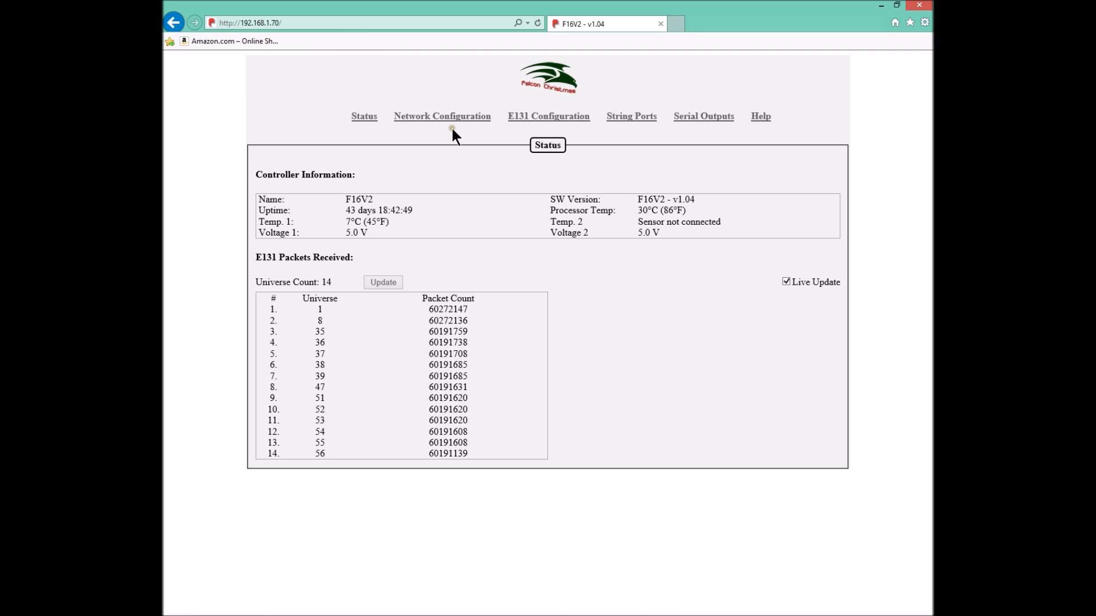
mouse_move(442, 117)
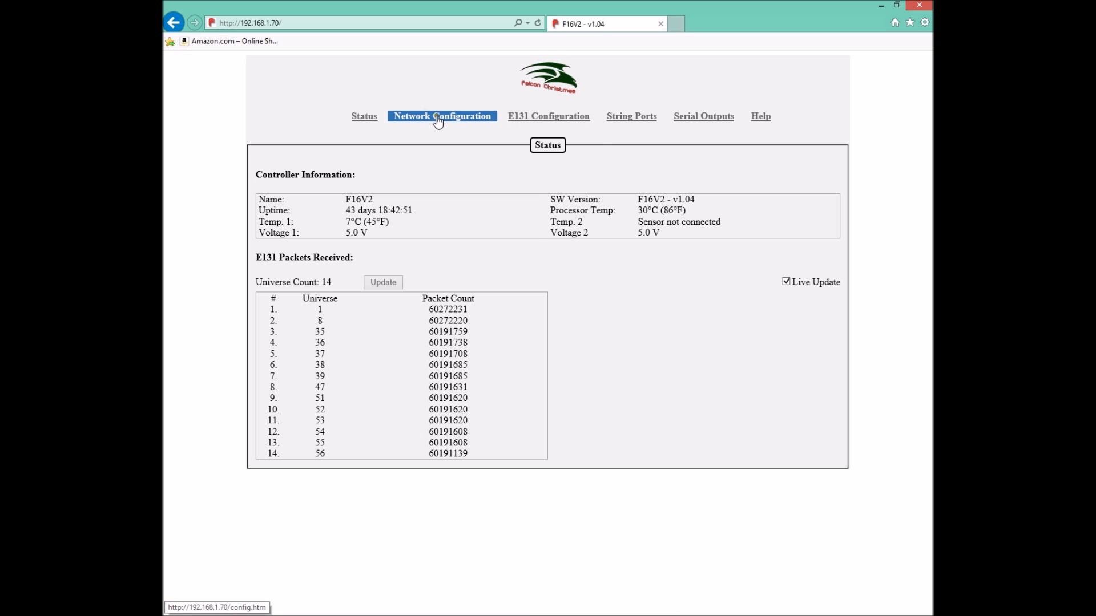
Show the controller's Network Configuration page and select its IP address 192.168.1.70.
left_click(442, 116)
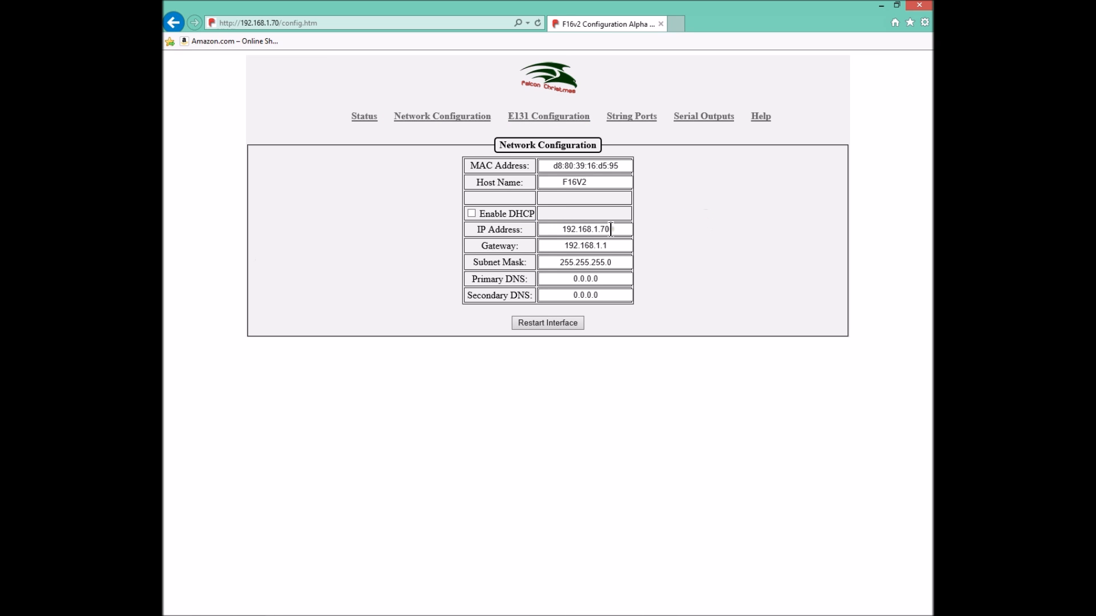
triple_click(584, 230)
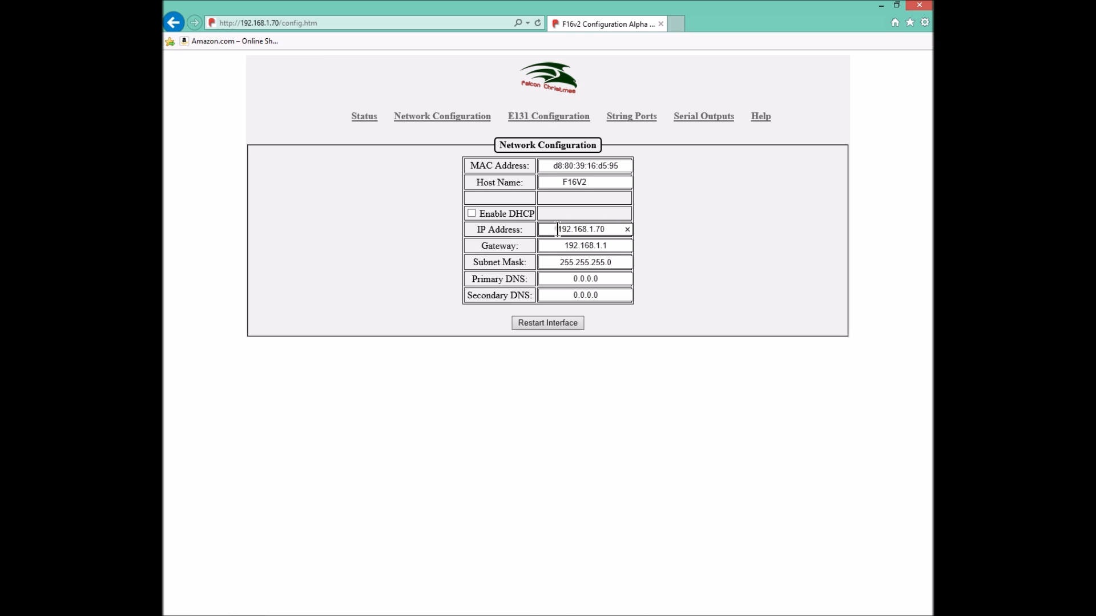
double_click(570, 229)
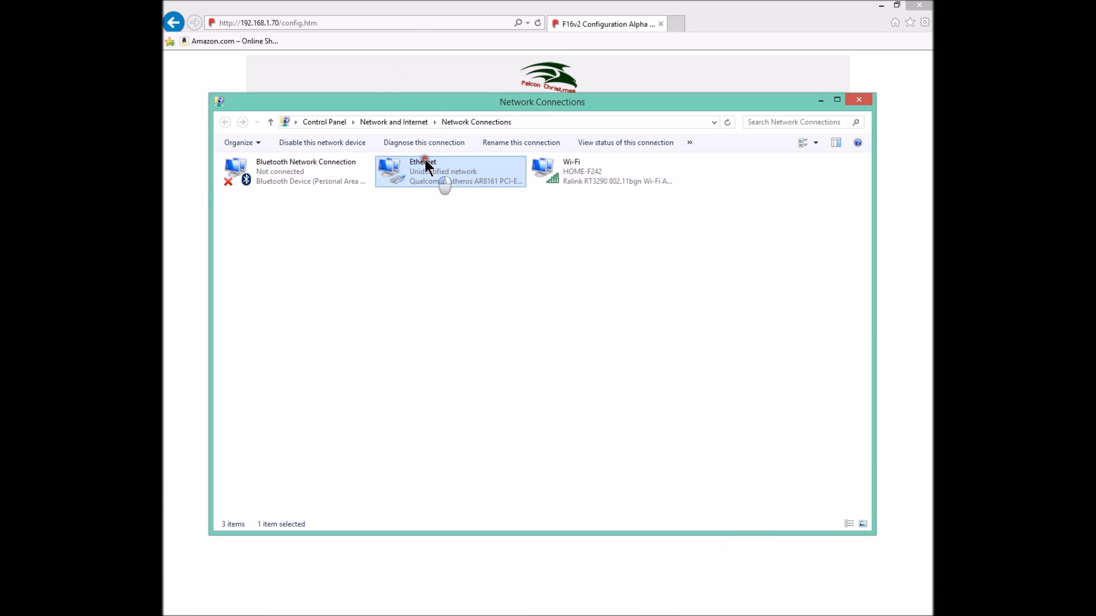
Reach the Ethernet connection's IPv4 properties and begin re-entering the IP address 192.168.1.3.
double_click(421, 172)
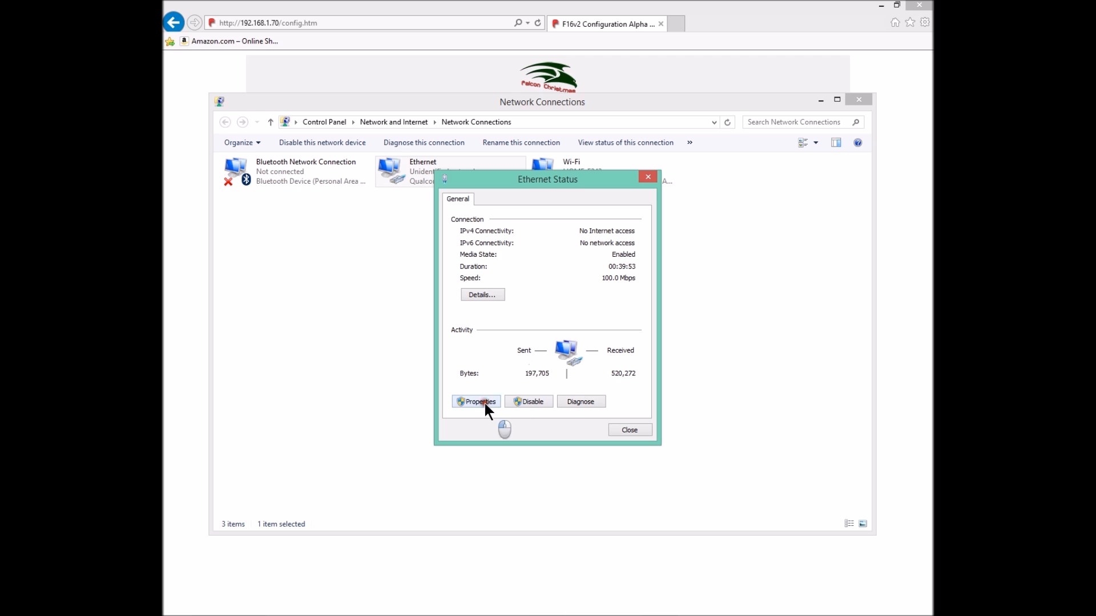
left_click(478, 401)
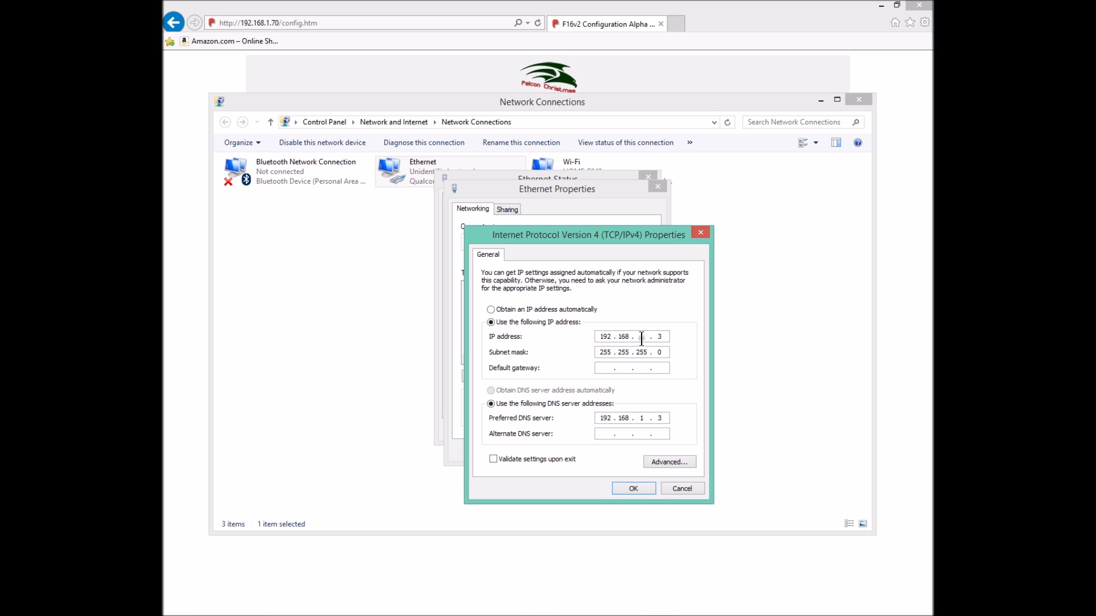
type("1")
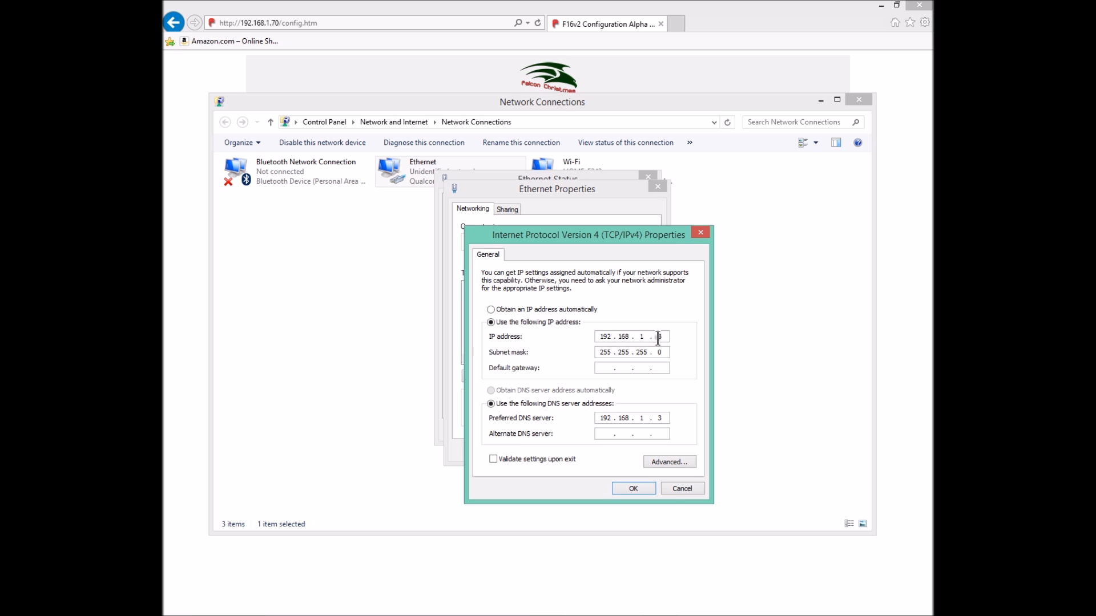
mouse_move(614, 51)
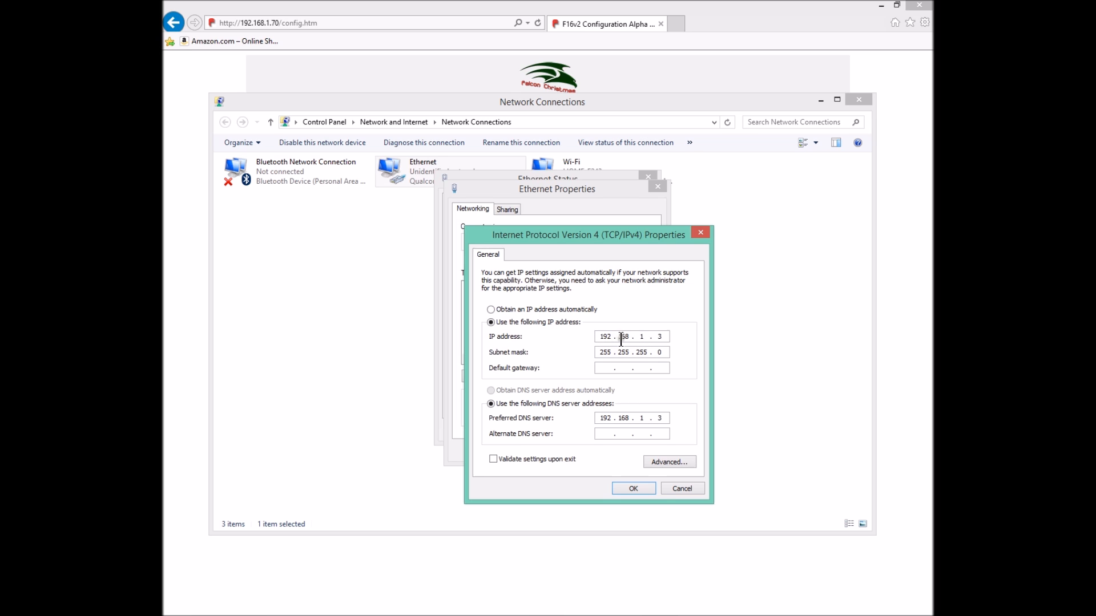
mouse_move(650, 352)
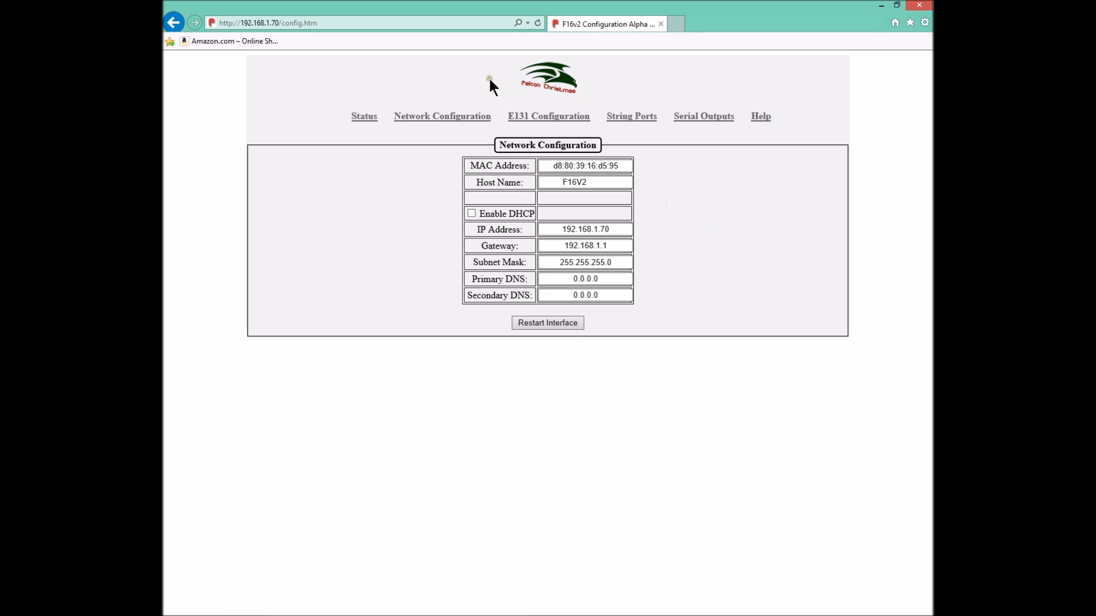
left_click(584, 229)
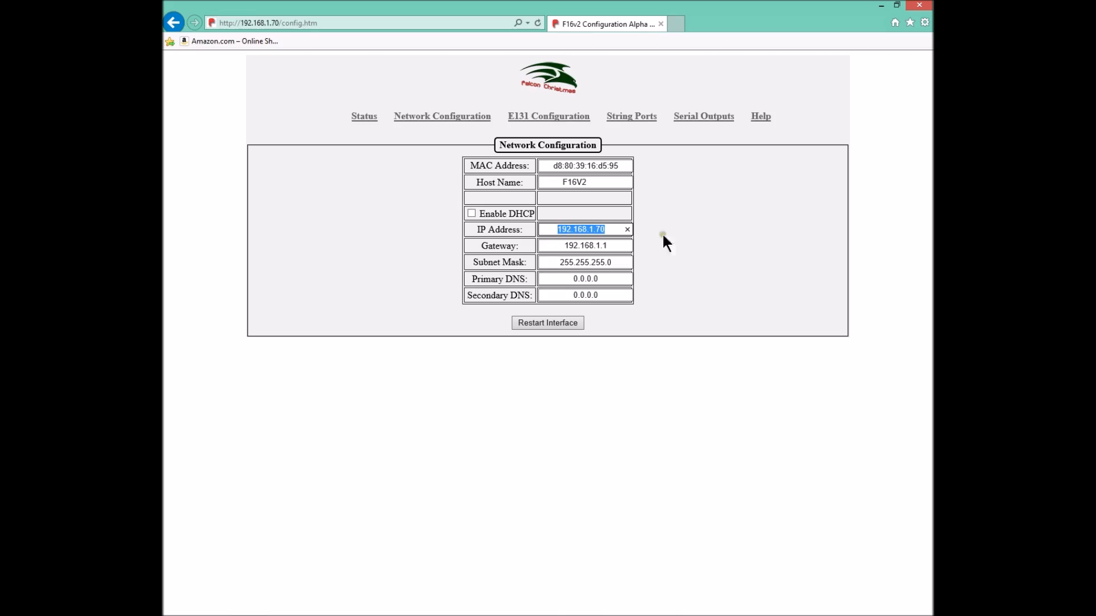
type("10.10.")
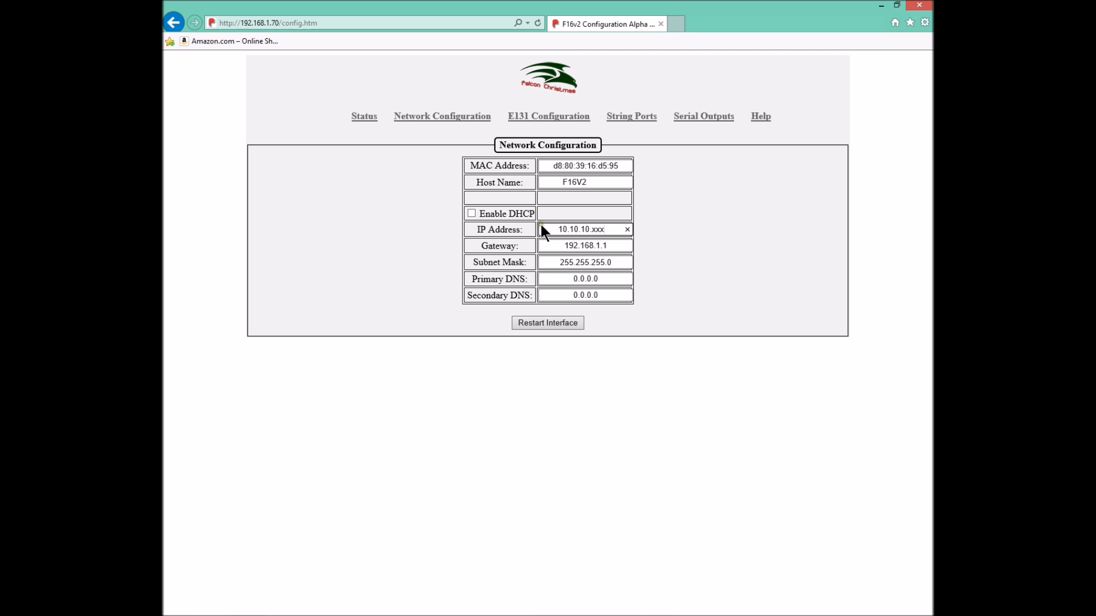
triple_click(580, 229)
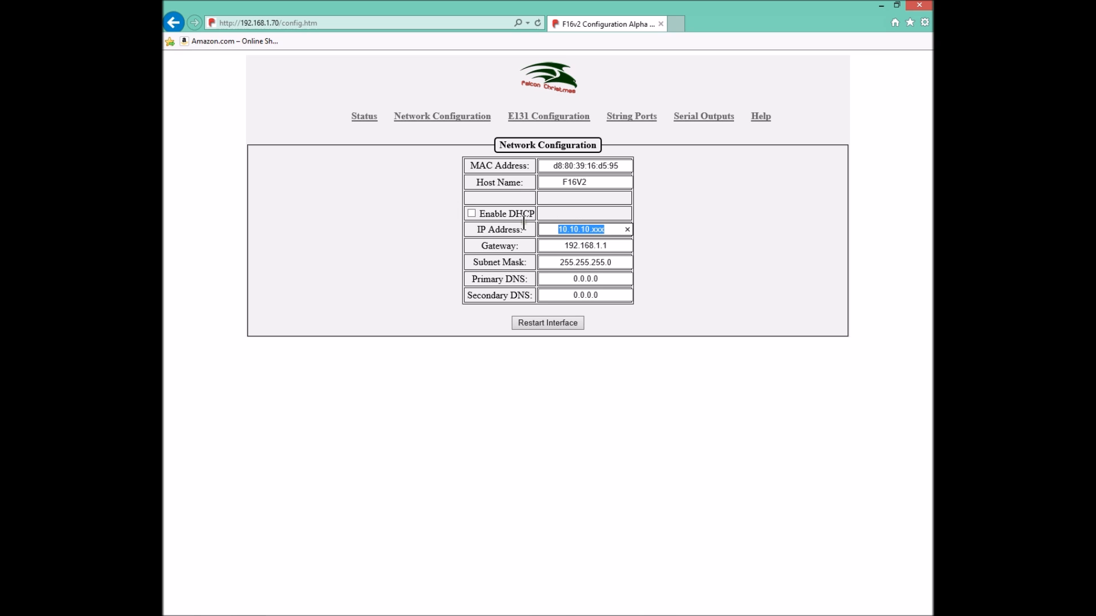
mouse_move(596, 347)
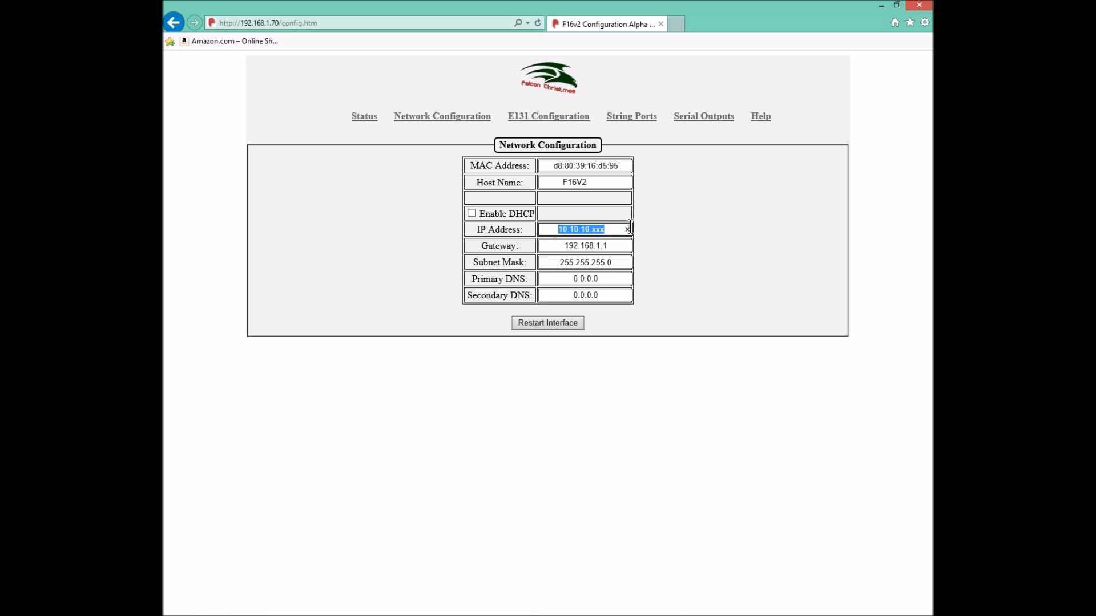
type("192")
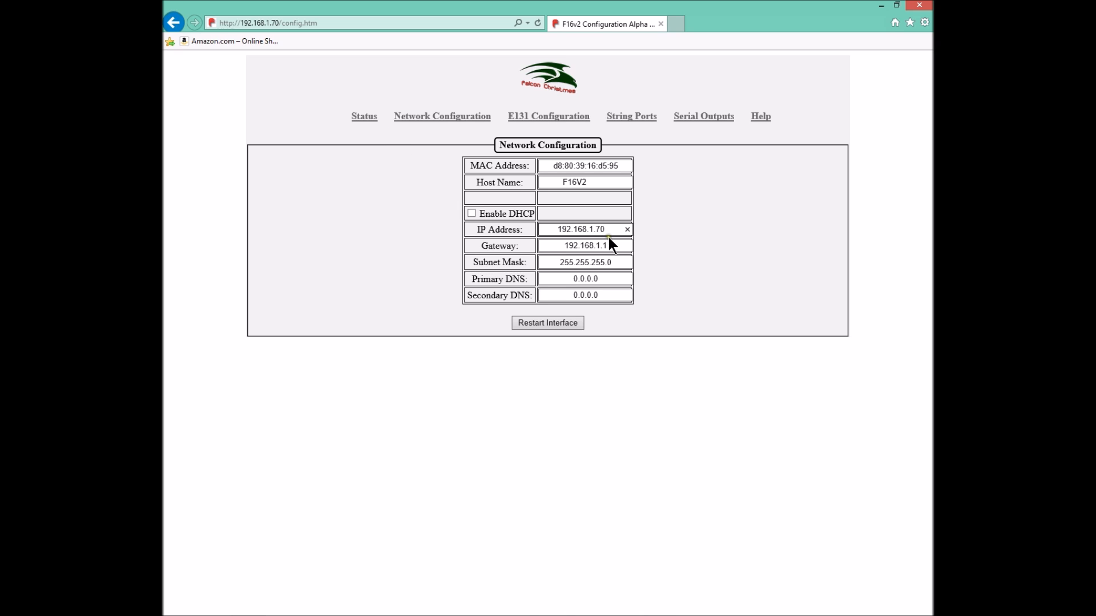
mouse_move(403, 151)
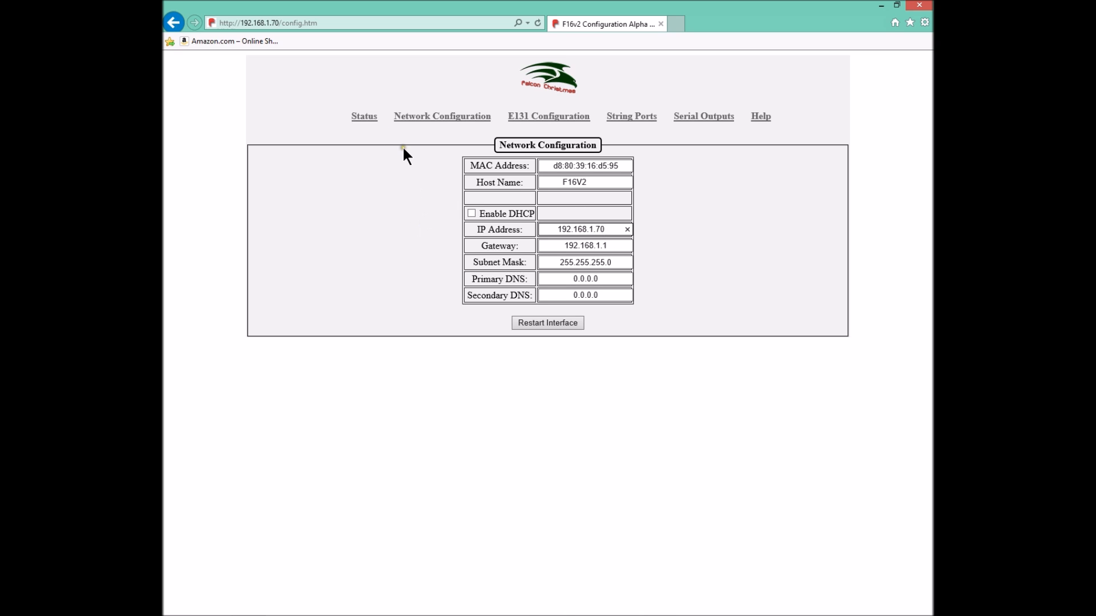